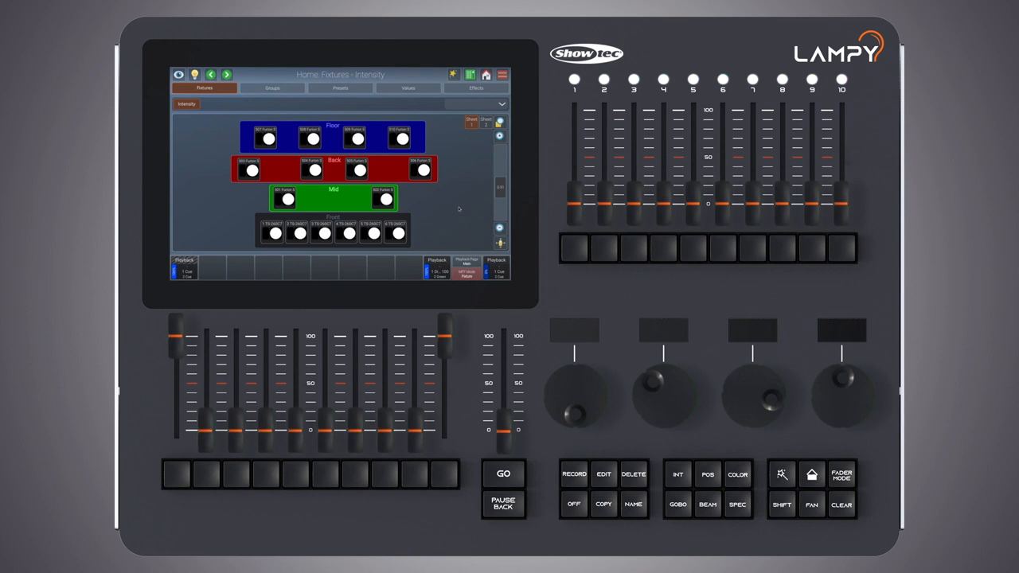
# Open Edit Playback Fader 1.1 showing its two-cue list.
pyautogui.click(468, 75)
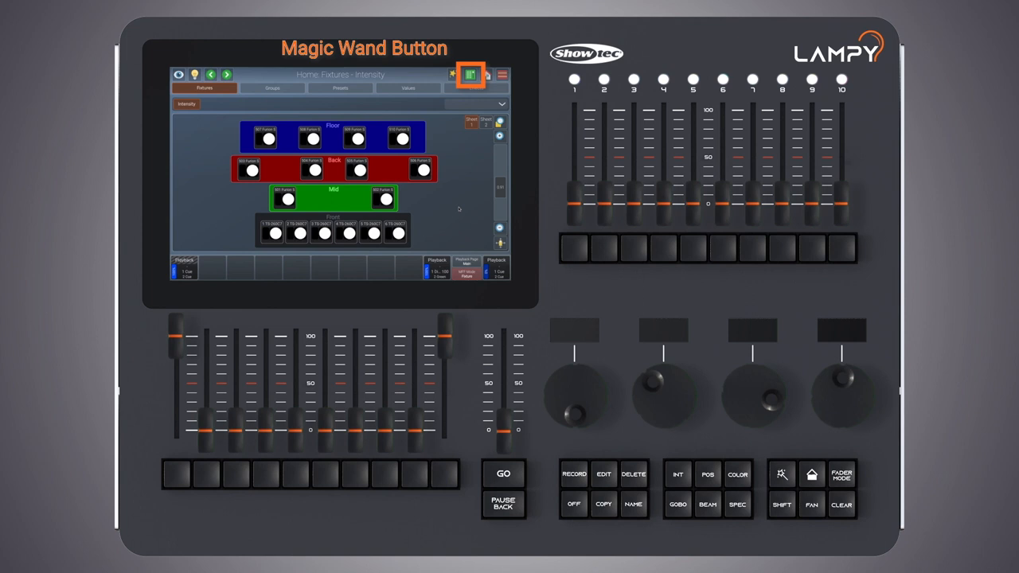
pyautogui.click(468, 75)
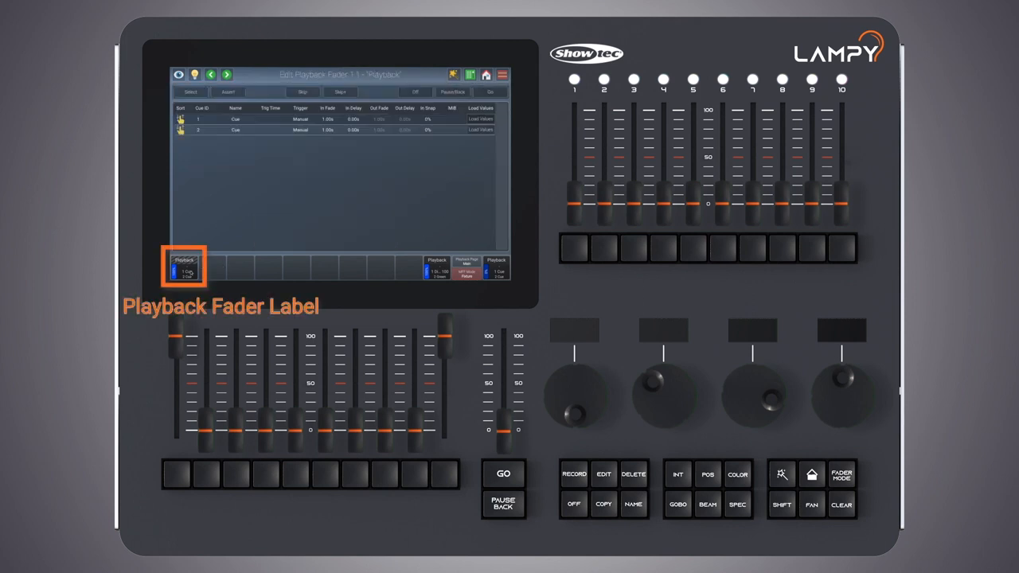
pyautogui.click(603, 474)
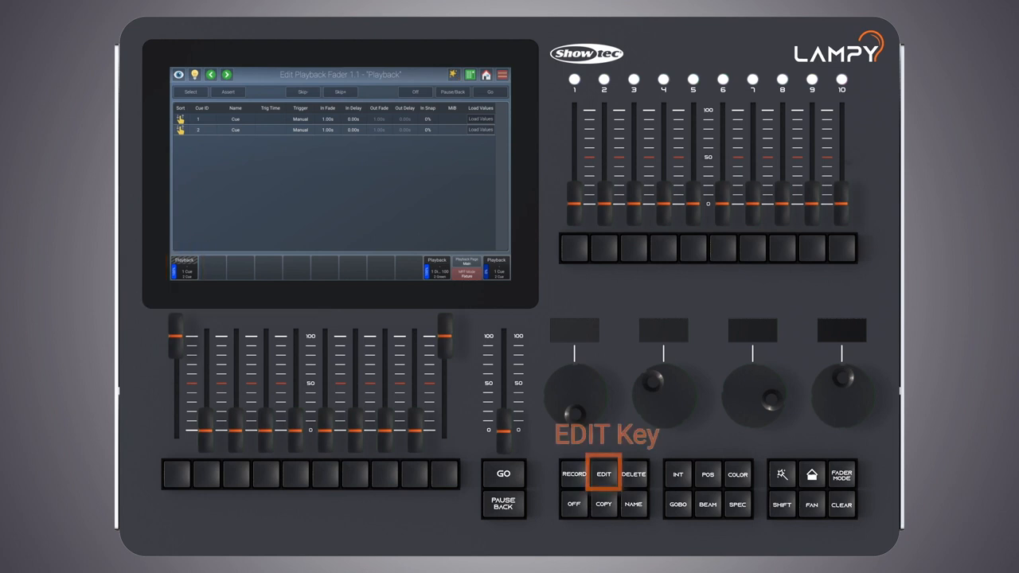
pyautogui.click(603, 474)
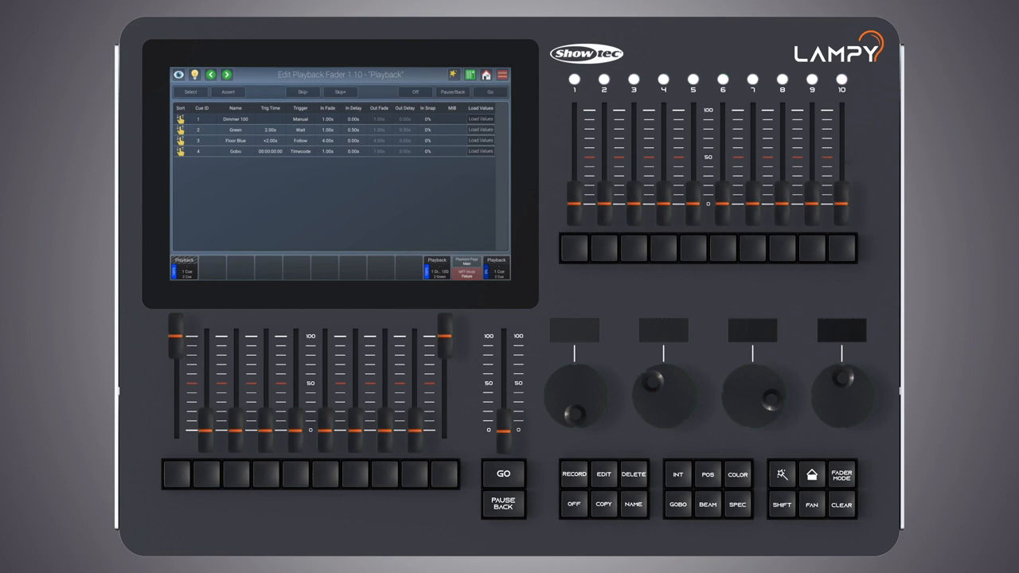
pyautogui.click(185, 268)
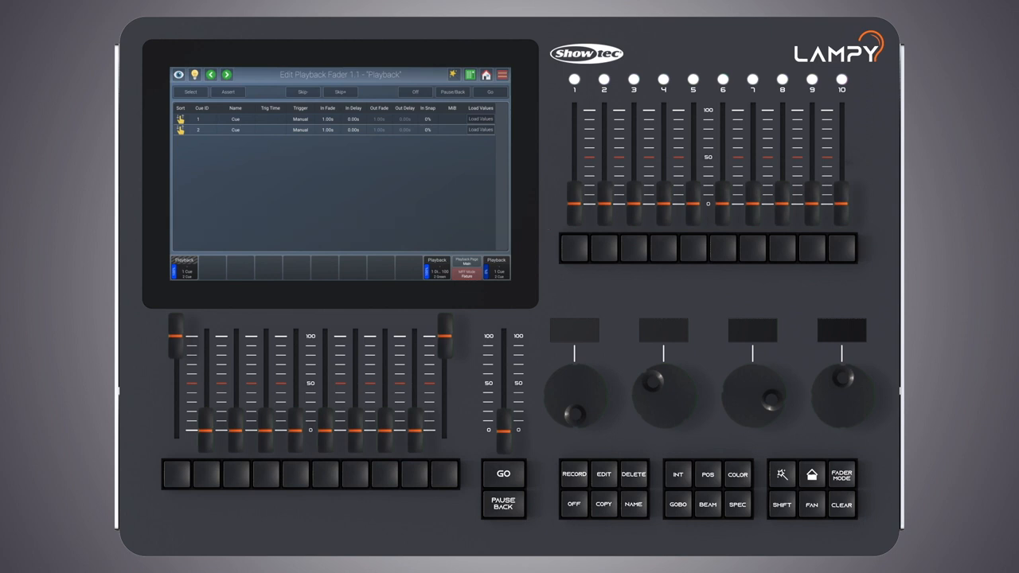
# Choose another playback fader page from the Playback Page Directory and leave it.
pyautogui.click(468, 267)
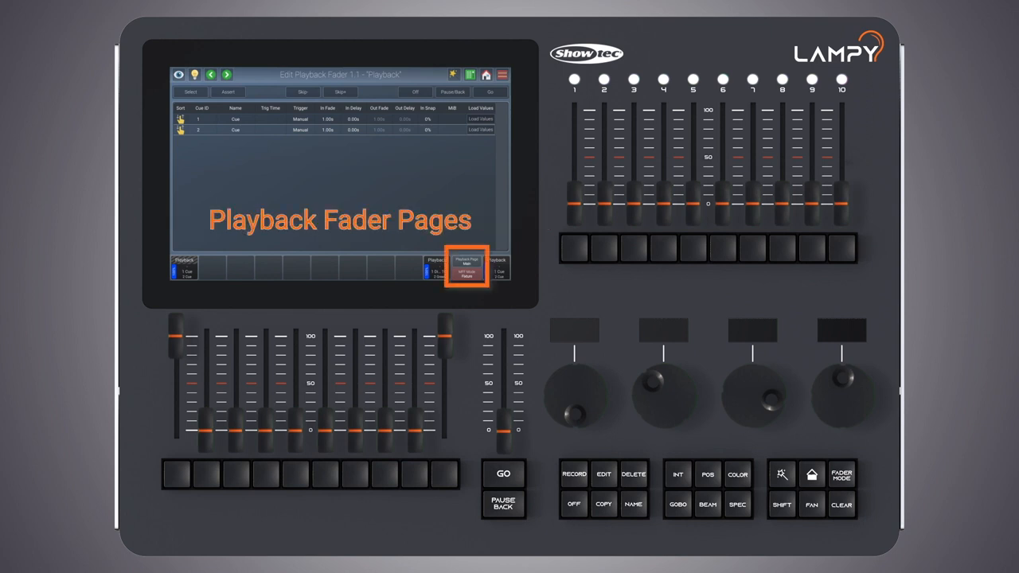
pyautogui.click(468, 269)
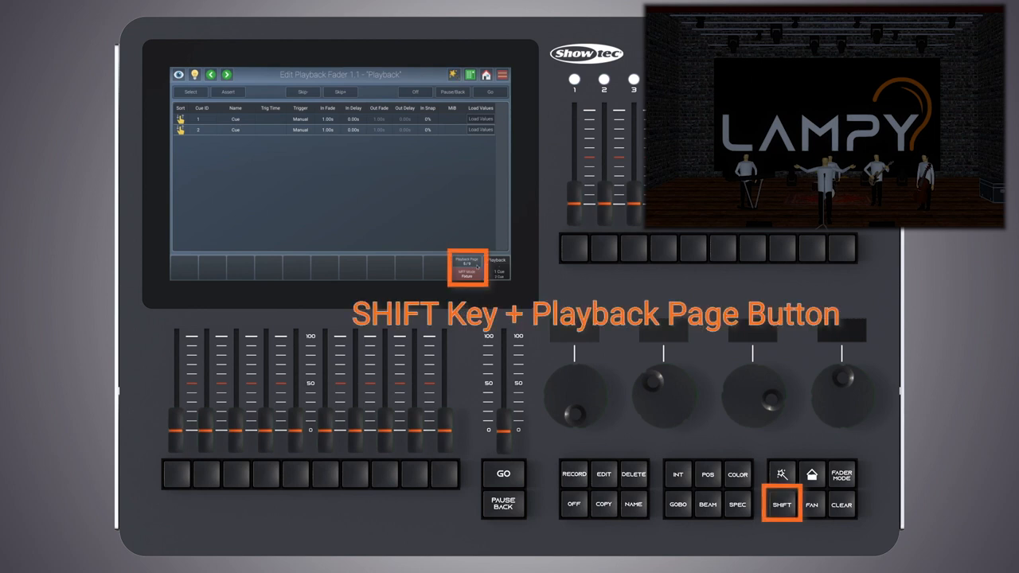
pyautogui.click(468, 269)
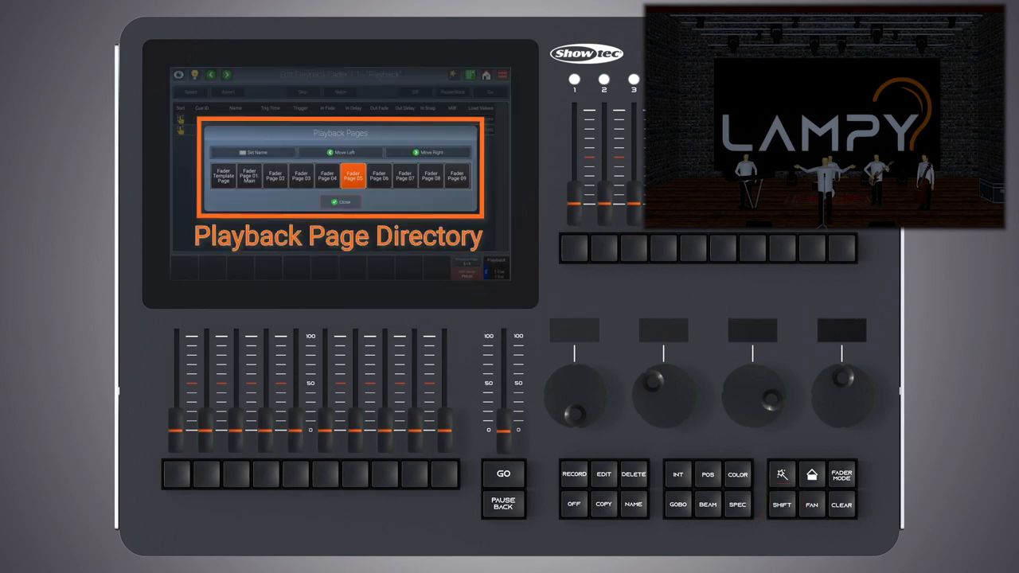
pyautogui.click(248, 175)
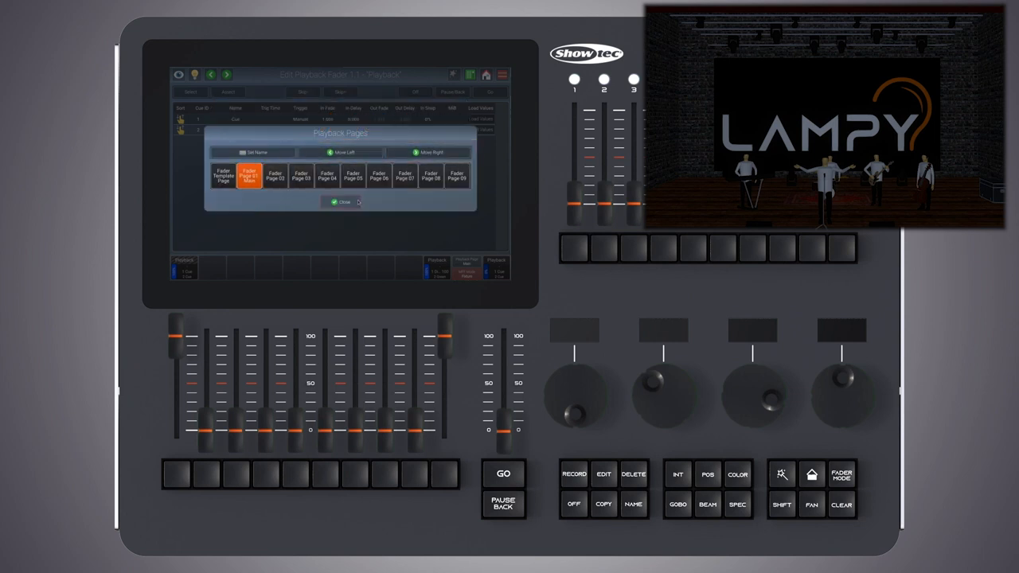
pyautogui.click(341, 201)
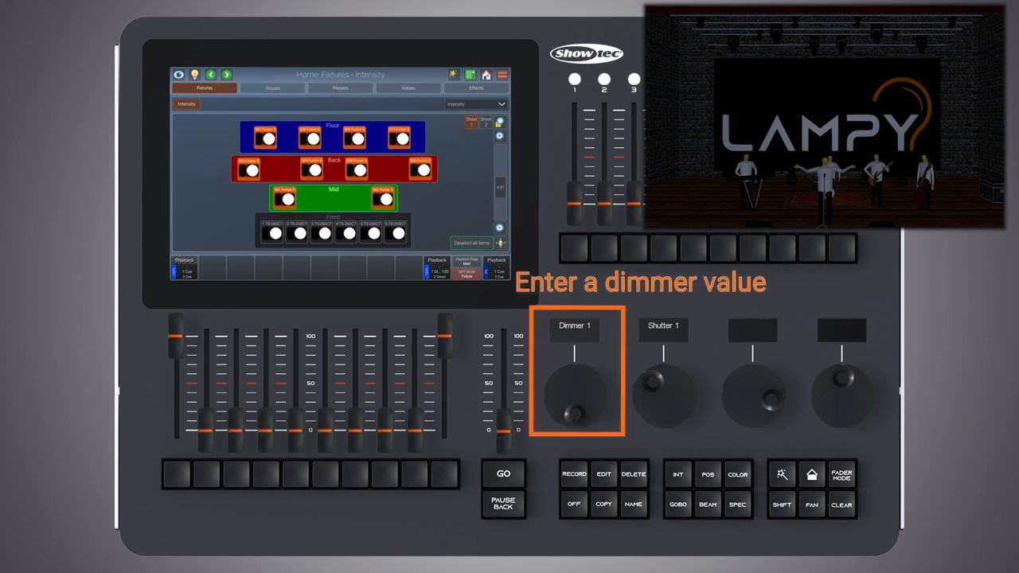
# Record a low Dimmer 1 look into a playback and name it 'Dimmed'.
pyautogui.moveTo(581, 390); pyautogui.dragTo(573, 414)
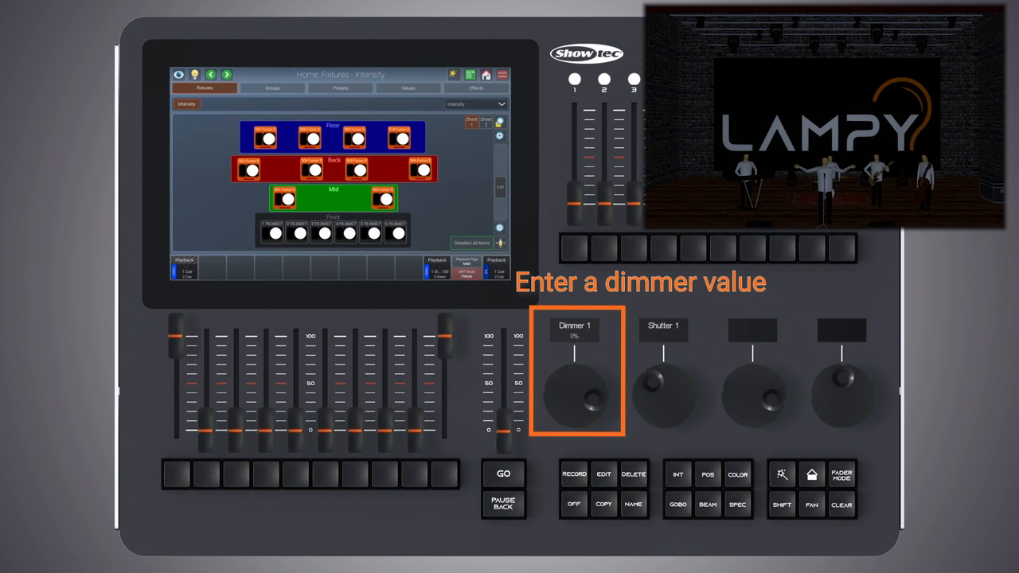
pyautogui.click(573, 474)
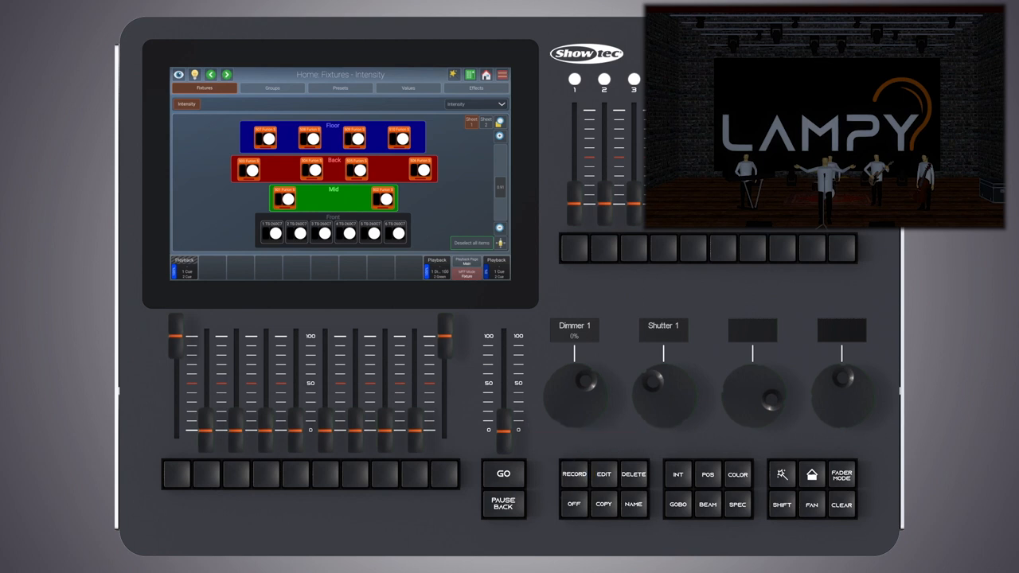
pyautogui.click(573, 474)
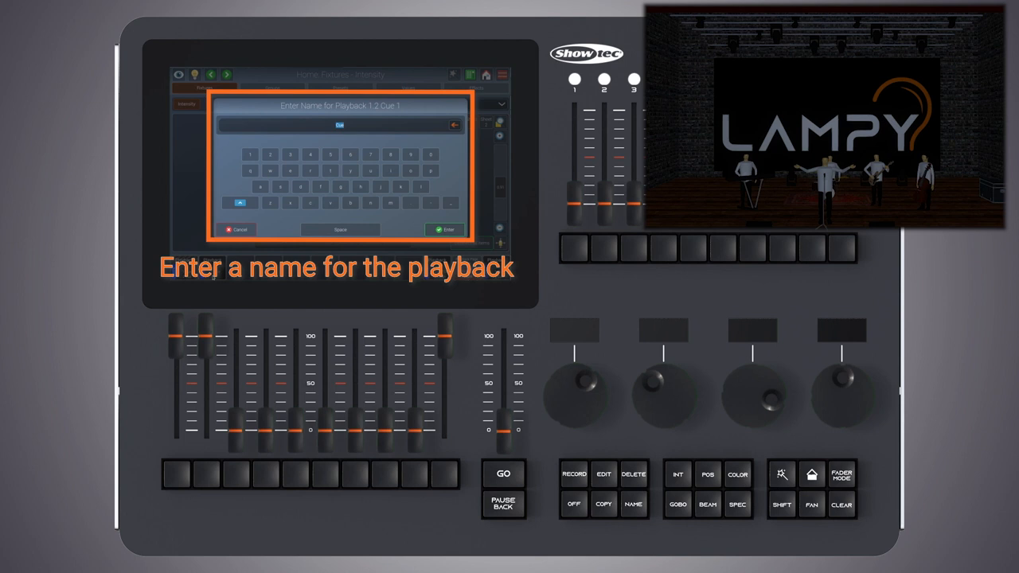
pyautogui.write('Dimmed')
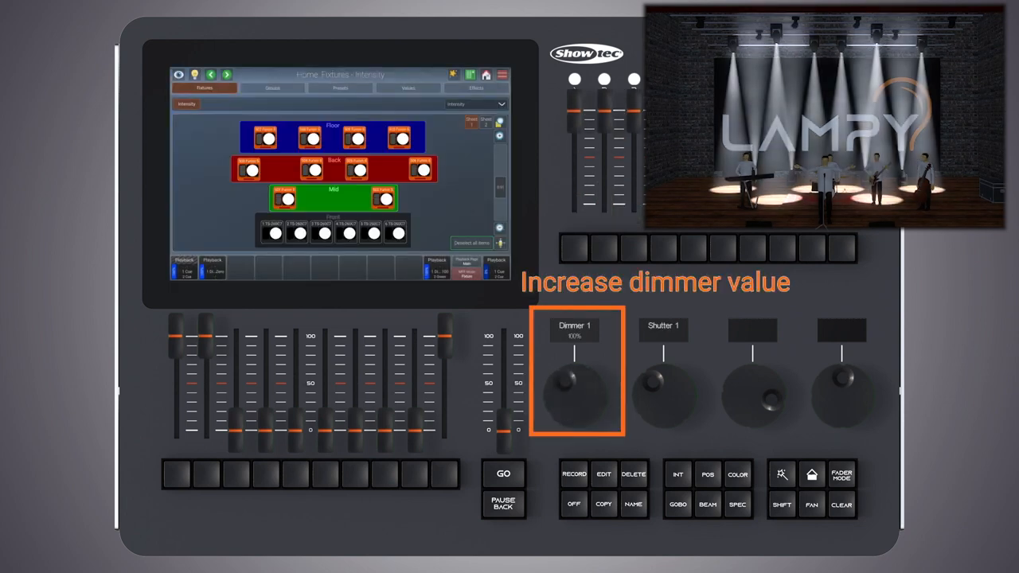
# Raise the dimmer and apply the Straight position preset to the fixtures.
pyautogui.click(340, 87)
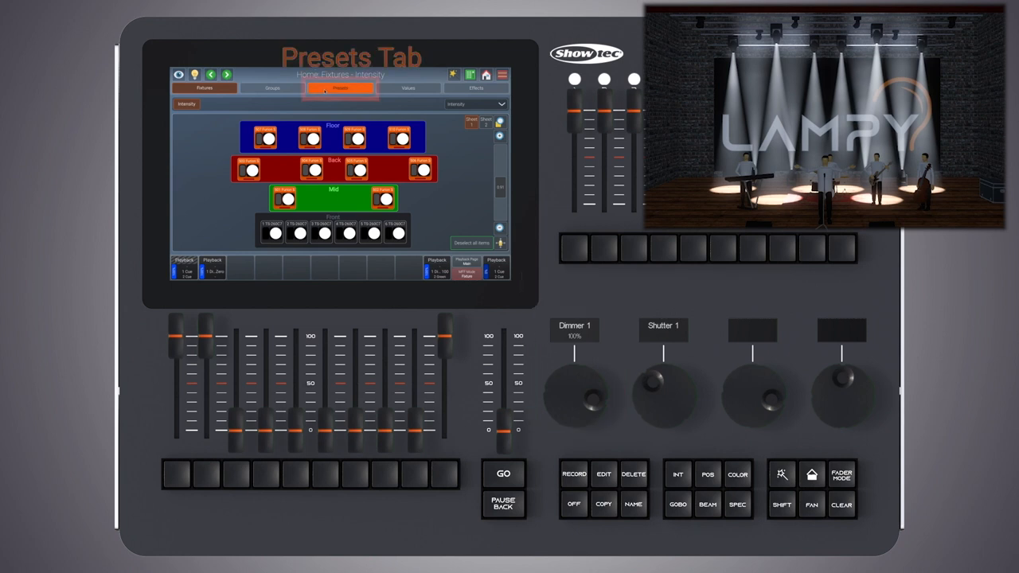
pyautogui.click(476, 105)
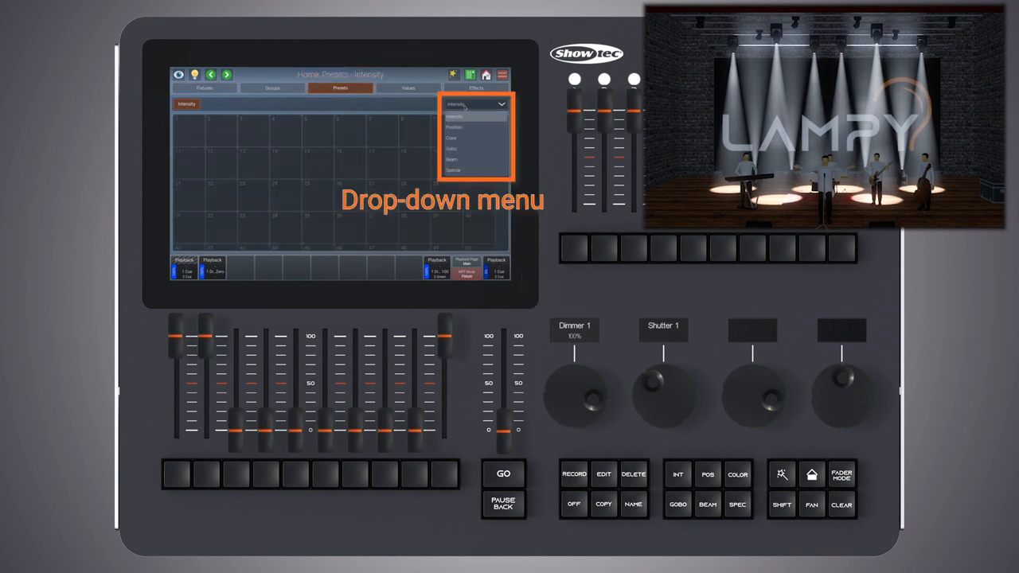
pyautogui.click(453, 127)
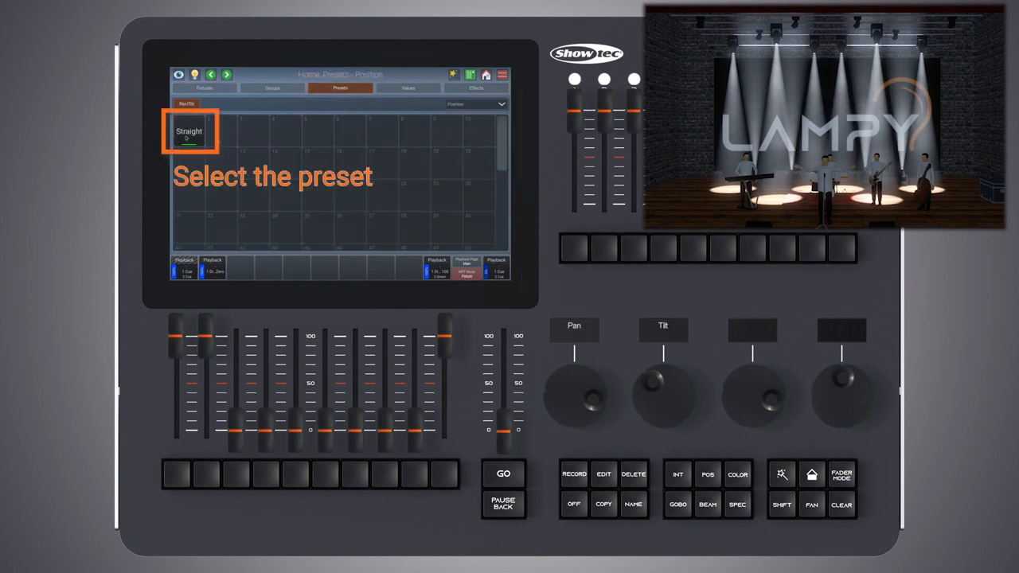
pyautogui.click(189, 131)
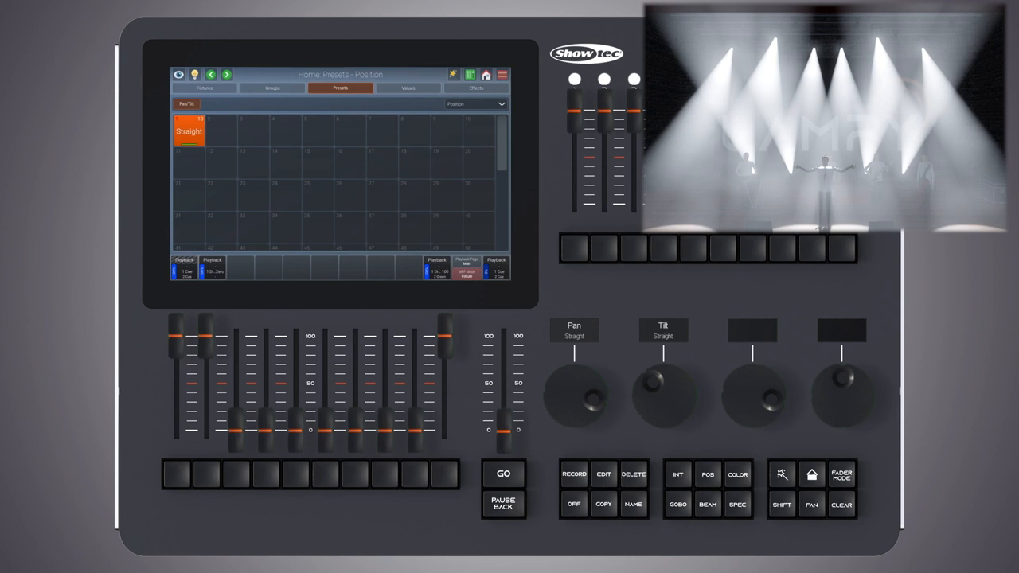
# Record this look into the existing playback via Add Cue.
pyautogui.click(573, 474)
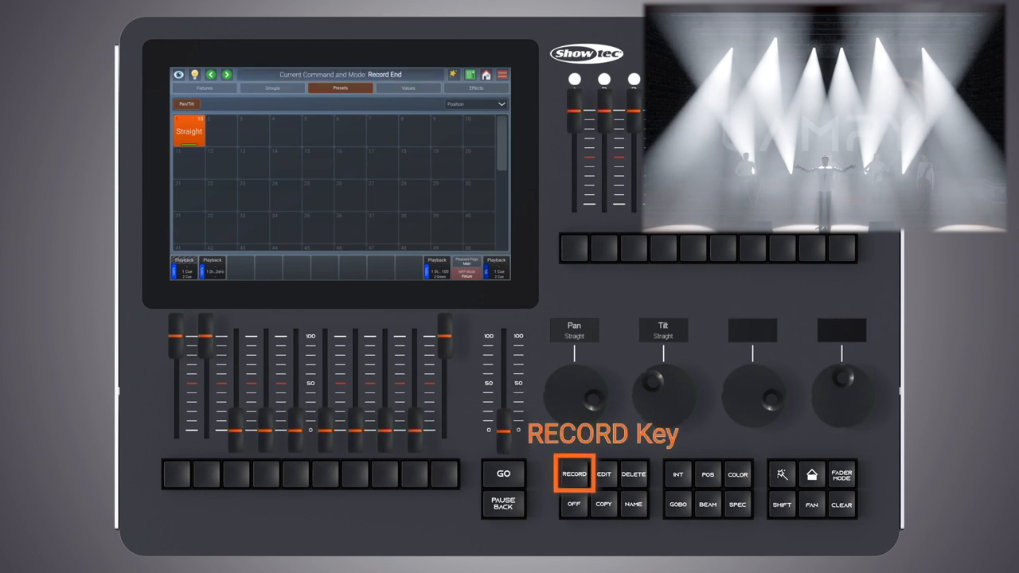
pyautogui.click(213, 268)
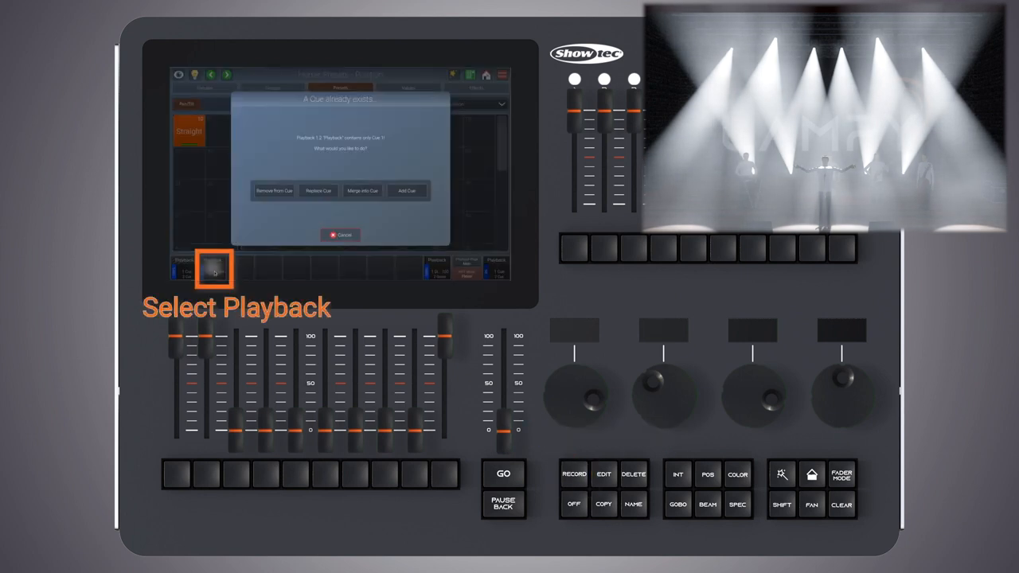
pyautogui.click(214, 269)
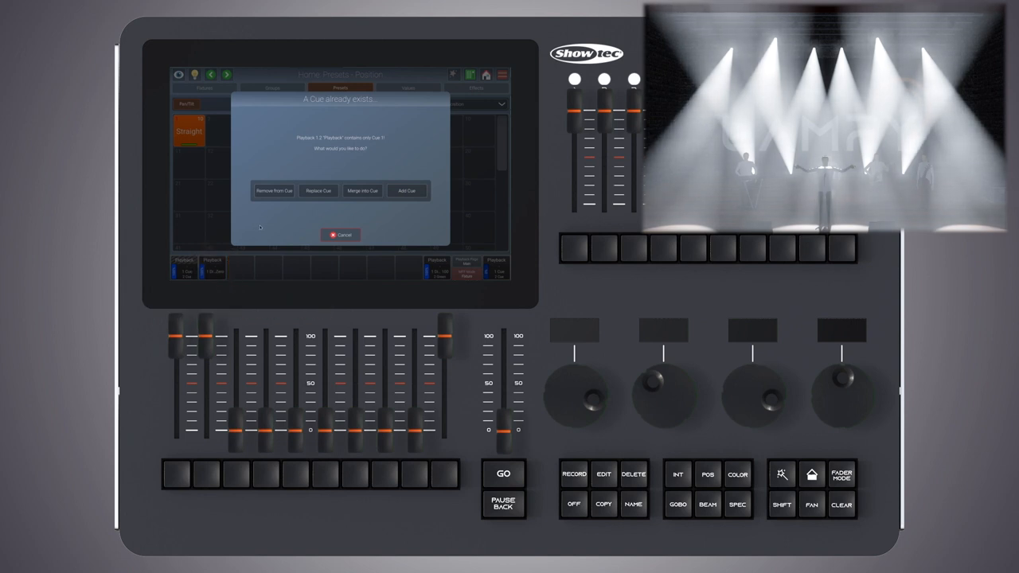
pyautogui.click(407, 191)
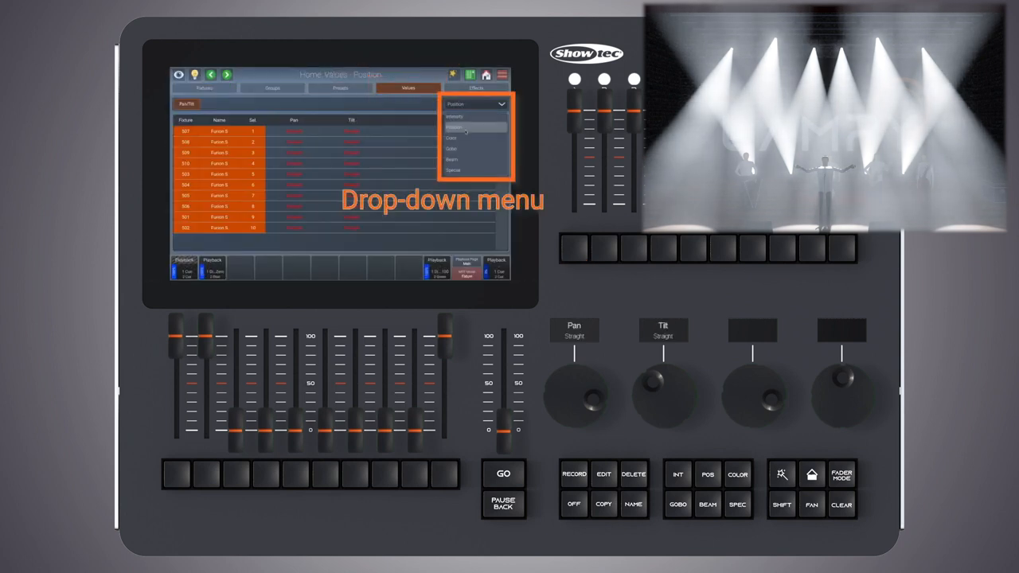
# Colour the fixtures yellow, add it as a new cue and name it 'Floor Of'.
pyautogui.click(452, 137)
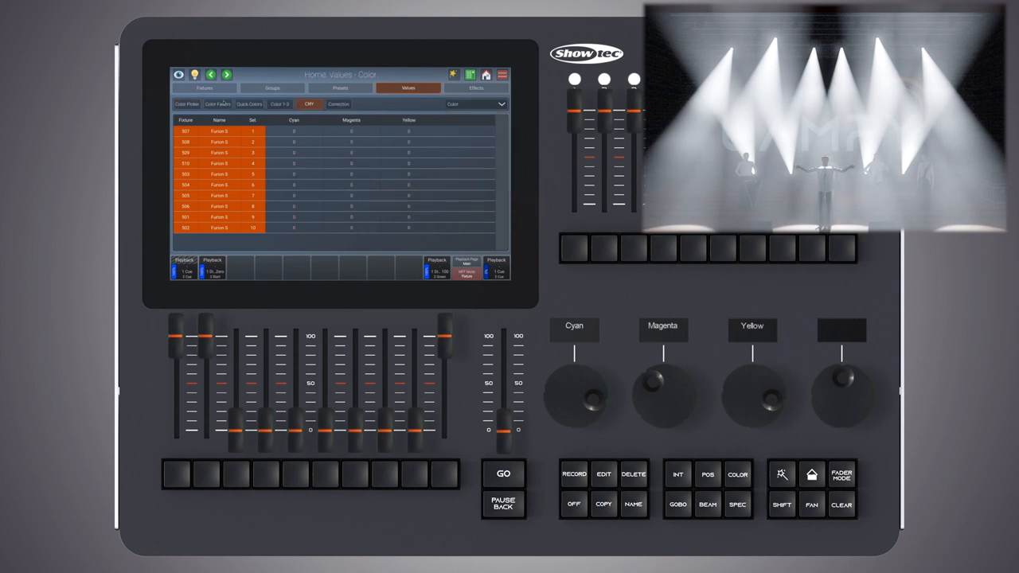
pyautogui.click(188, 105)
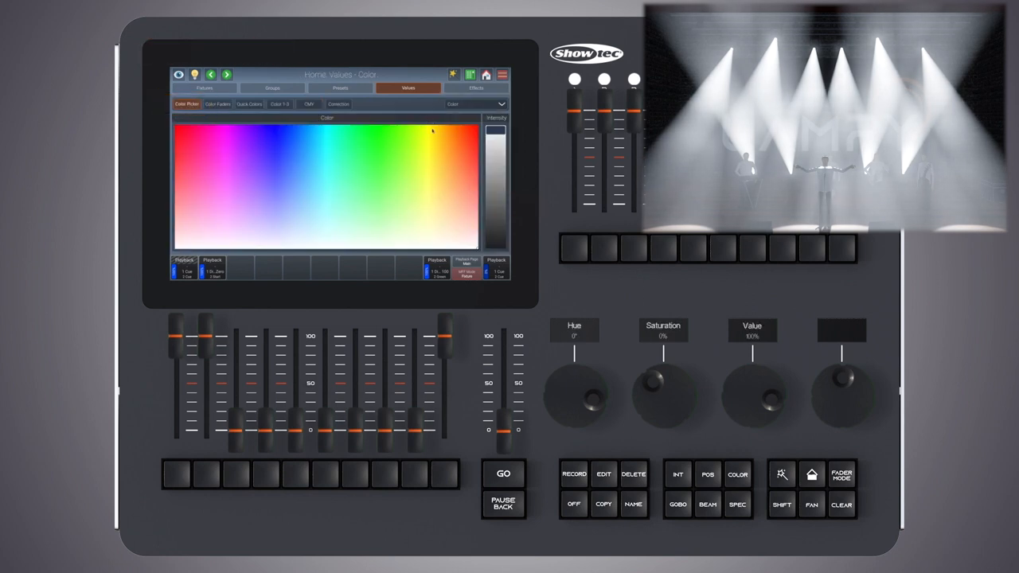
pyautogui.click(573, 474)
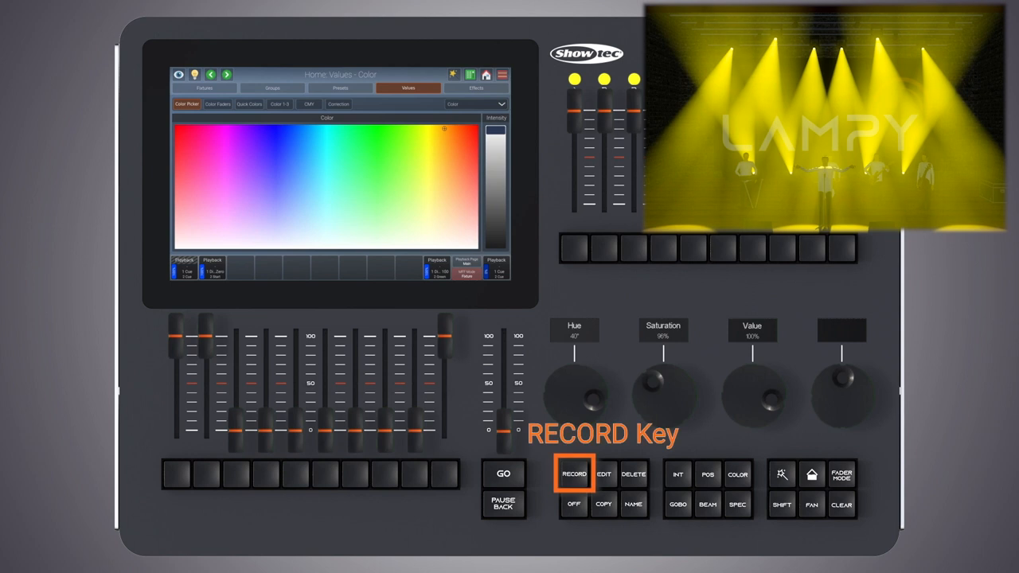
pyautogui.click(573, 475)
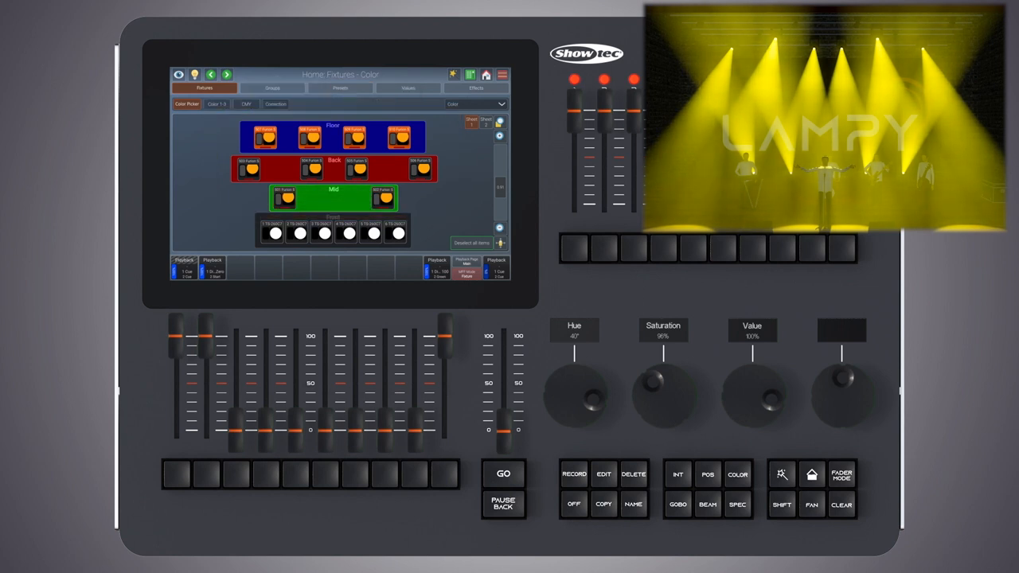
pyautogui.click(678, 474)
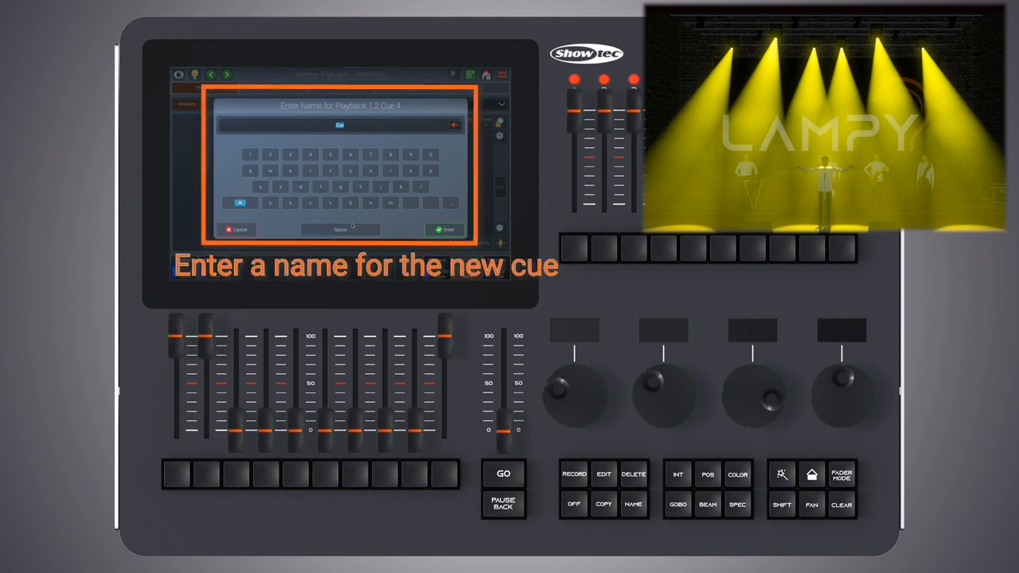
pyautogui.write('Floor Of')
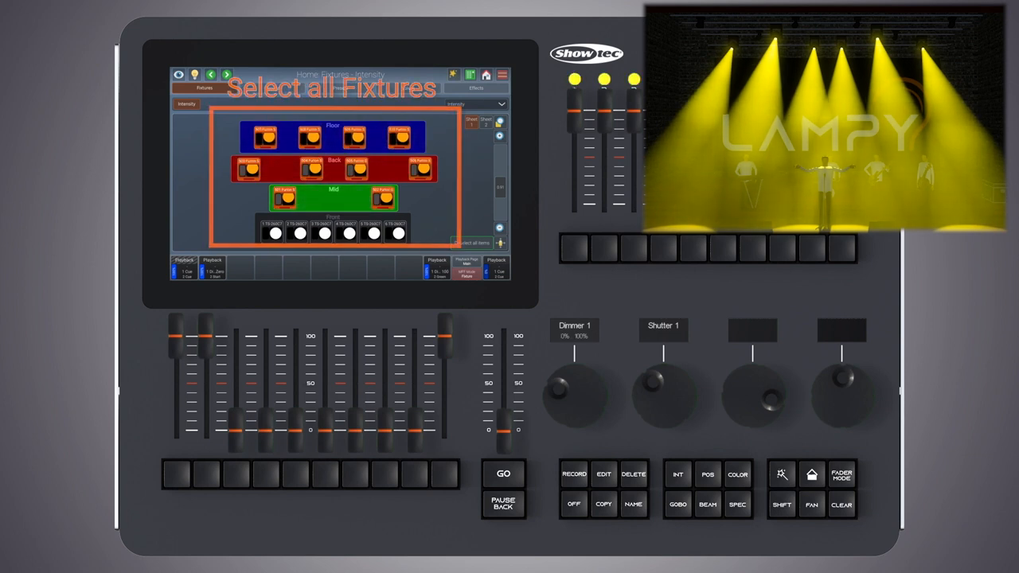
# Select all fixtures and record the current look onto the second playback.
pyautogui.click(340, 87)
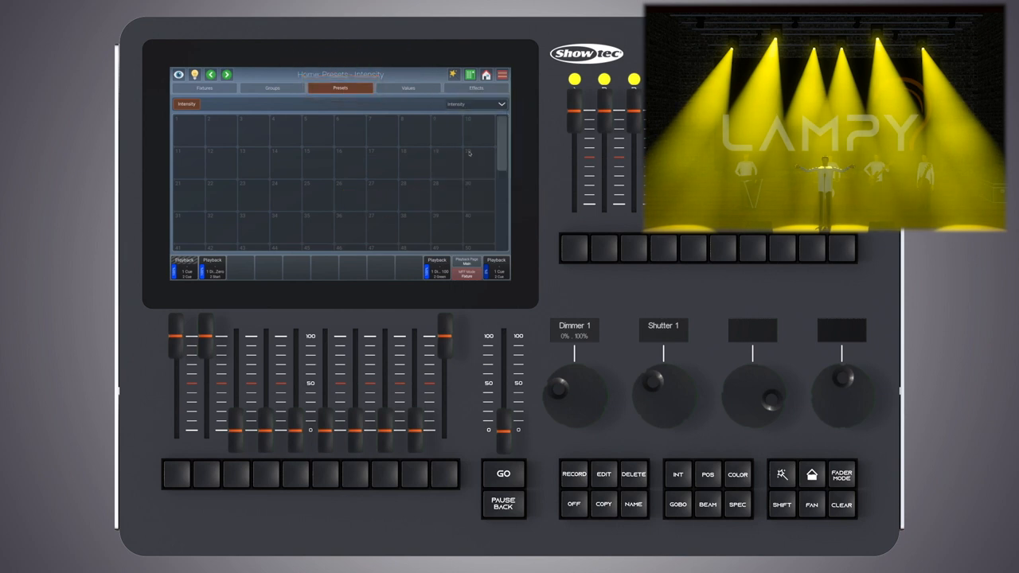
pyautogui.click(678, 505)
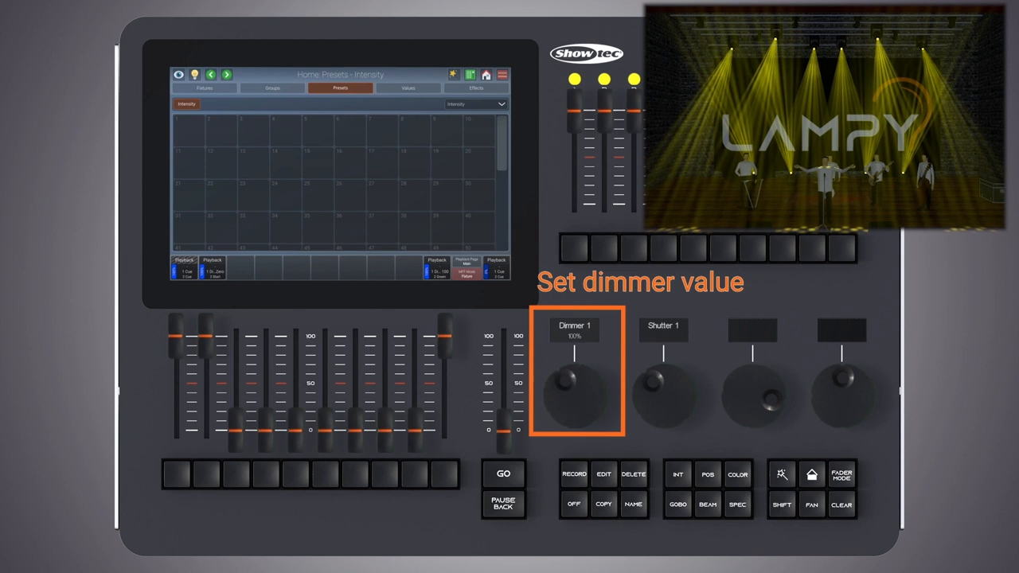
pyautogui.click(573, 474)
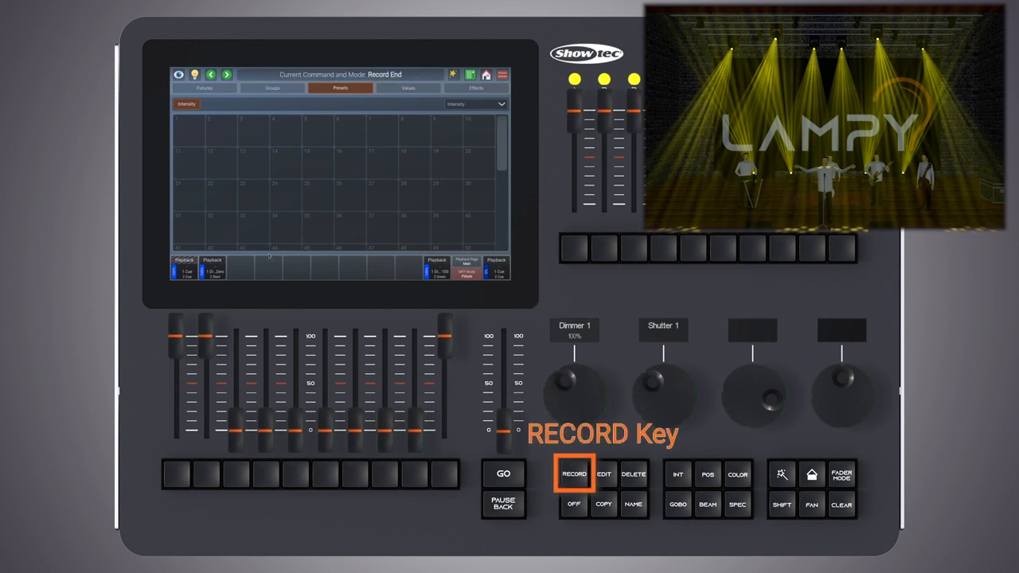
pyautogui.click(211, 267)
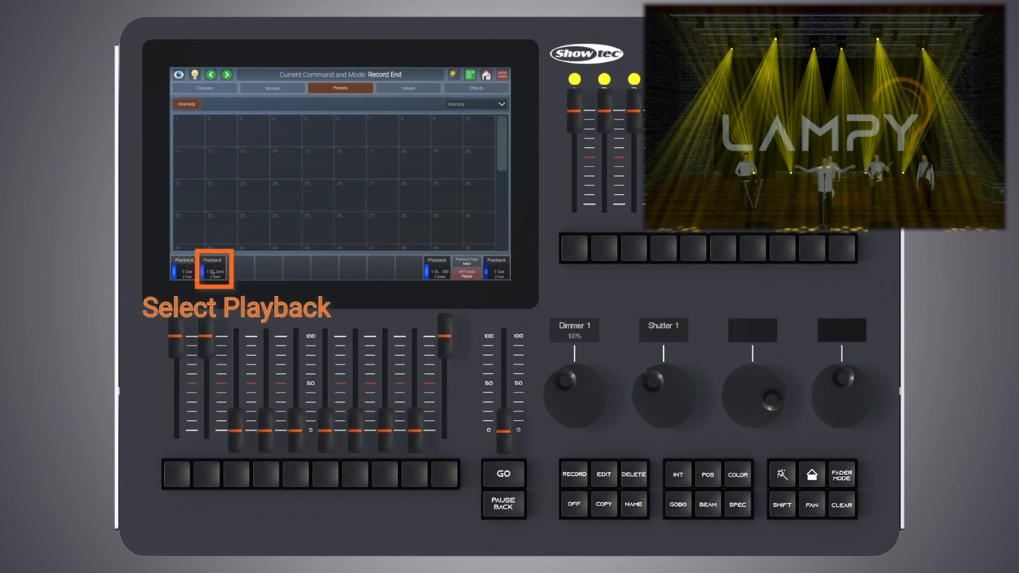
pyautogui.click(212, 267)
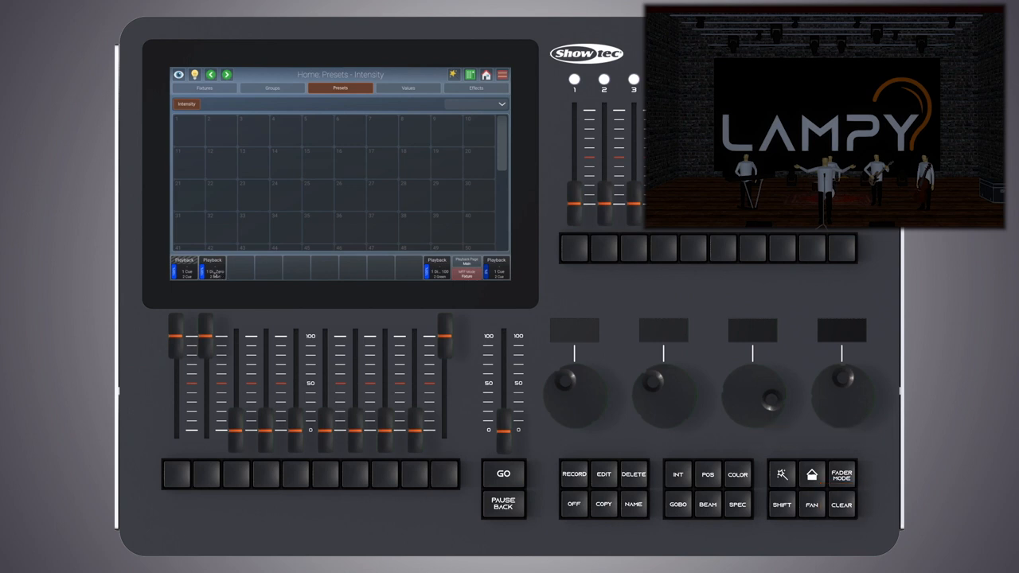
# In Edit Playback Fader 1.2, select the last cue and confirm a new name for it.
pyautogui.click(212, 267)
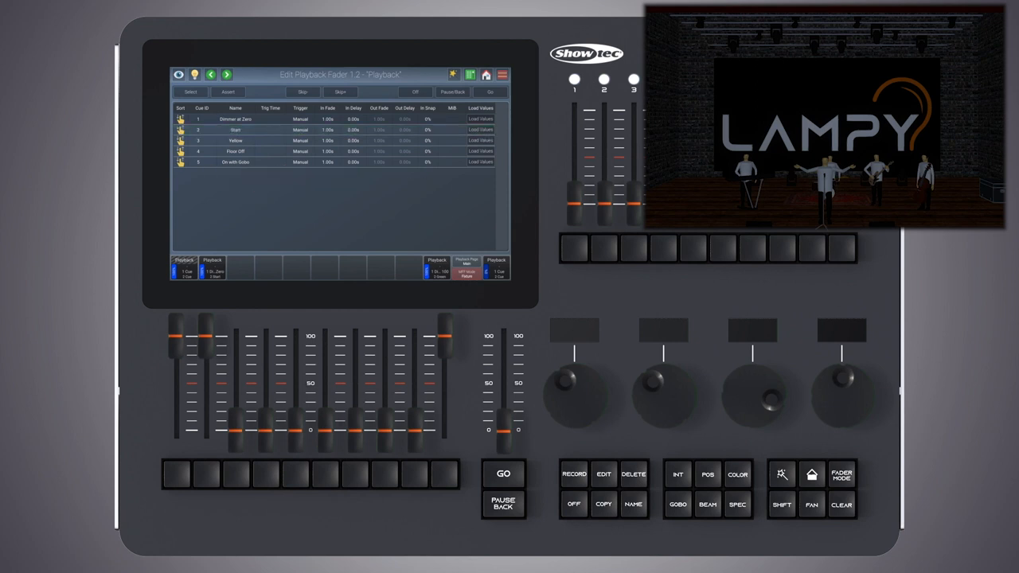
pyautogui.click(603, 503)
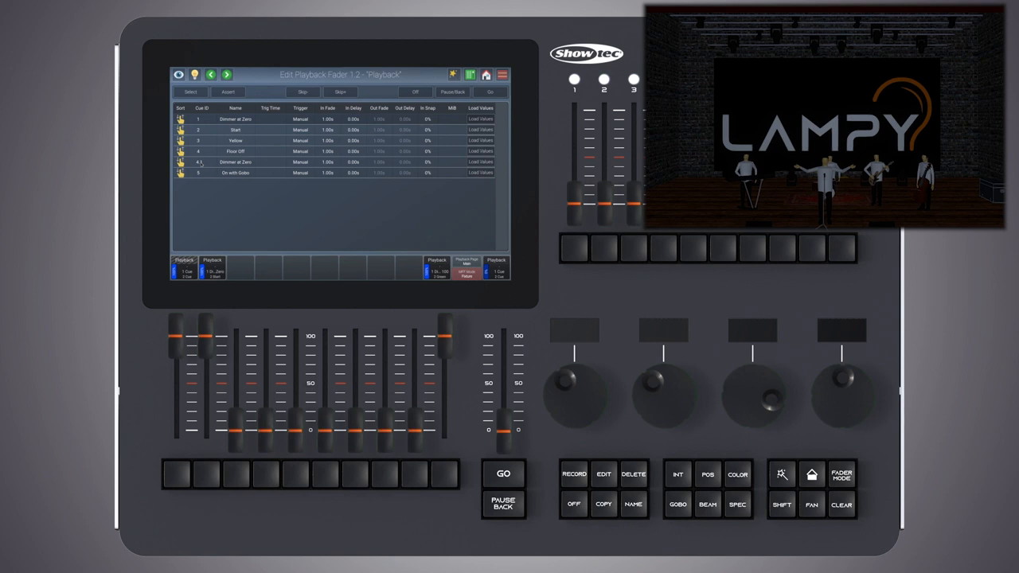
pyautogui.click(236, 162)
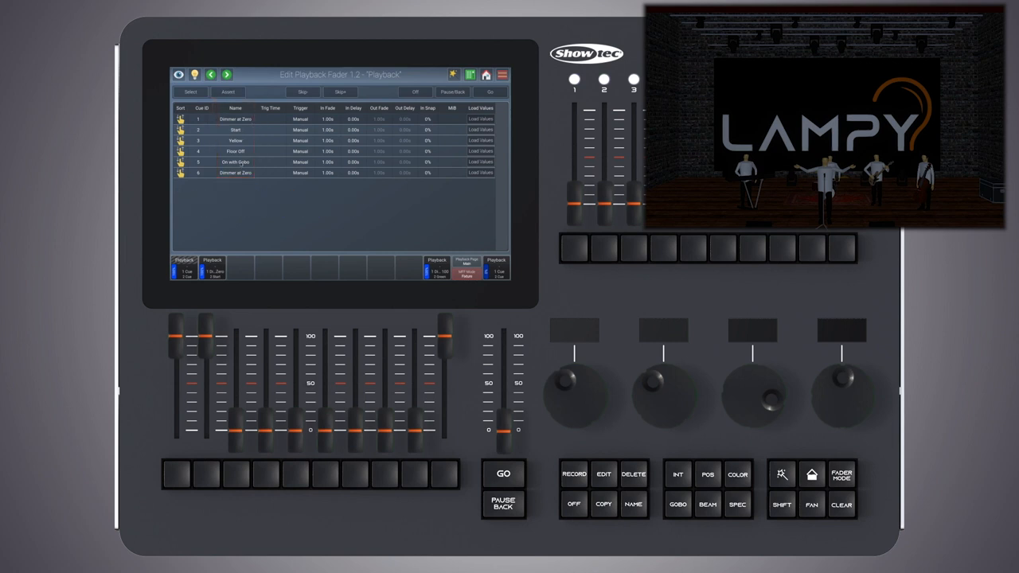
pyautogui.click(236, 163)
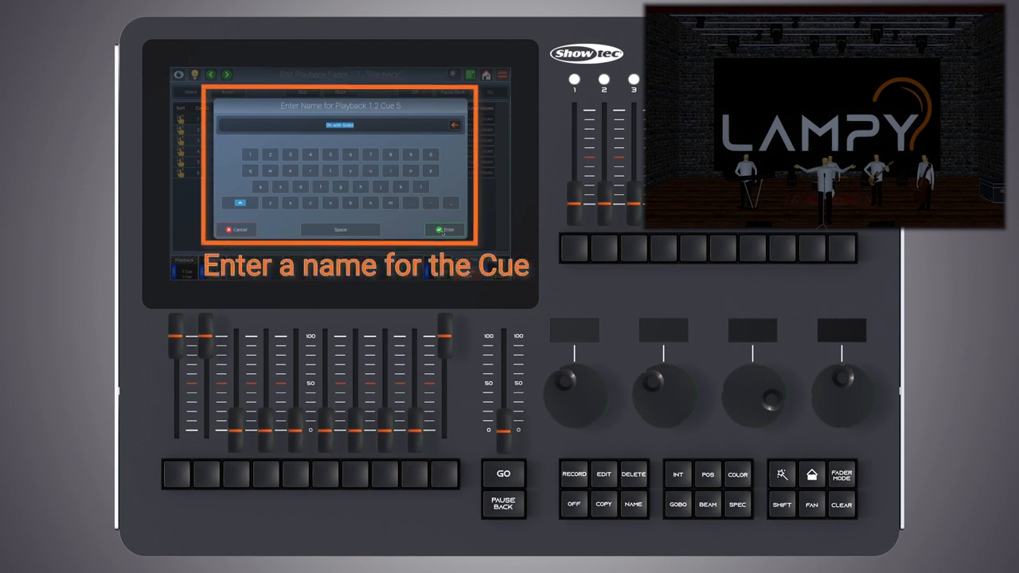
pyautogui.click(445, 229)
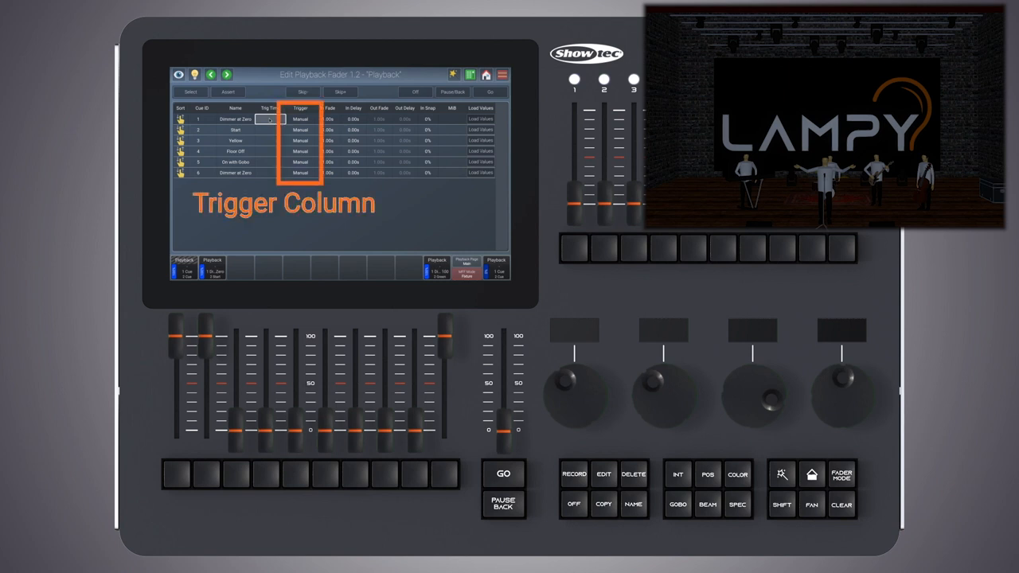
# Review the Trigger column and fire the first cue with Go.
pyautogui.click(299, 118)
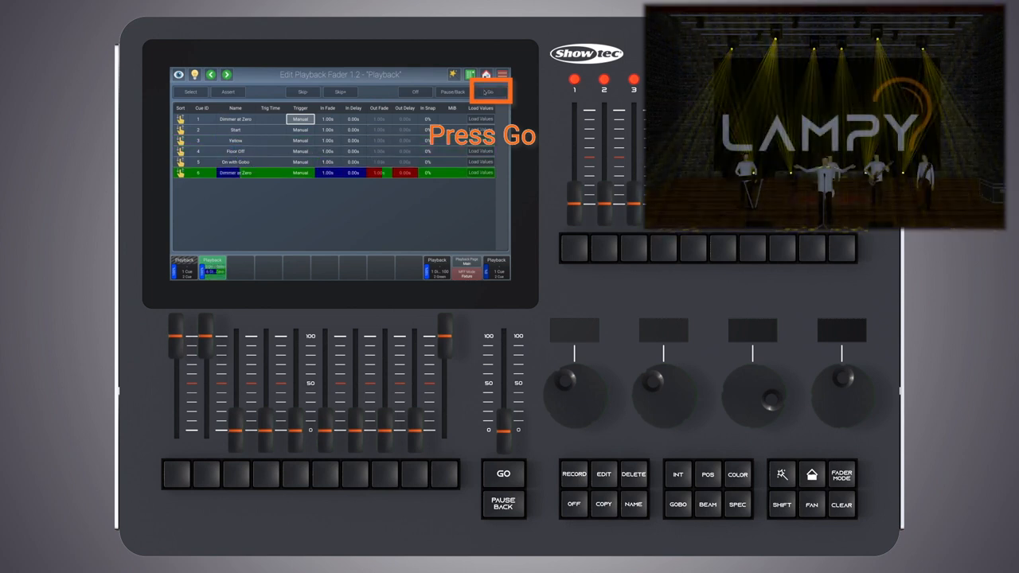
pyautogui.click(503, 473)
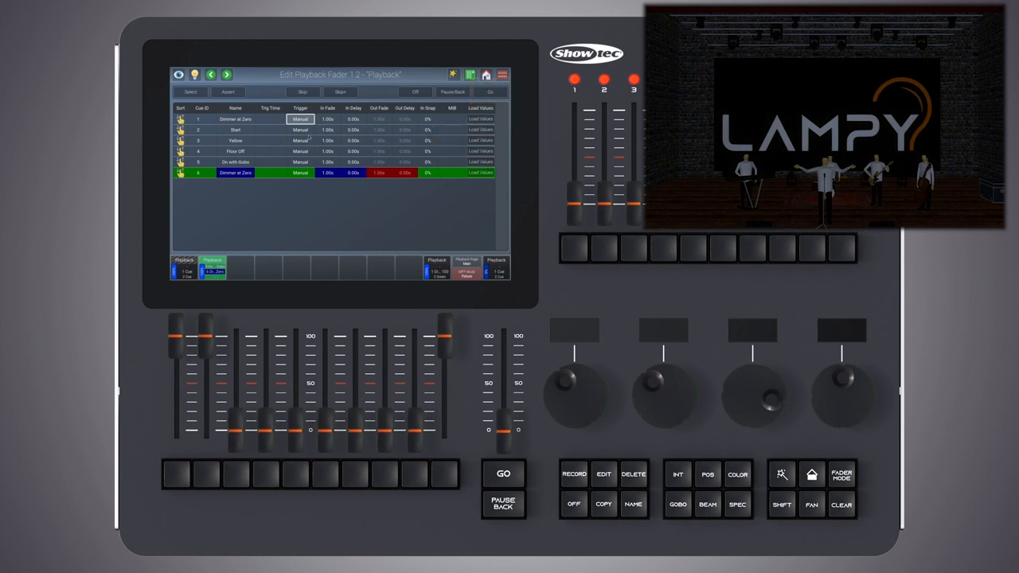
pyautogui.doubleClick(300, 129)
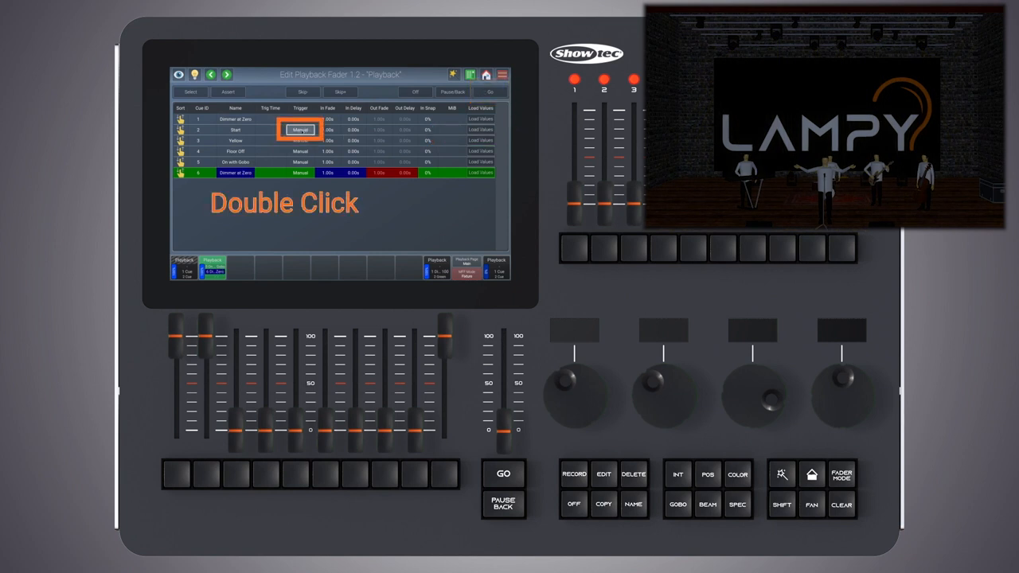
# Give the Start cue a Wait trigger with an entered Trig Time.
pyautogui.doubleClick(300, 129)
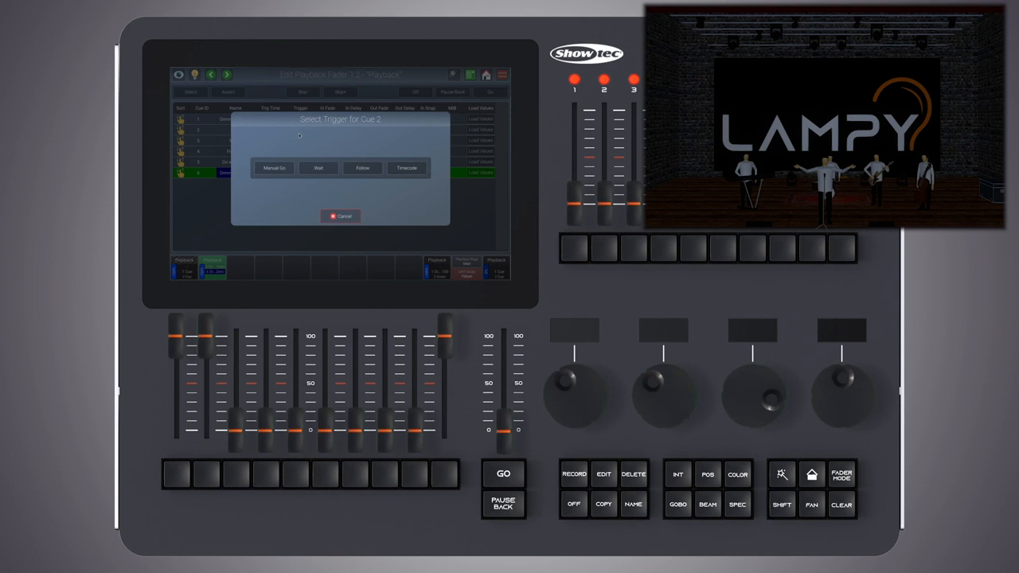
pyautogui.click(318, 168)
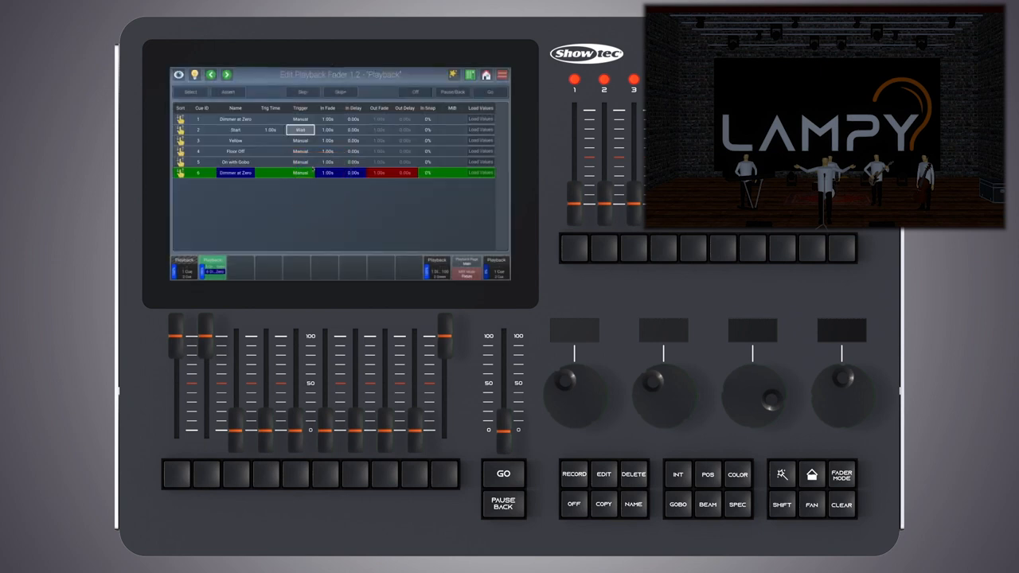
pyautogui.doubleClick(271, 129)
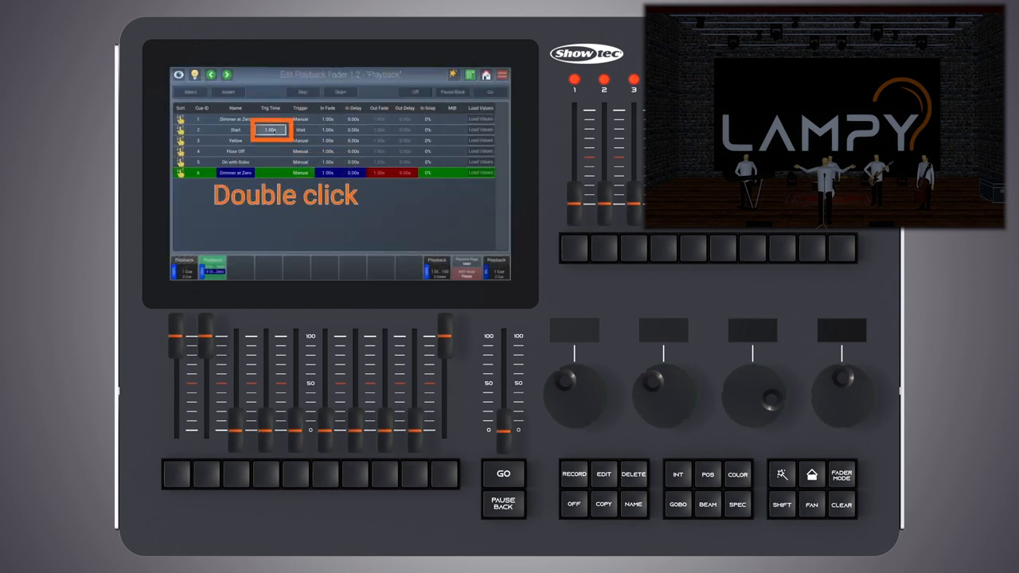
pyautogui.doubleClick(271, 131)
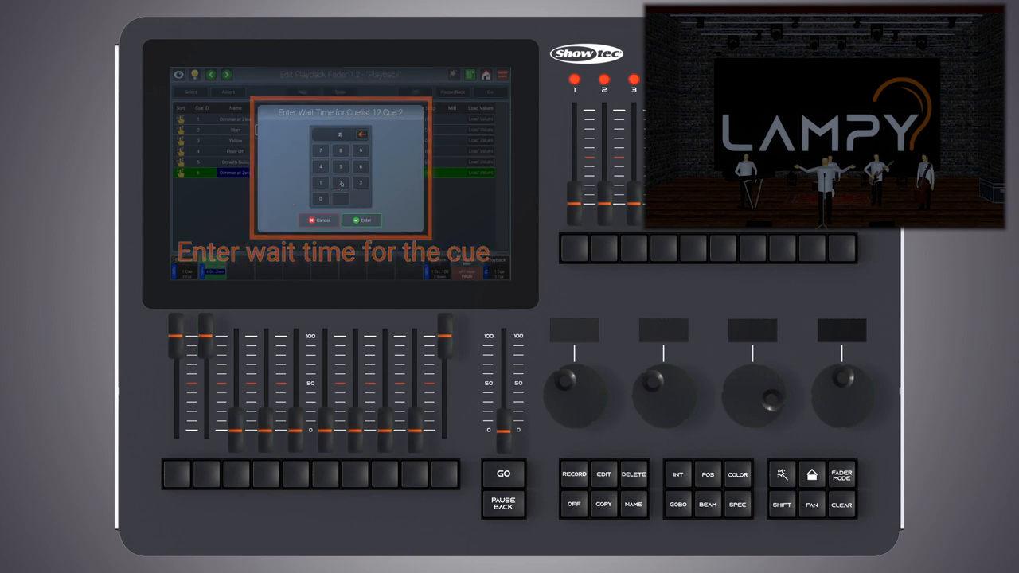
pyautogui.click(363, 220)
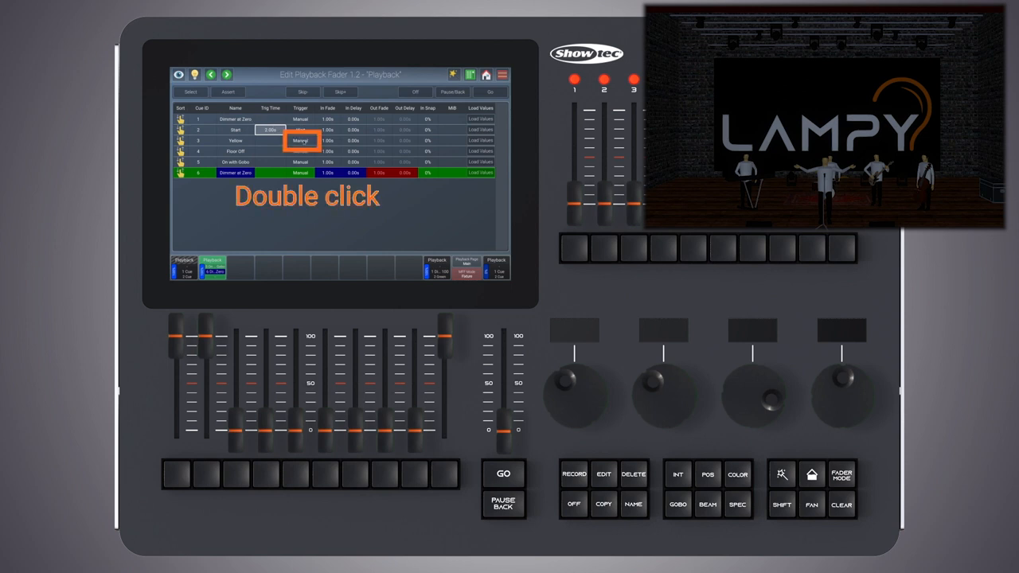
# Set the Yellow cue's trigger to Follow.
pyautogui.doubleClick(300, 140)
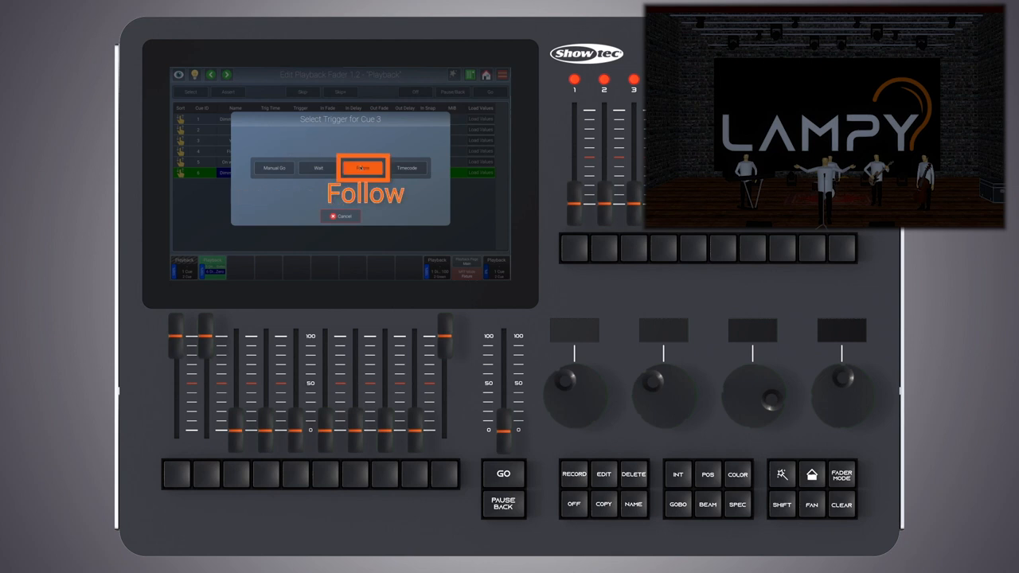
pyautogui.click(363, 167)
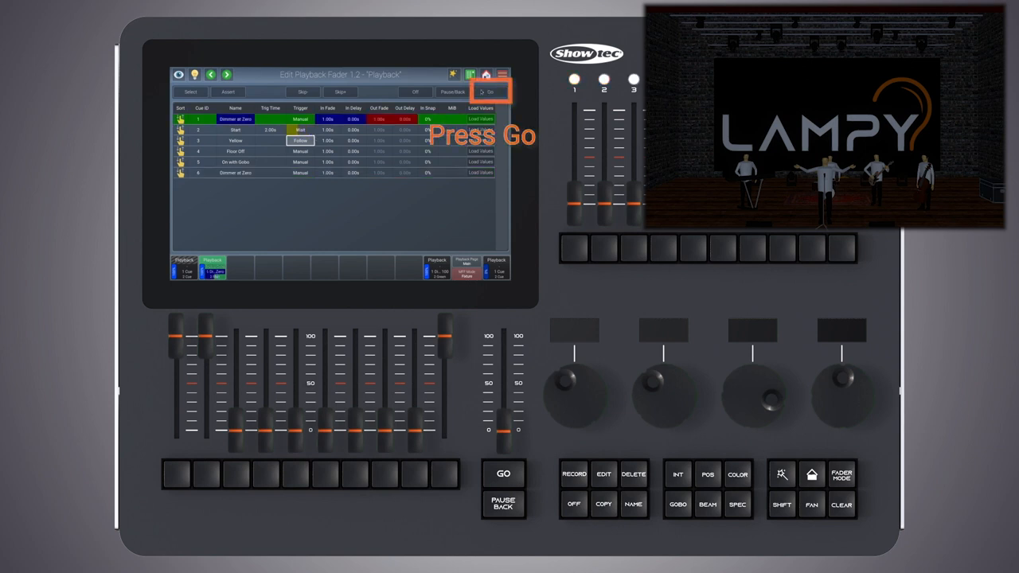
# Run the list so cues chain to Yellow, then enter an In Fade time for Yellow.
pyautogui.click(503, 473)
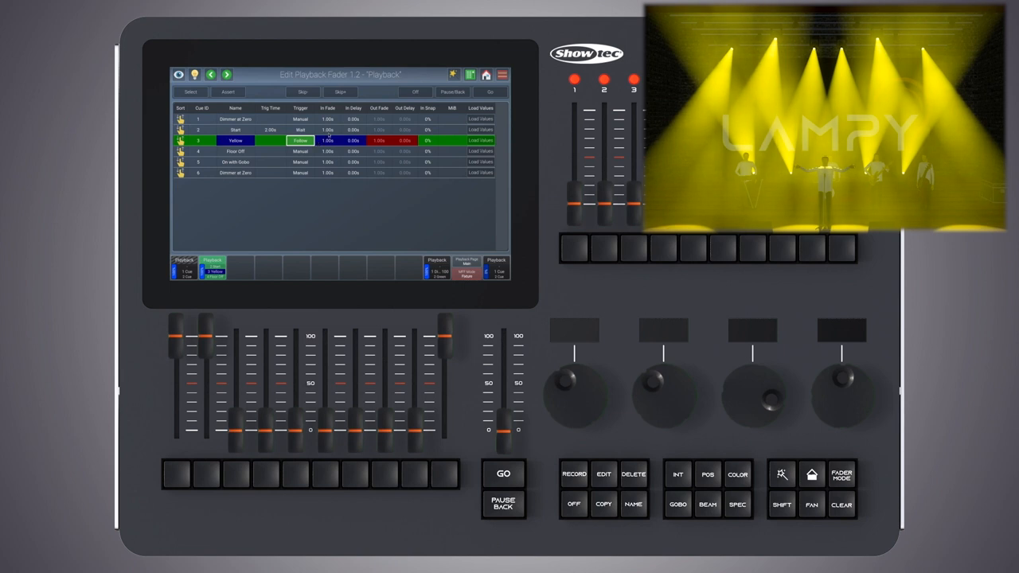
pyautogui.doubleClick(328, 130)
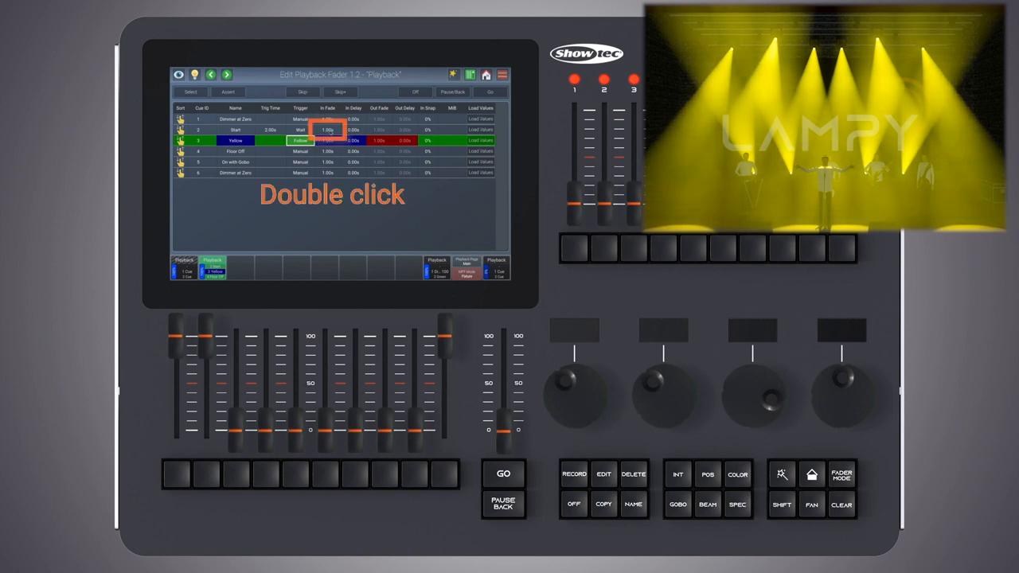
pyautogui.doubleClick(328, 131)
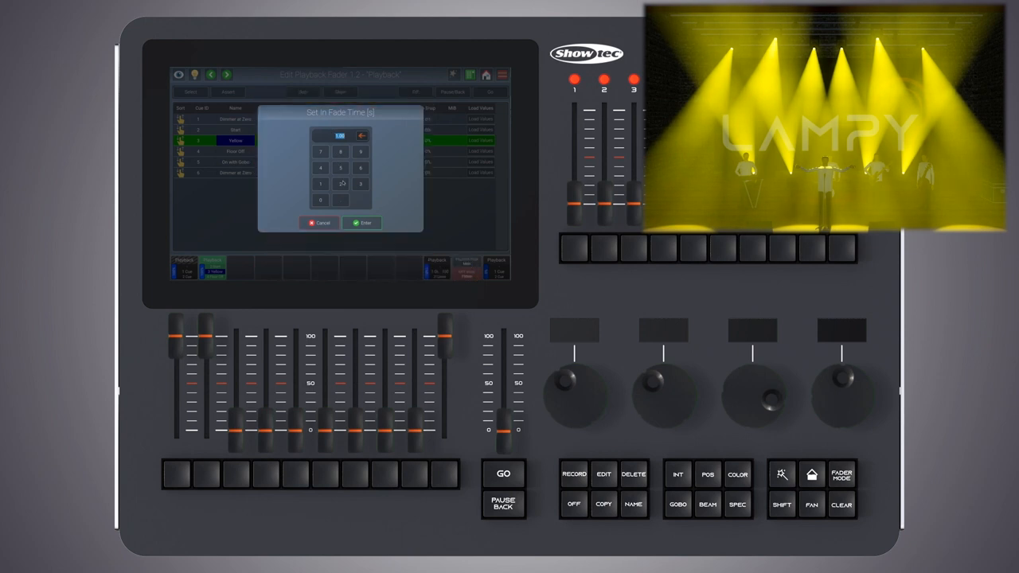
pyautogui.click(363, 223)
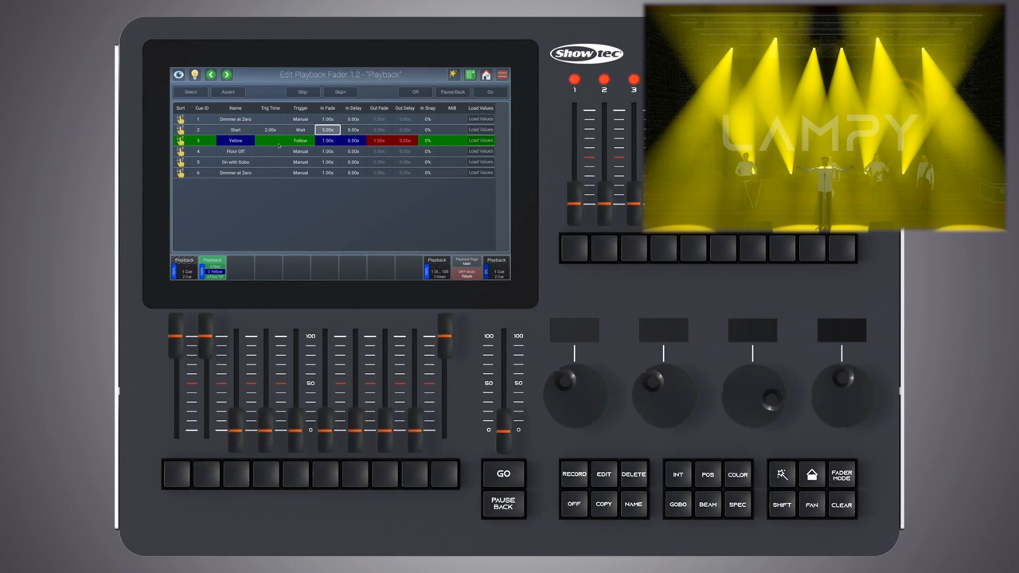
# Enter a follow time on the Yellow cue and run the cue list to see it play.
pyautogui.doubleClick(271, 140)
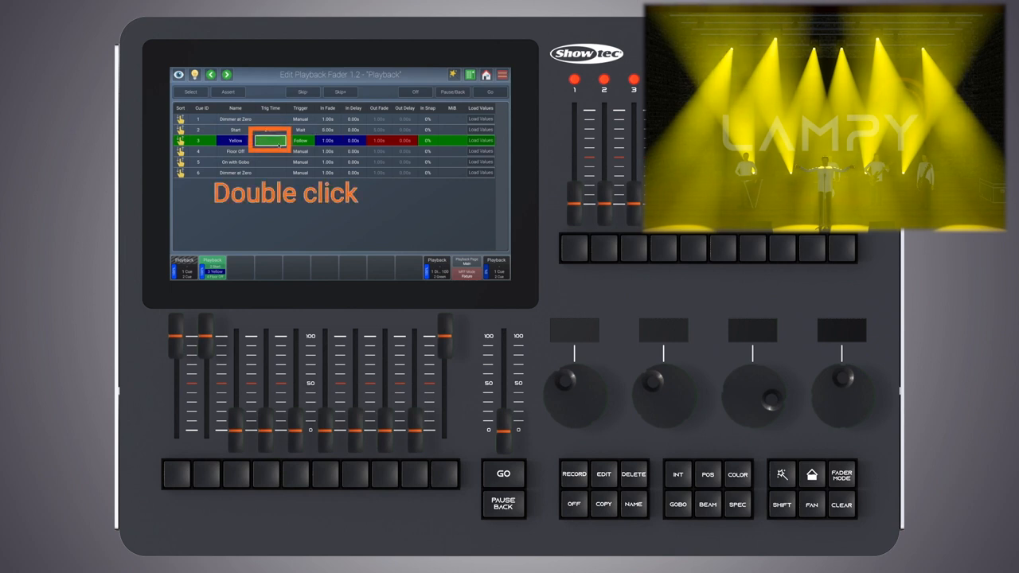
pyautogui.doubleClick(271, 140)
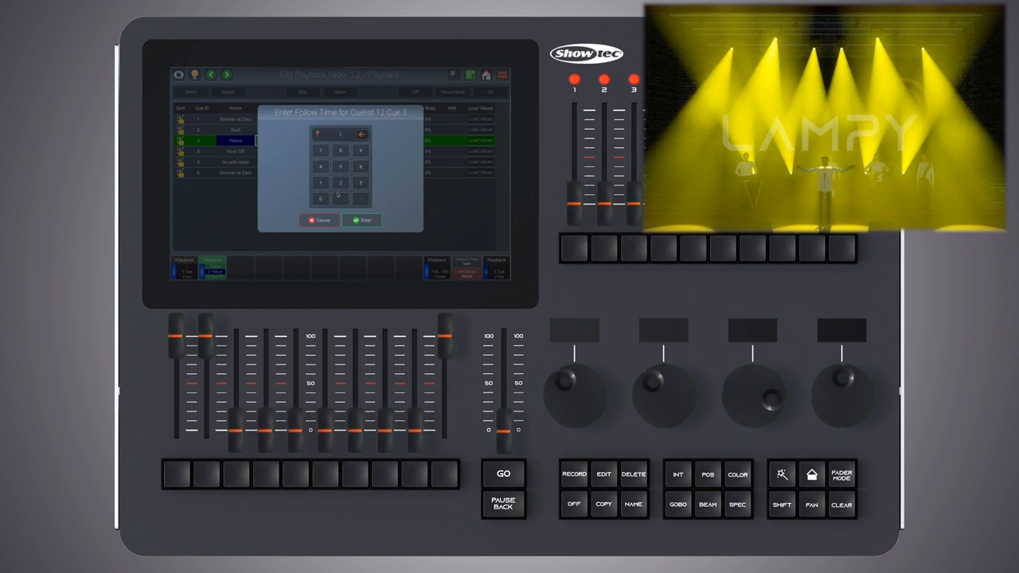
pyautogui.click(340, 182)
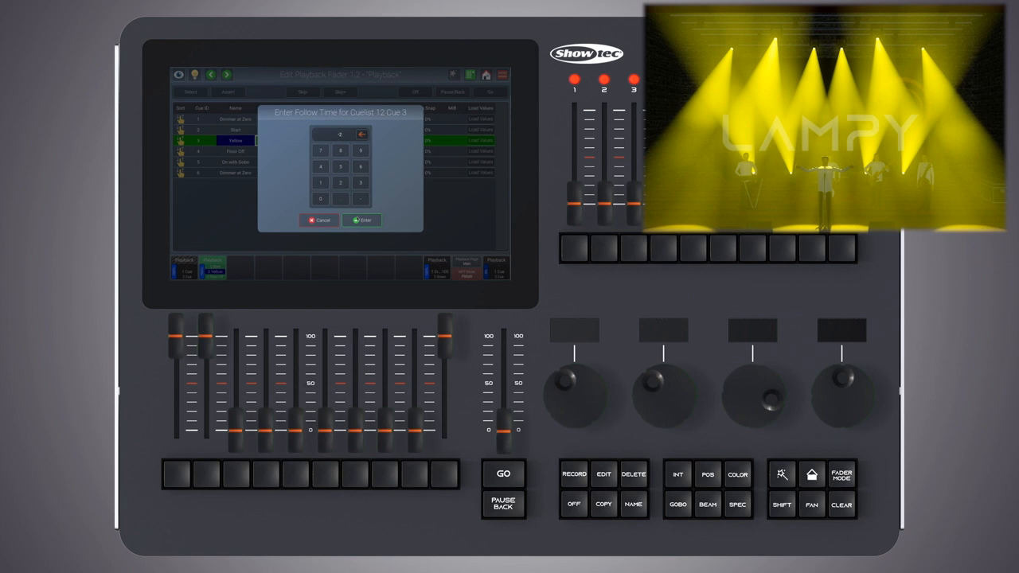
pyautogui.click(363, 219)
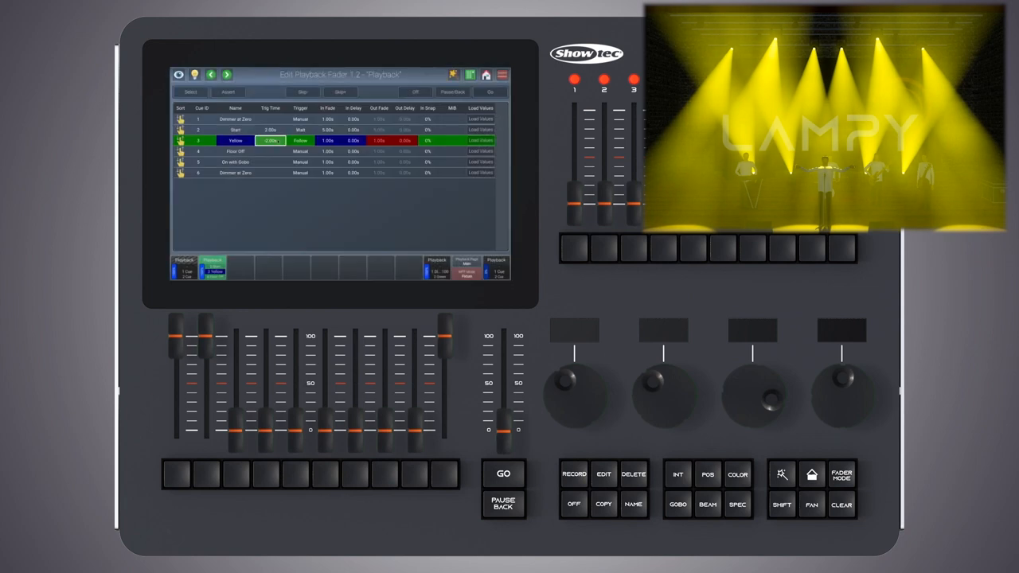
pyautogui.click(490, 91)
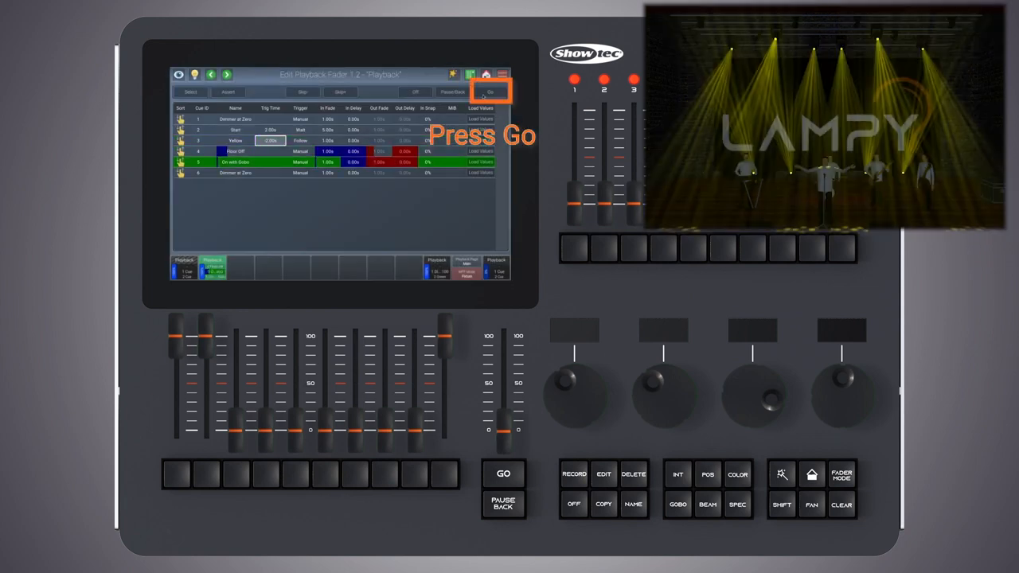
pyautogui.click(503, 473)
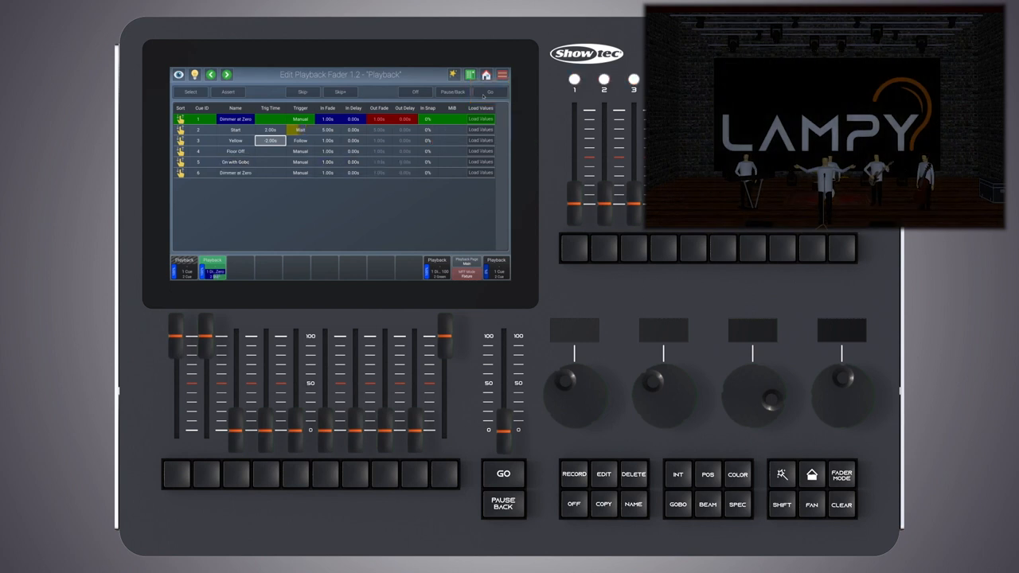
pyautogui.click(503, 473)
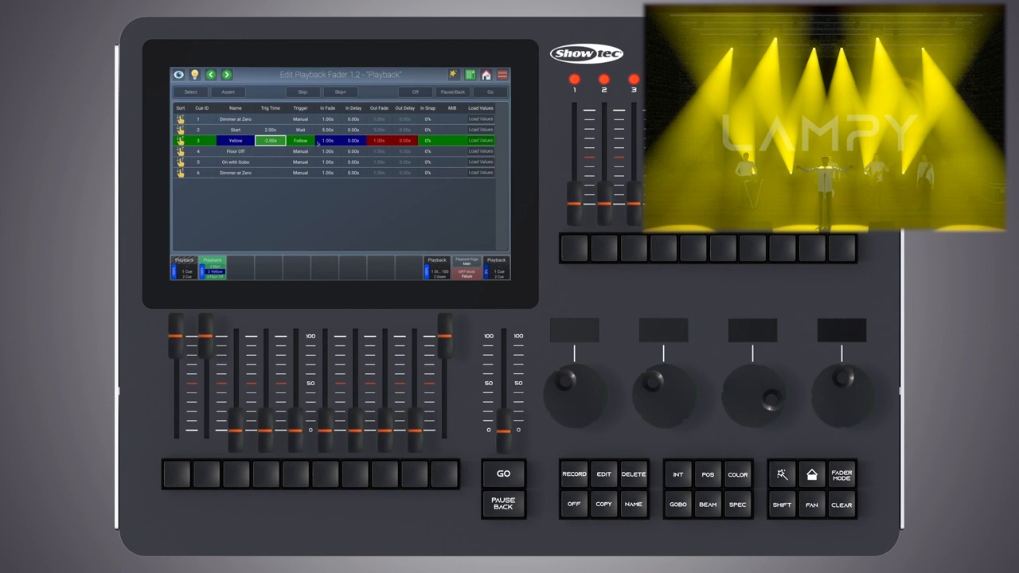
# Adjust the Yellow cue's follow time again and replay the list up to the Yellow look.
pyautogui.click(328, 140)
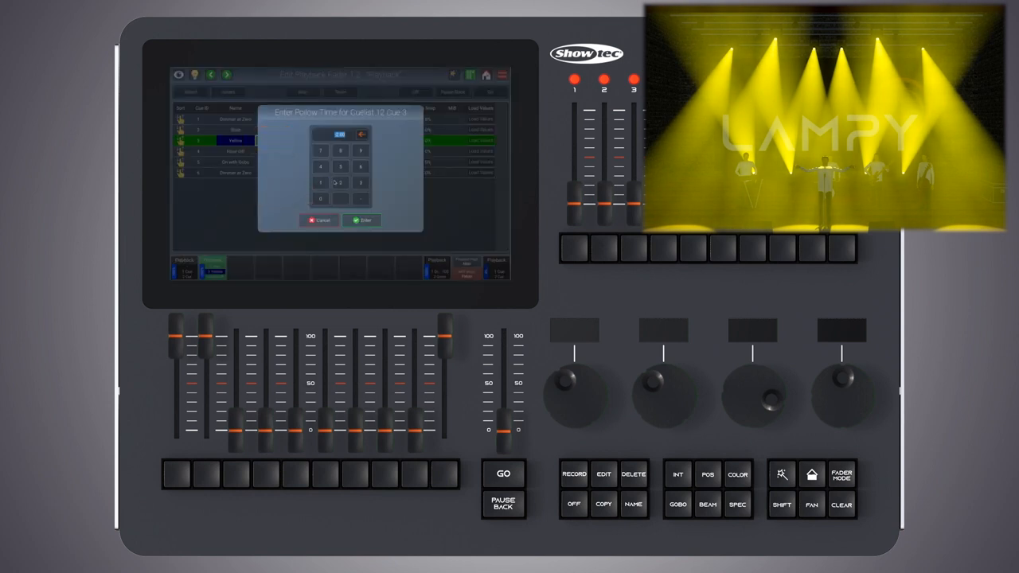
pyautogui.click(363, 220)
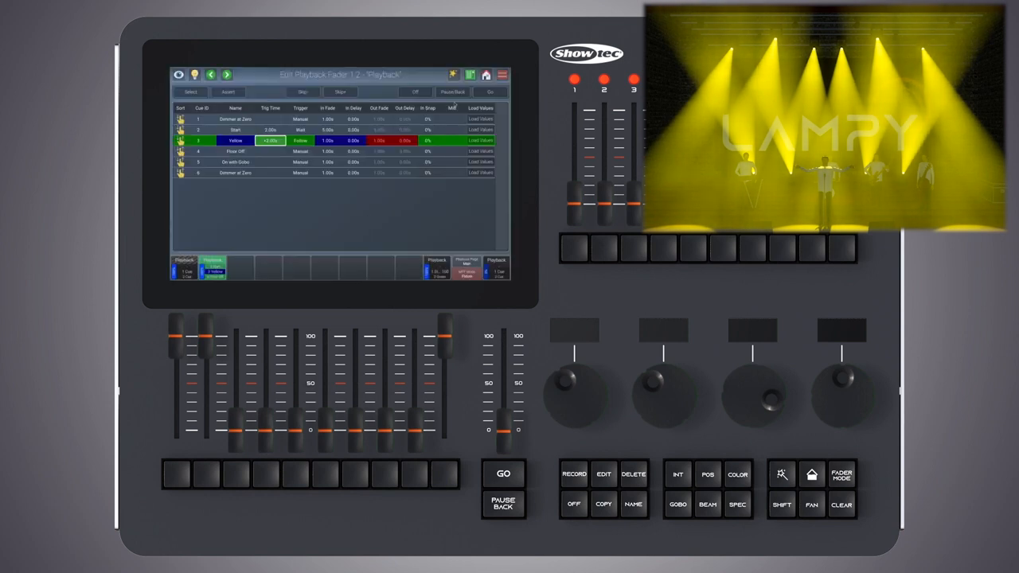
pyautogui.click(491, 92)
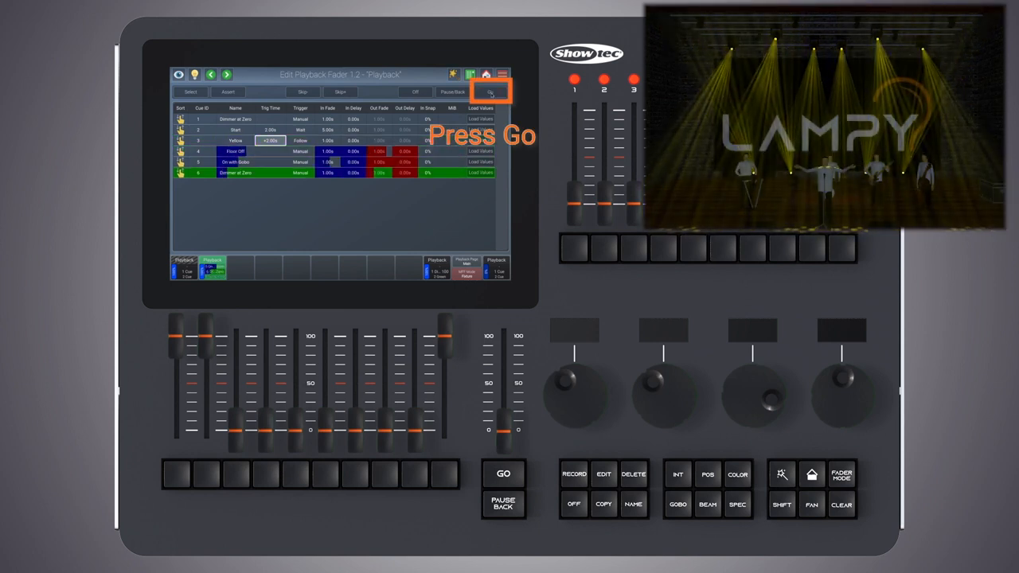
pyautogui.click(503, 471)
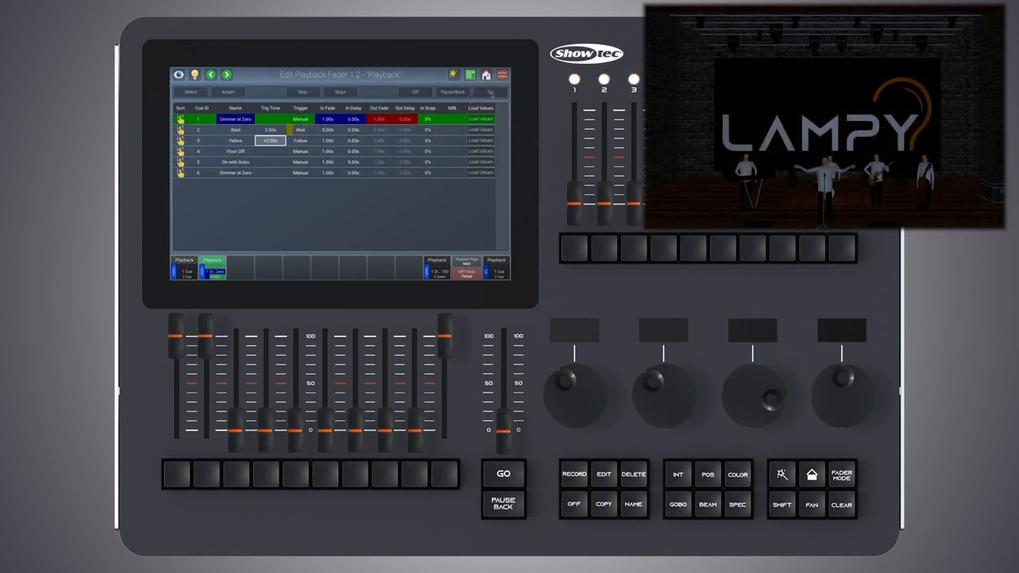
pyautogui.click(503, 472)
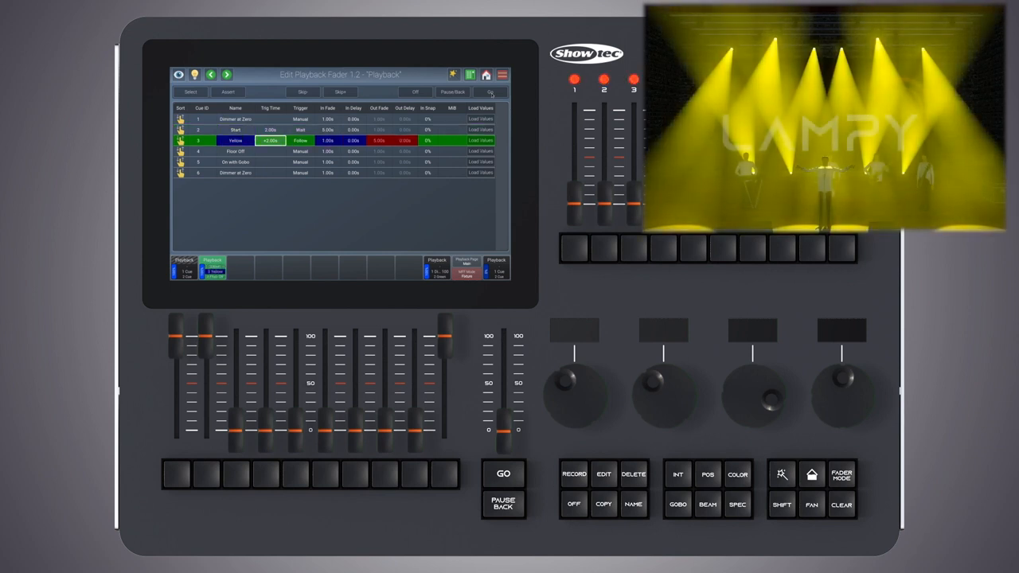
pyautogui.click(300, 151)
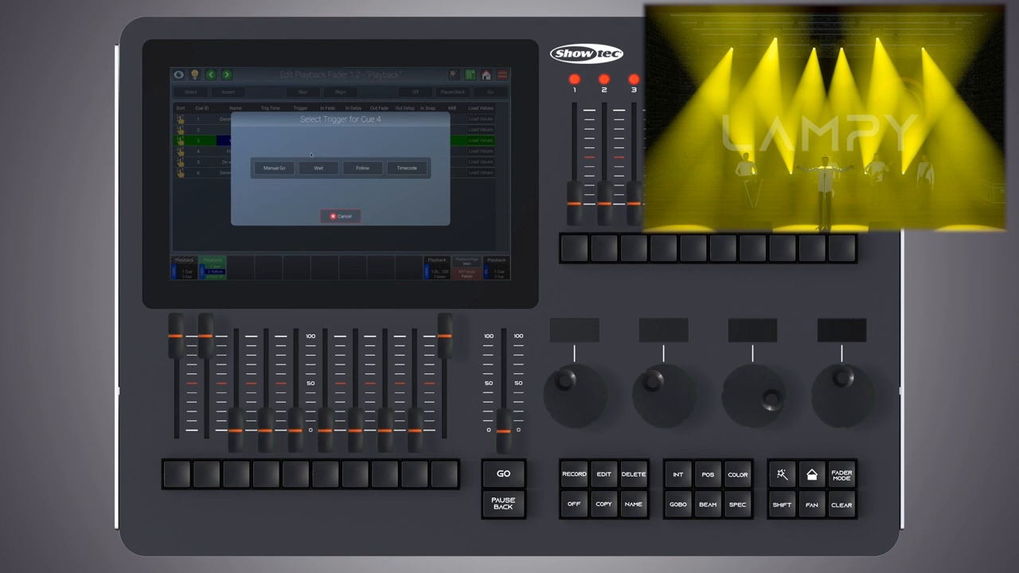
pyautogui.click(408, 167)
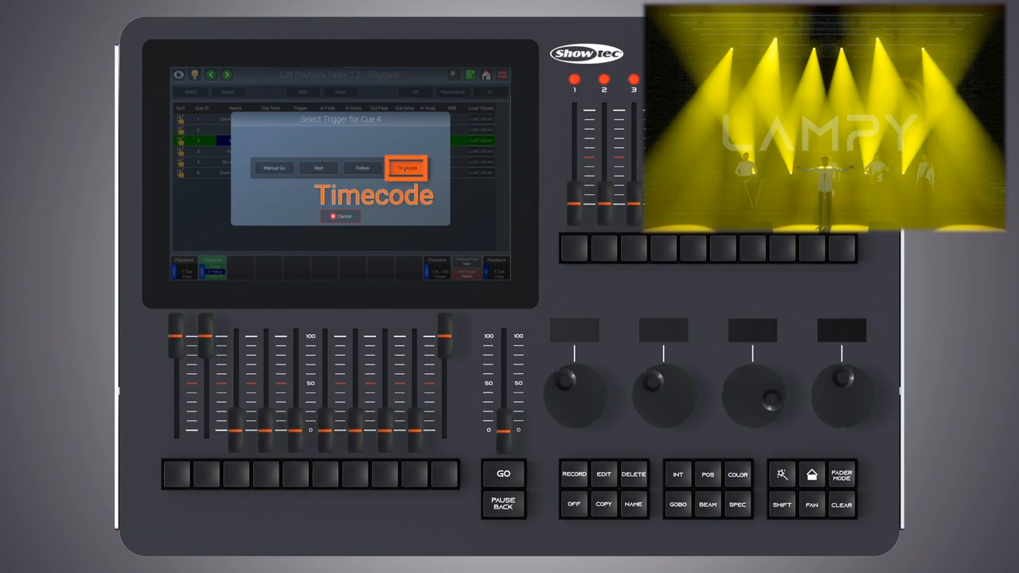
pyautogui.click(407, 169)
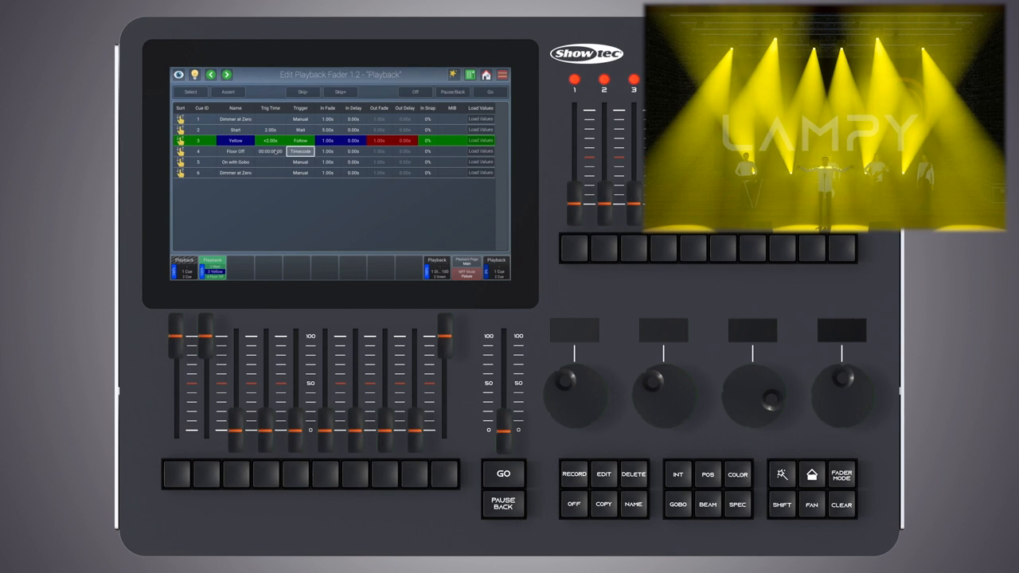
pyautogui.click(301, 151)
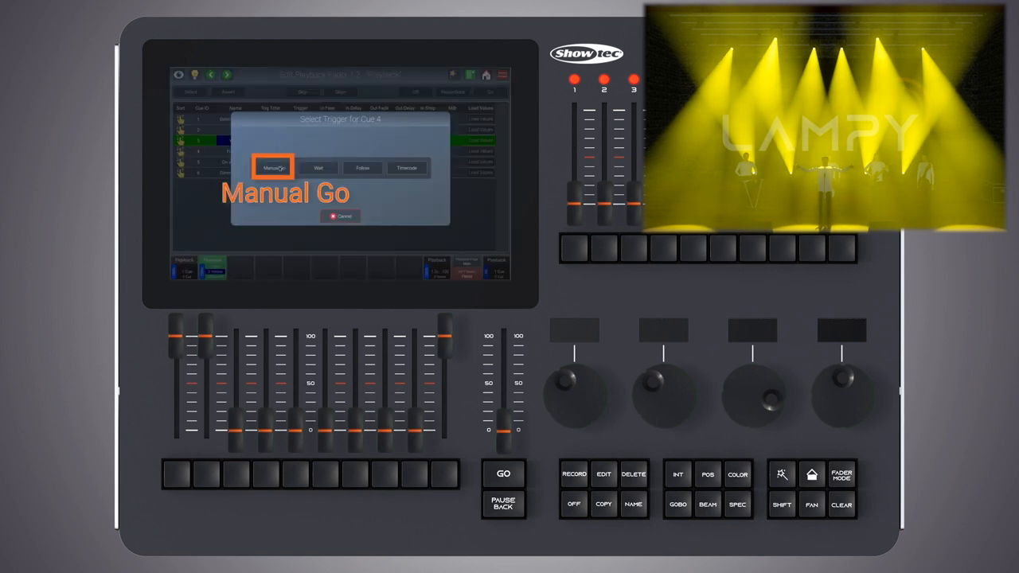
pyautogui.click(273, 167)
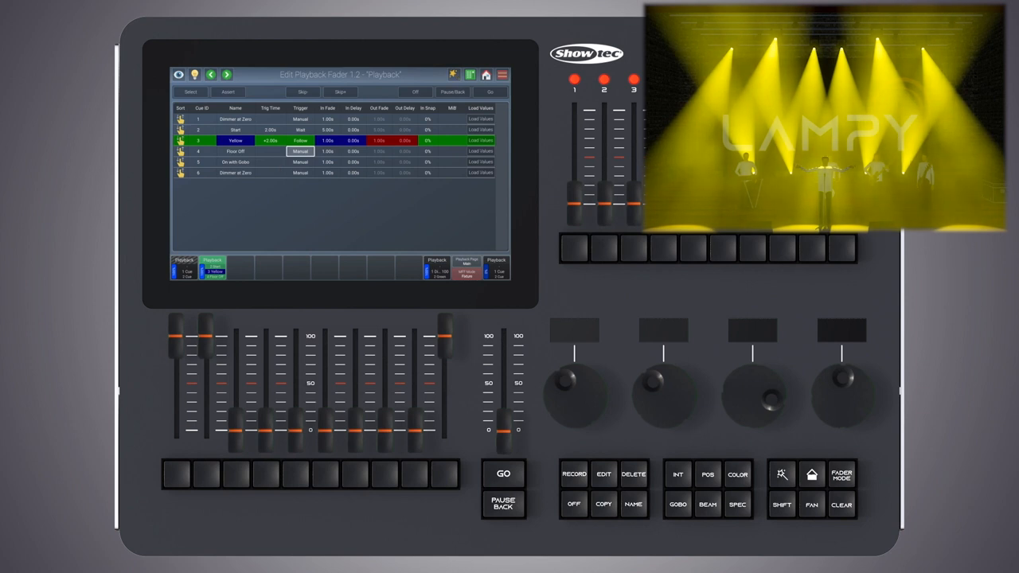
# Change the Floor Off cue's in-fade and enter a new in-delay time on the keypad.
pyautogui.click(328, 108)
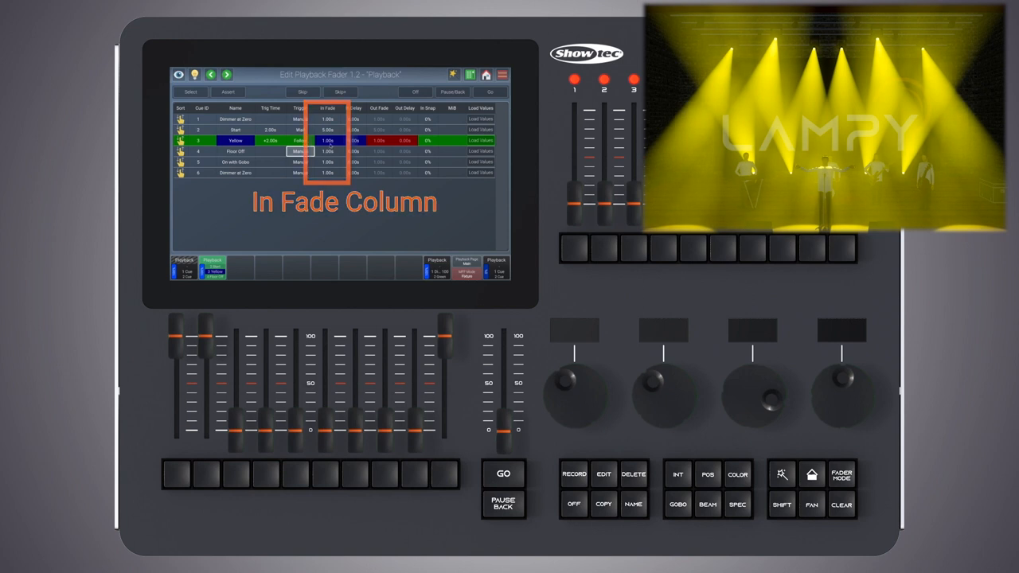
pyautogui.click(328, 140)
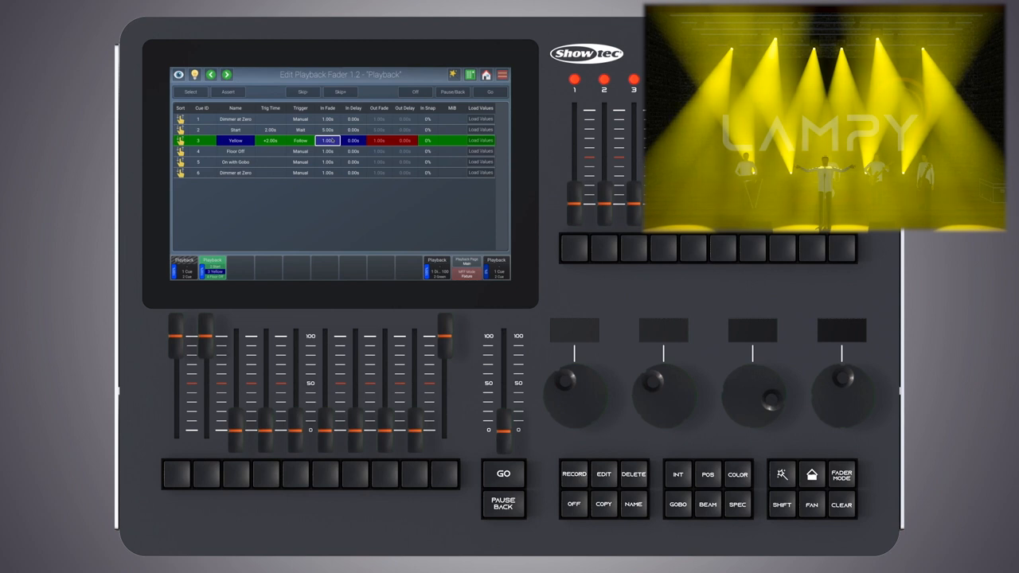
pyautogui.click(353, 140)
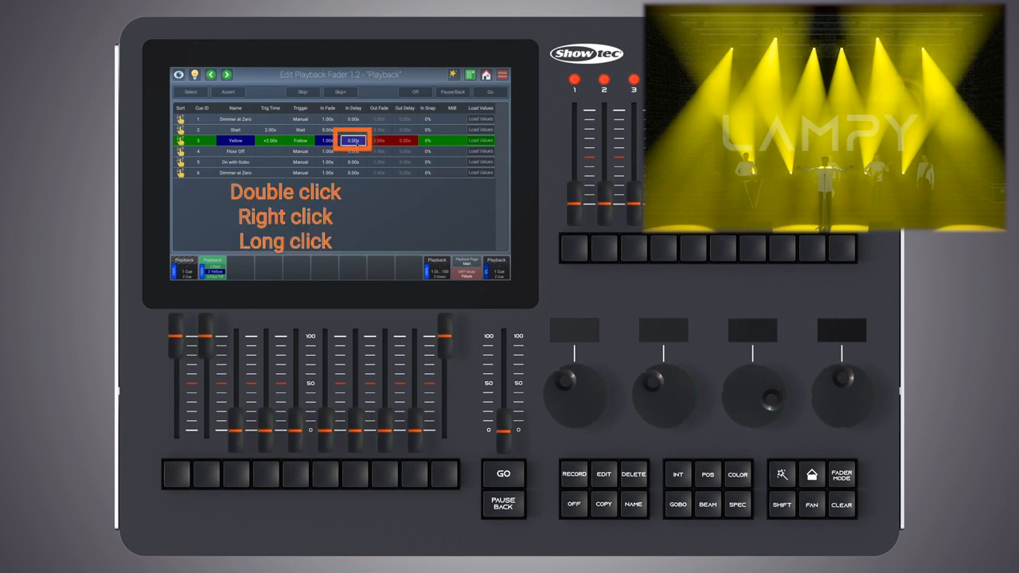
pyautogui.doubleClick(354, 140)
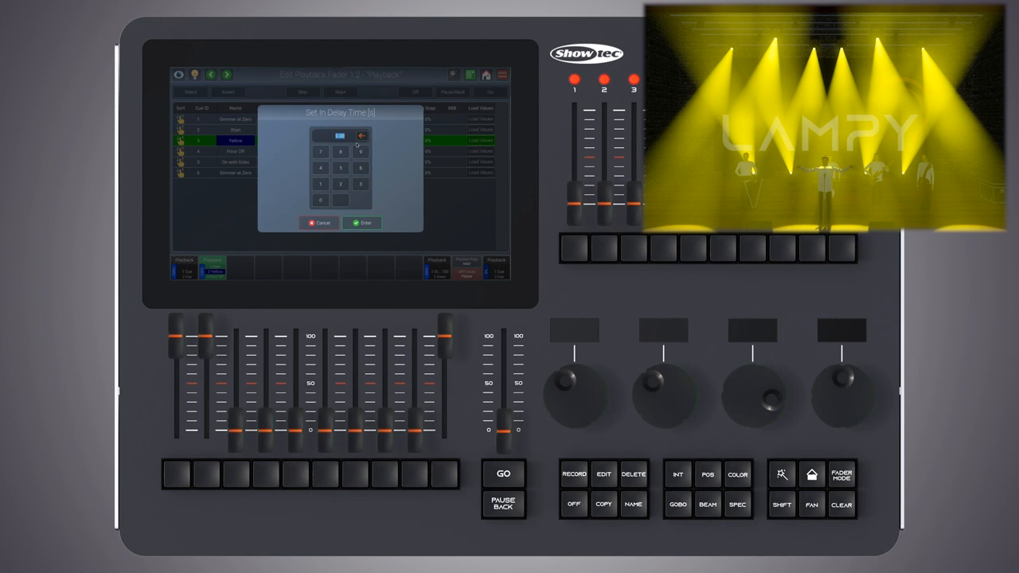
pyautogui.click(317, 135)
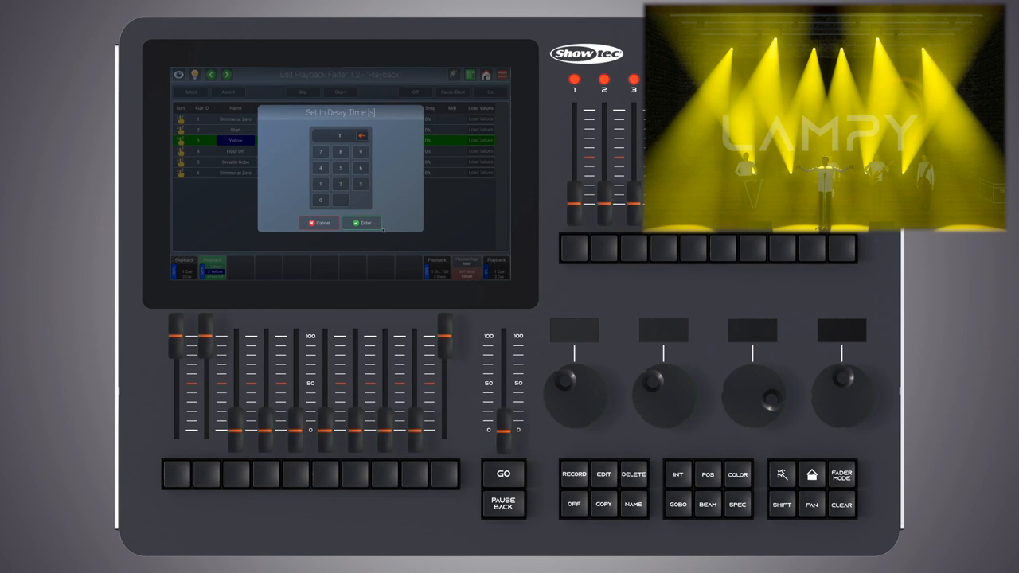
pyautogui.click(363, 223)
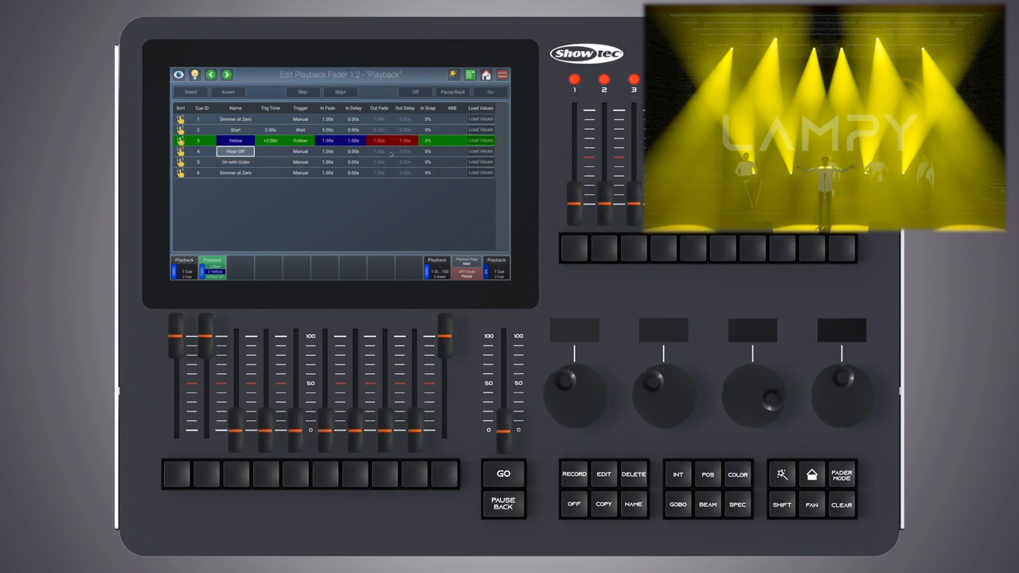
# Enter an out-delay time for the Floor Off cue and confirm it.
pyautogui.click(381, 140)
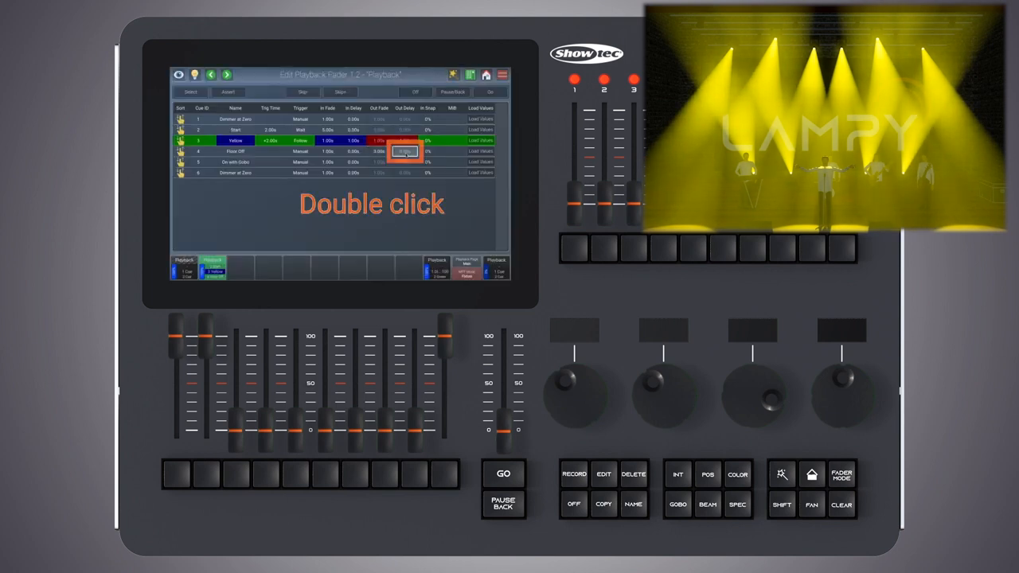
pyautogui.doubleClick(404, 151)
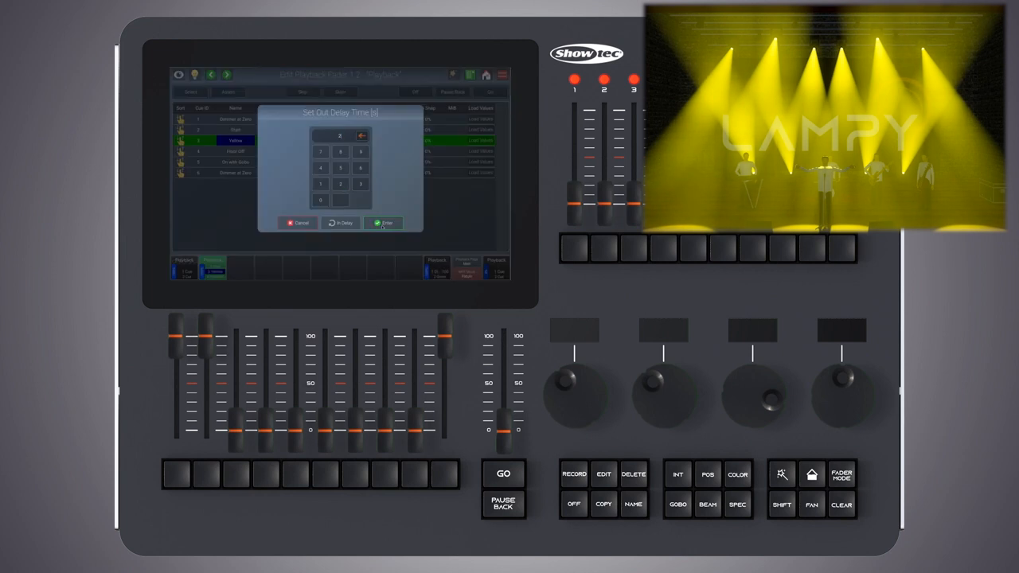
pyautogui.click(384, 223)
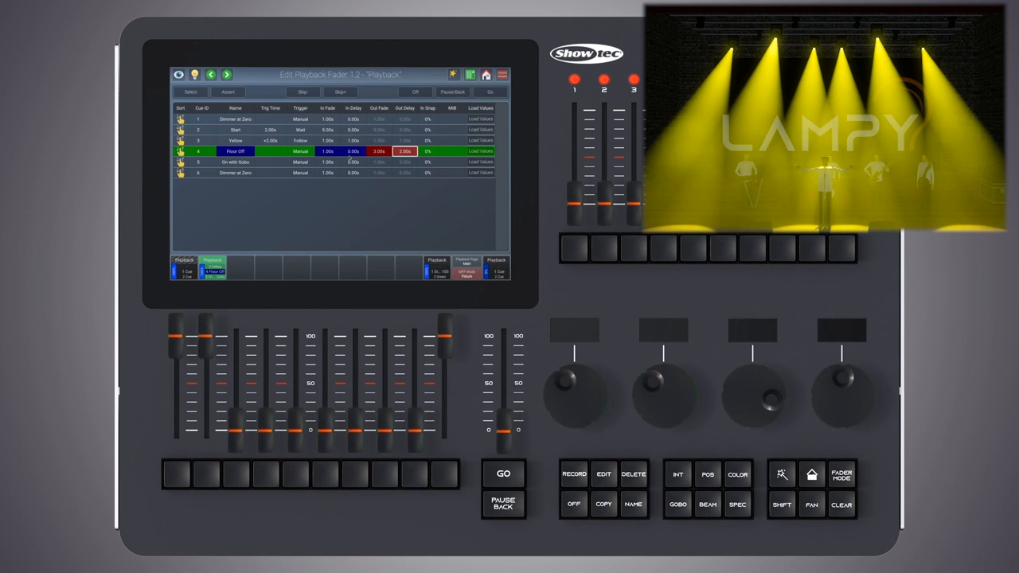
# Select fixtures in the Intensity view and raise their dimmer to light the floor.
pyautogui.click(340, 87)
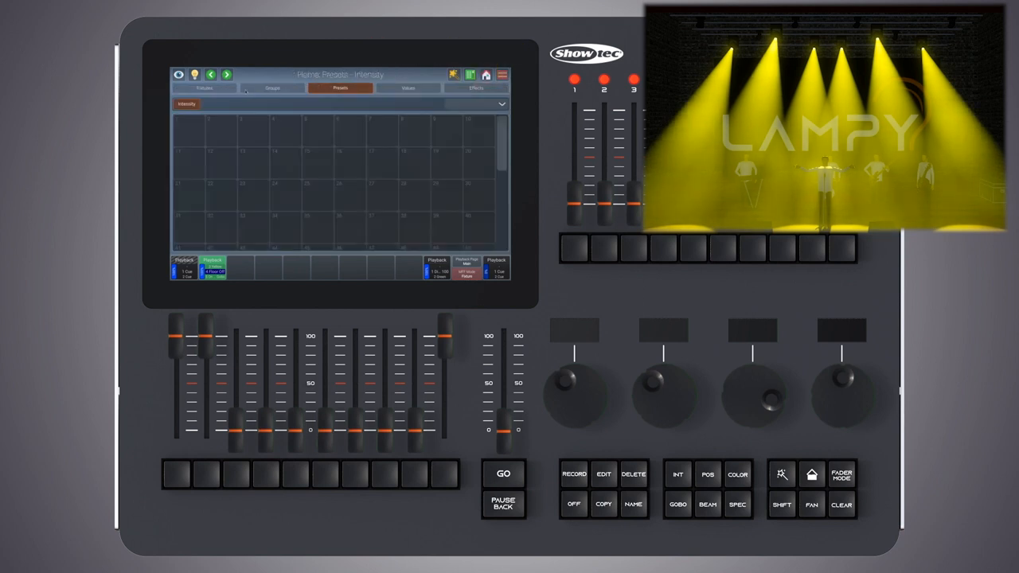
pyautogui.click(204, 87)
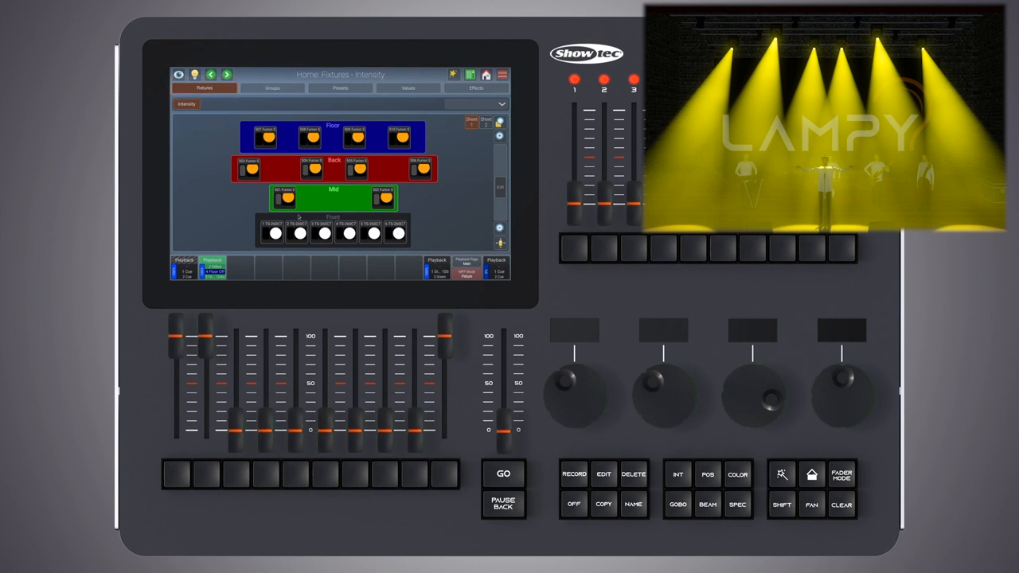
pyautogui.click(333, 232)
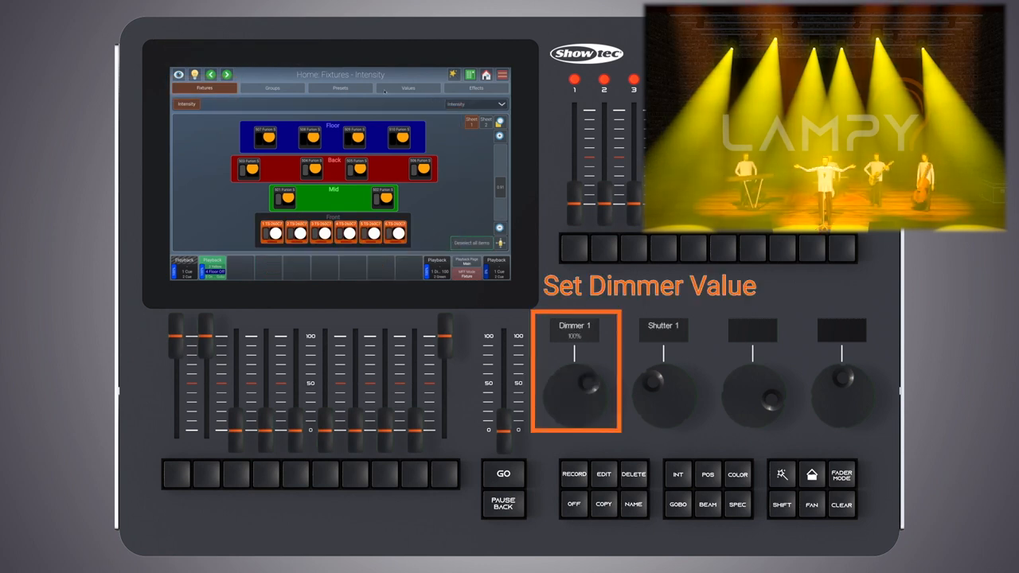
pyautogui.click(213, 268)
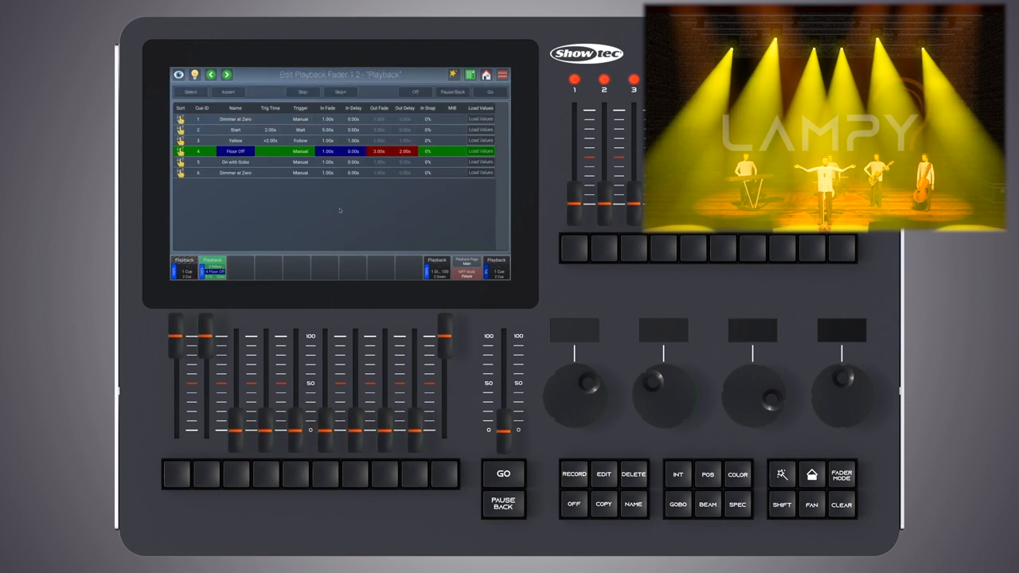
# Record the programmer into Floor Off with Merge Into Cue, then clear the programmer.
pyautogui.click(573, 474)
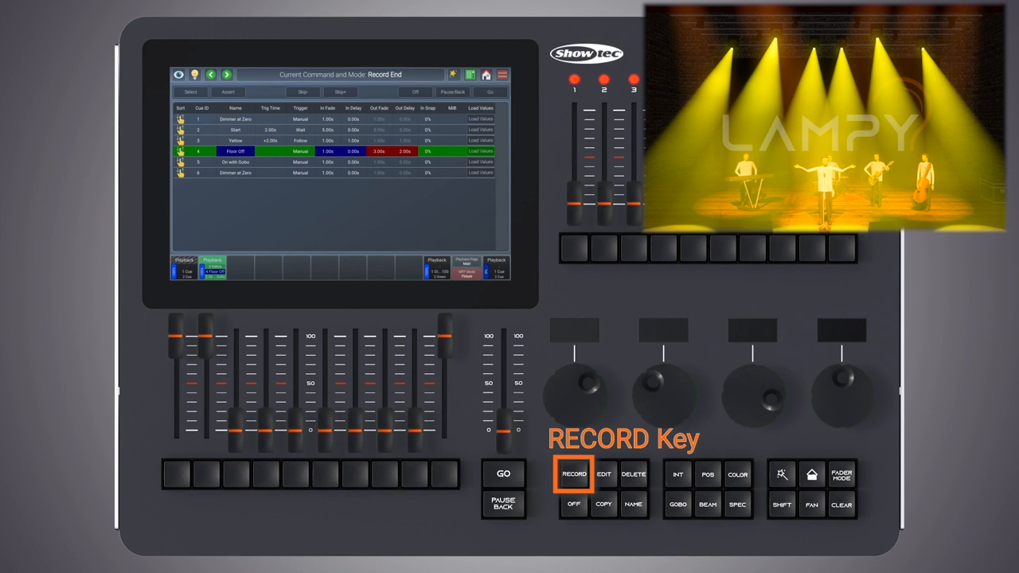
pyautogui.click(573, 474)
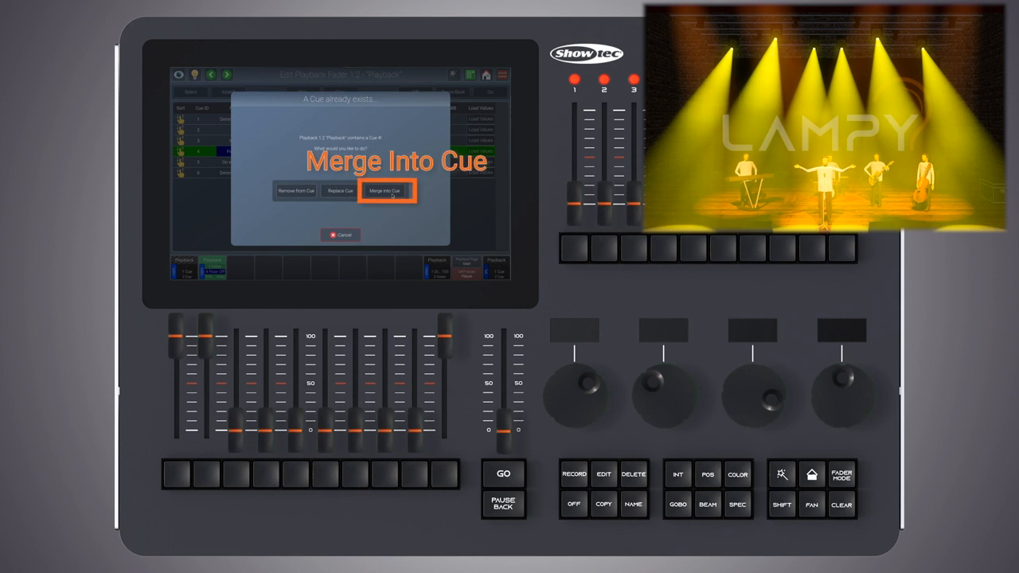
pyautogui.click(386, 191)
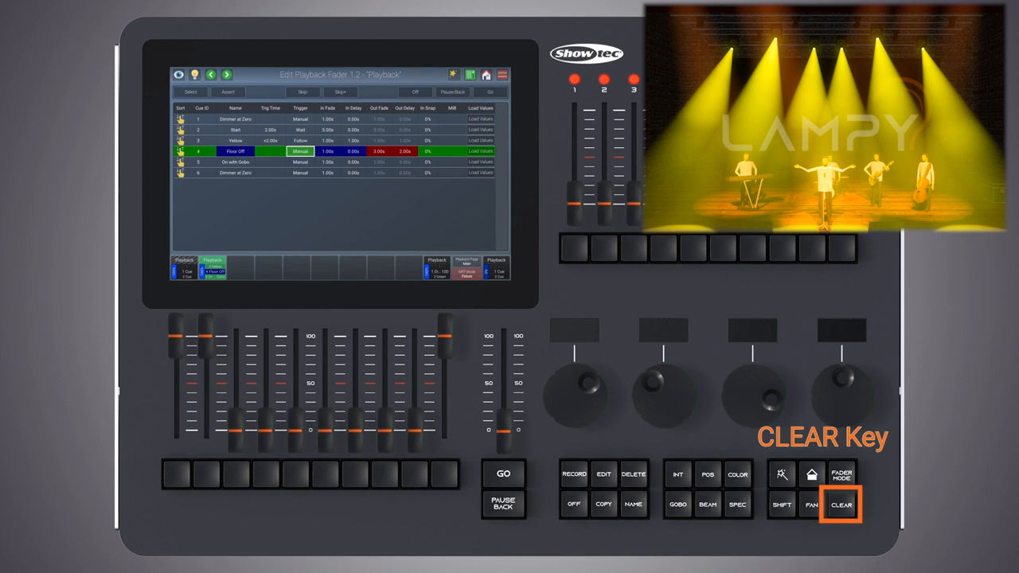
pyautogui.click(302, 90)
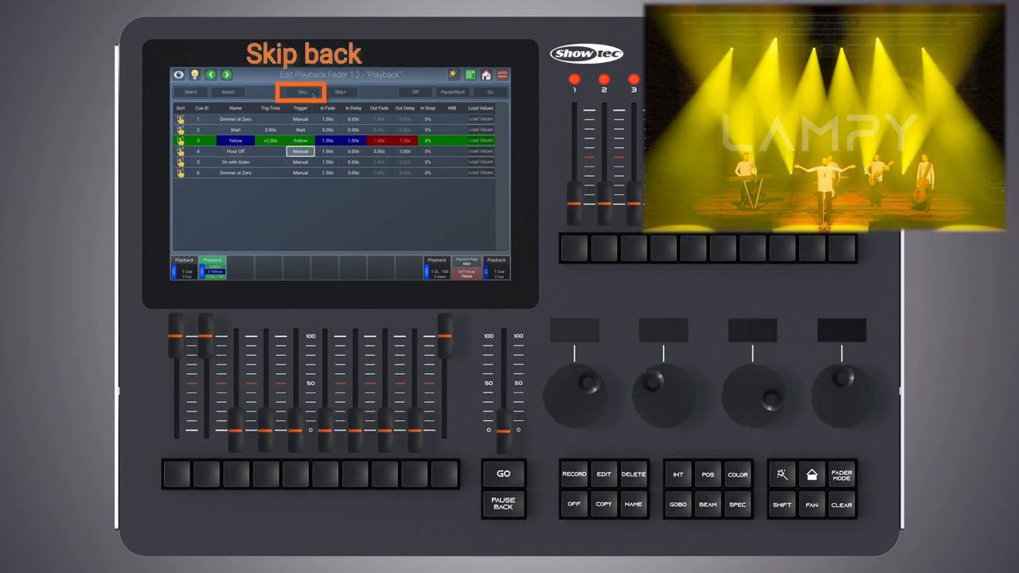
pyautogui.click(302, 91)
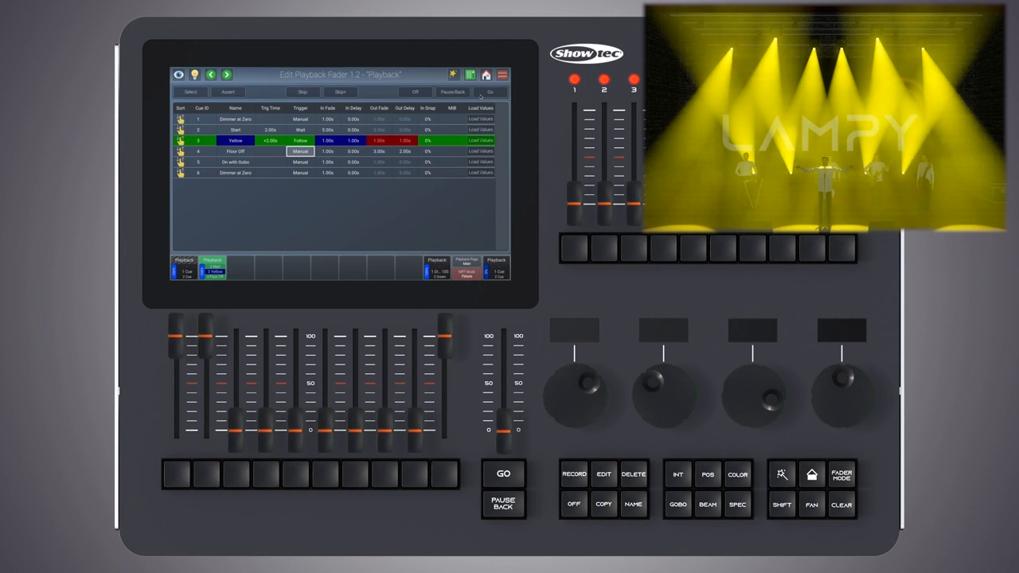
# Skip back and fire the cues again so the updated floor look plays on stage.
pyautogui.click(490, 91)
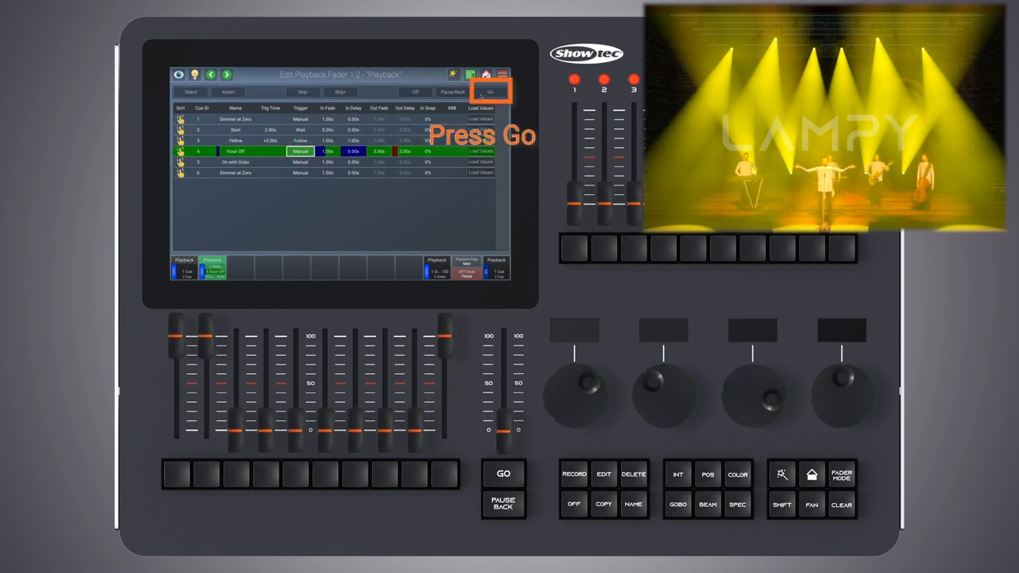
pyautogui.click(503, 473)
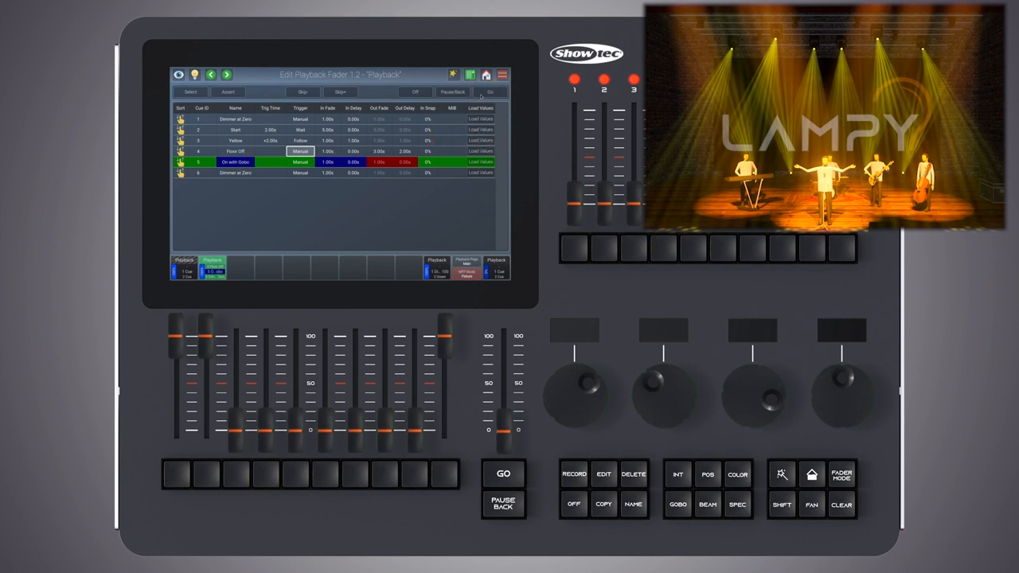
pyautogui.click(427, 108)
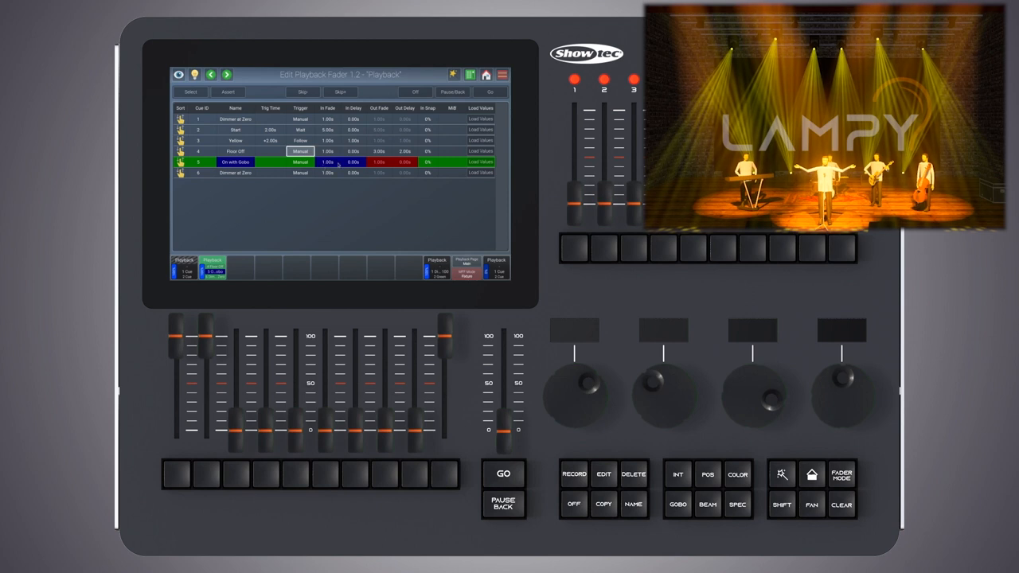
pyautogui.doubleClick(427, 162)
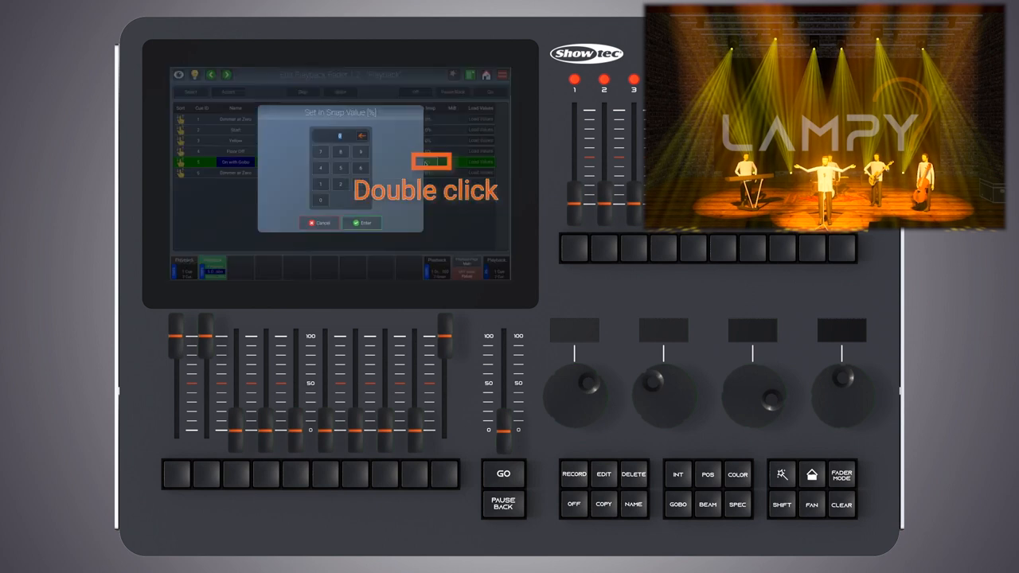
pyautogui.doubleClick(433, 162)
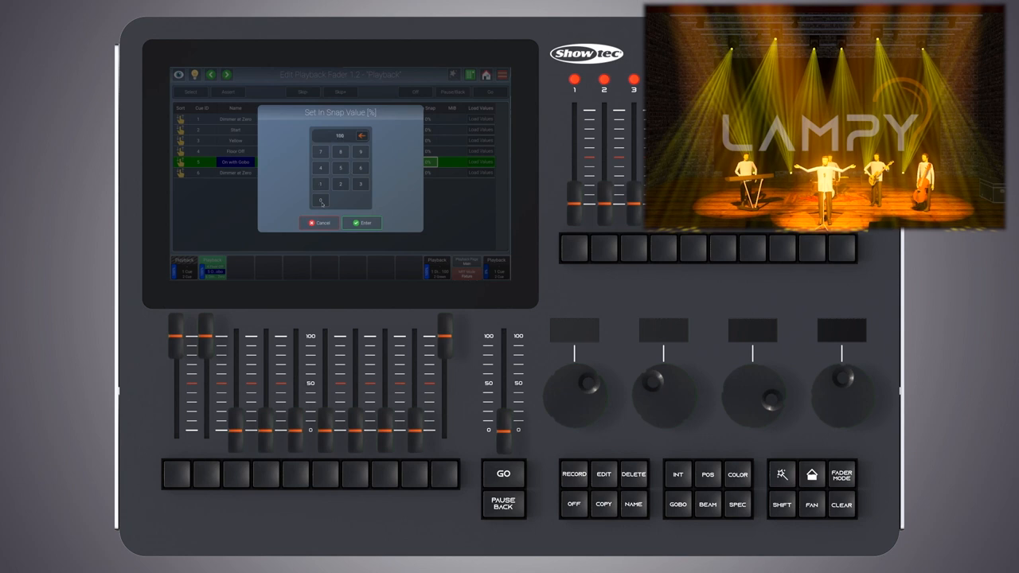
pyautogui.click(361, 223)
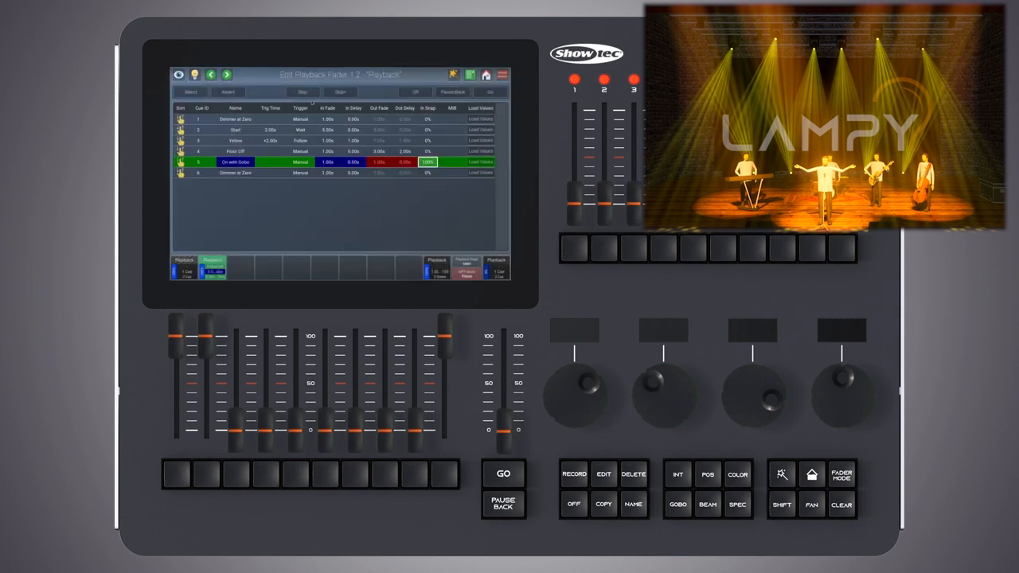
pyautogui.click(302, 91)
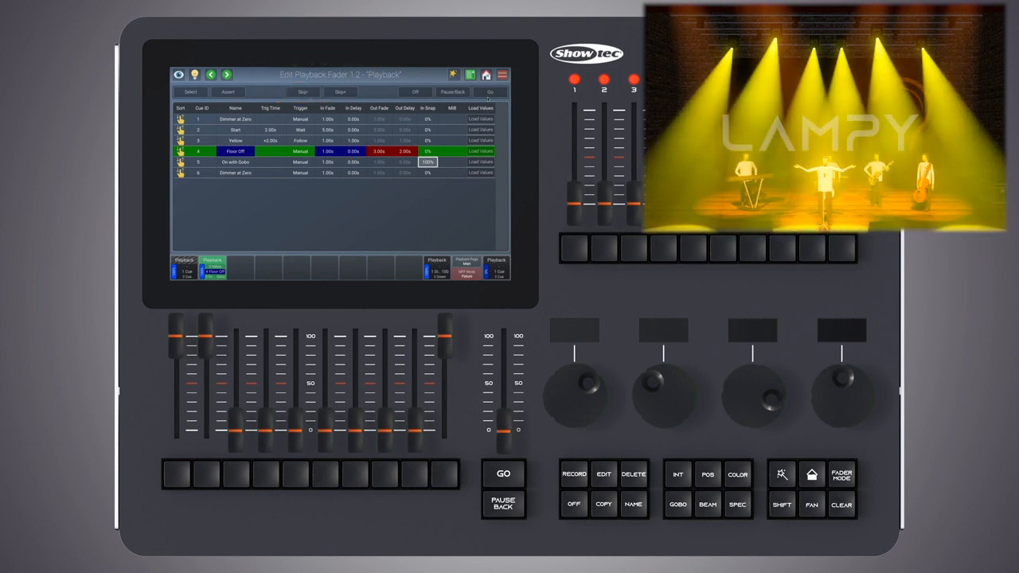
pyautogui.click(490, 91)
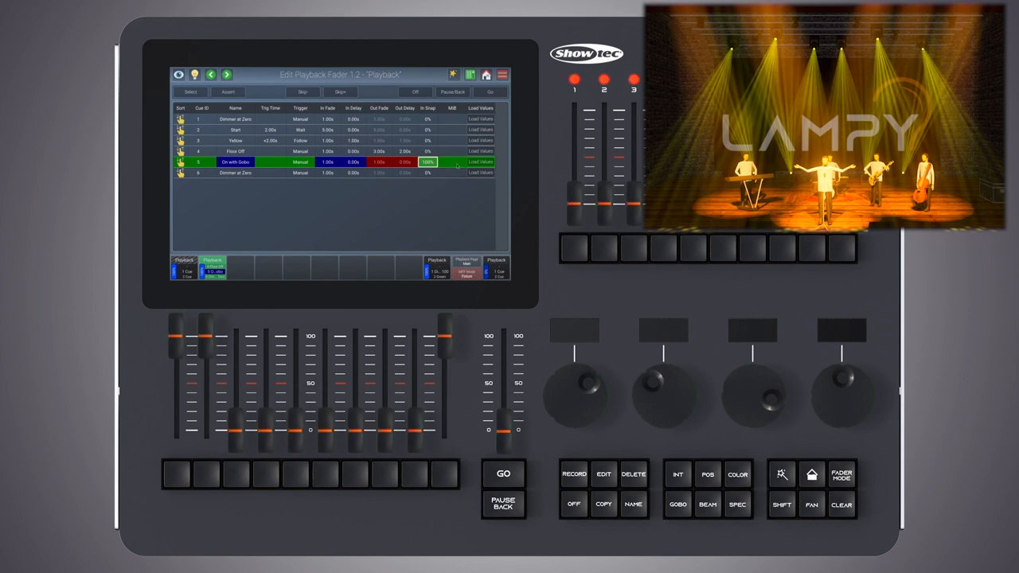
# Enable MIB on a cue, then fire cues 1, 2 and 3 up to the Yellow wash.
pyautogui.doubleClick(427, 163)
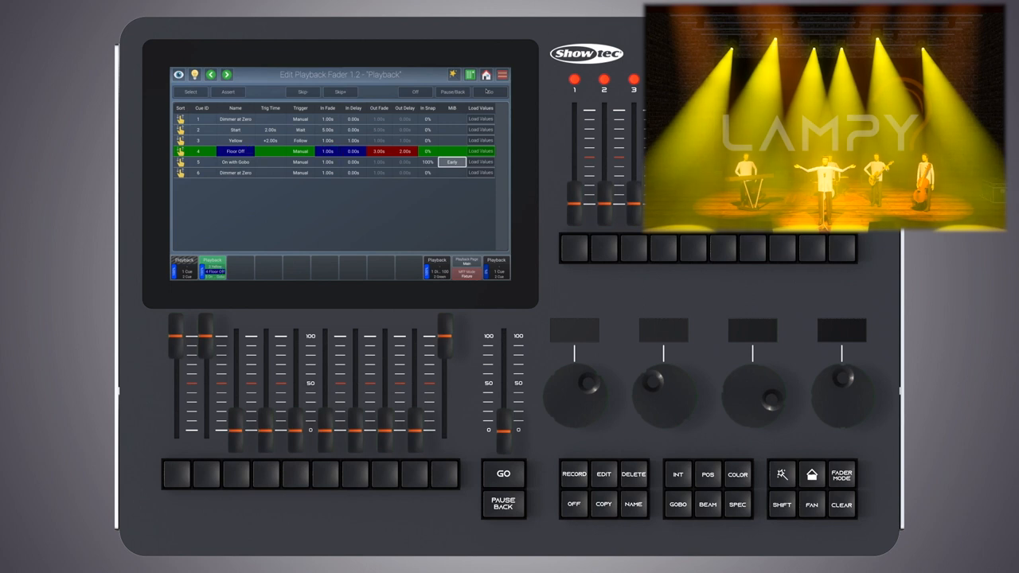
pyautogui.click(236, 162)
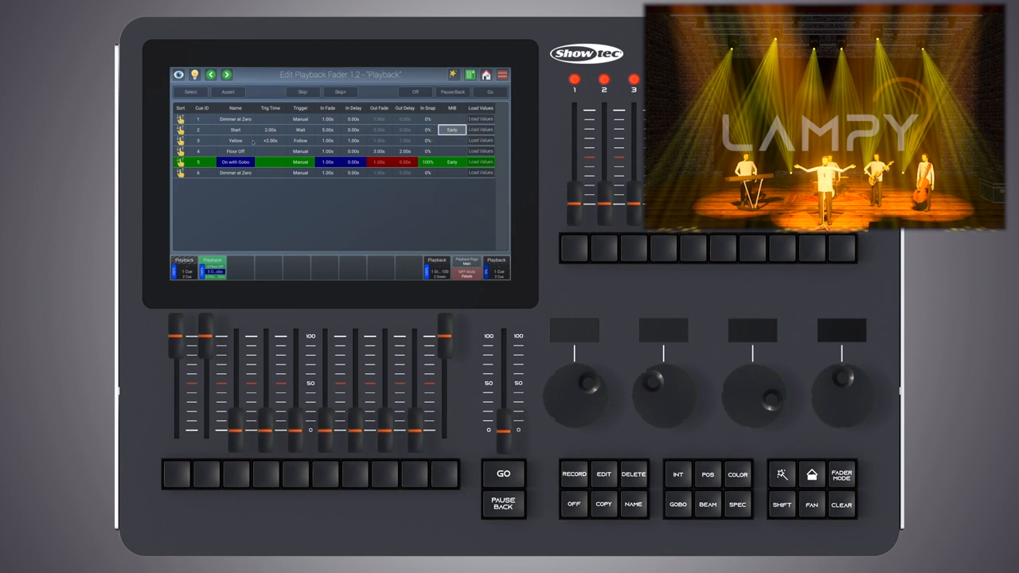
pyautogui.click(490, 91)
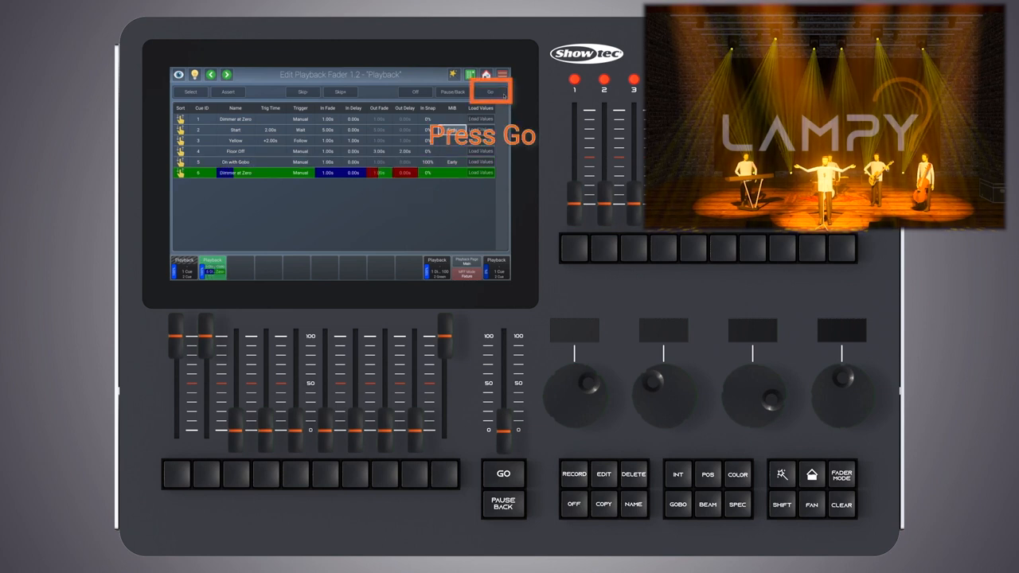
pyautogui.click(503, 472)
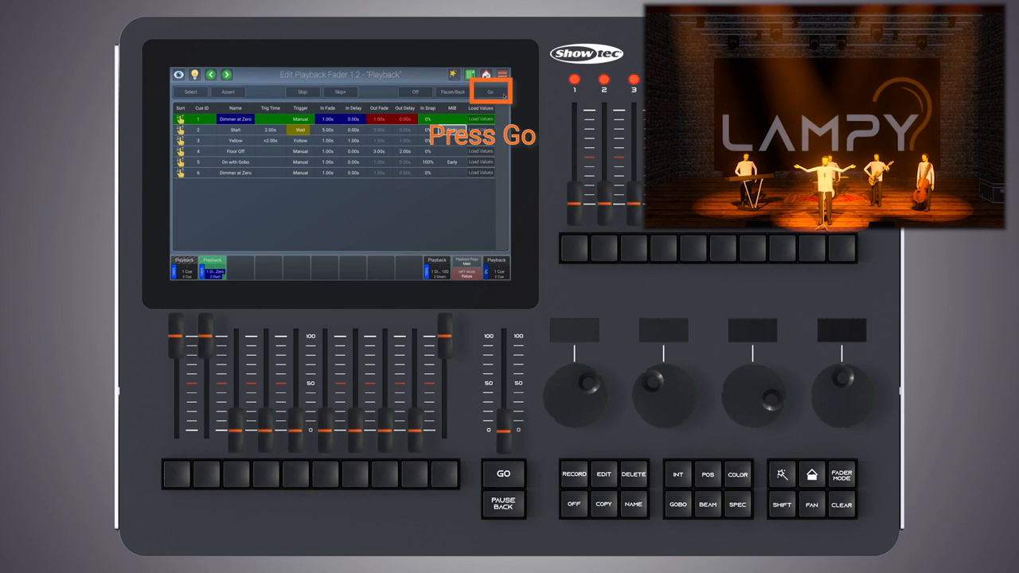
pyautogui.click(503, 473)
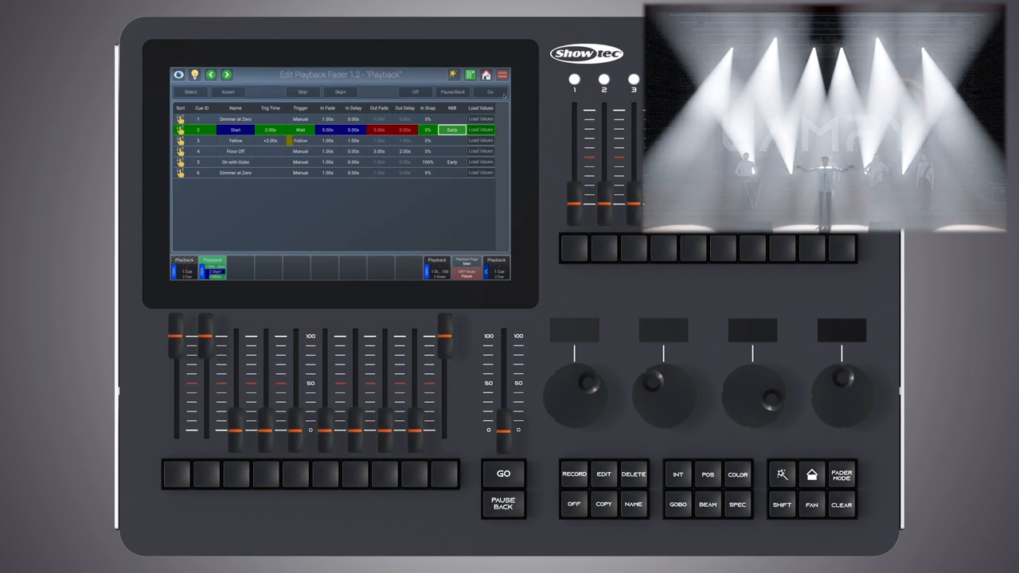
pyautogui.click(236, 140)
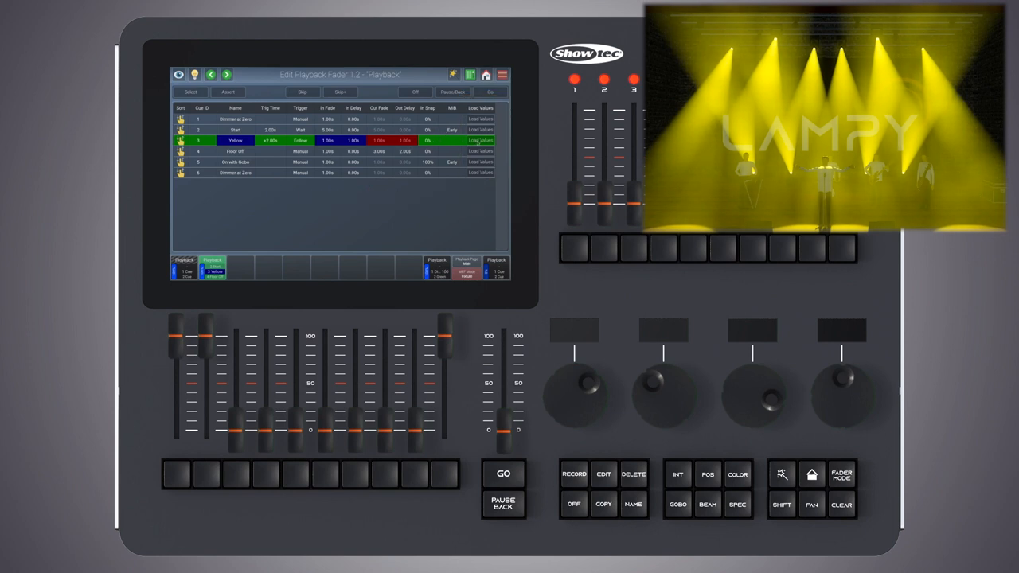
pyautogui.doubleClick(481, 140)
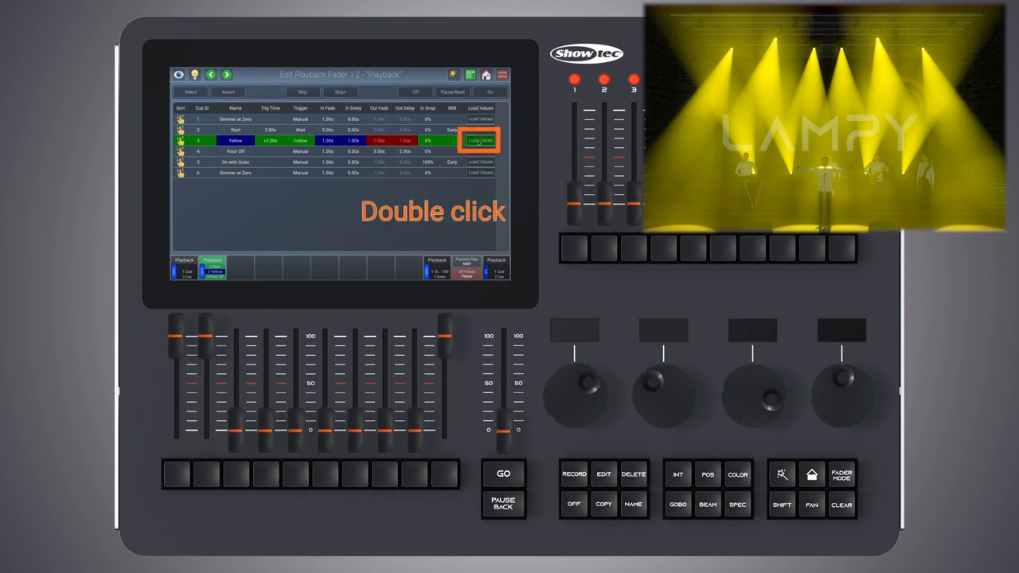
pyautogui.doubleClick(478, 140)
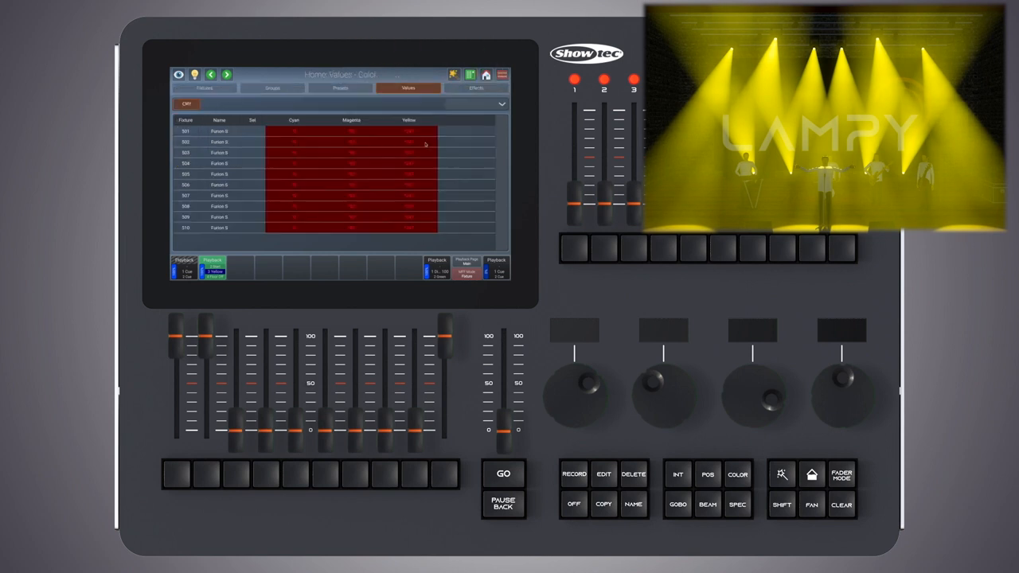
pyautogui.click(214, 267)
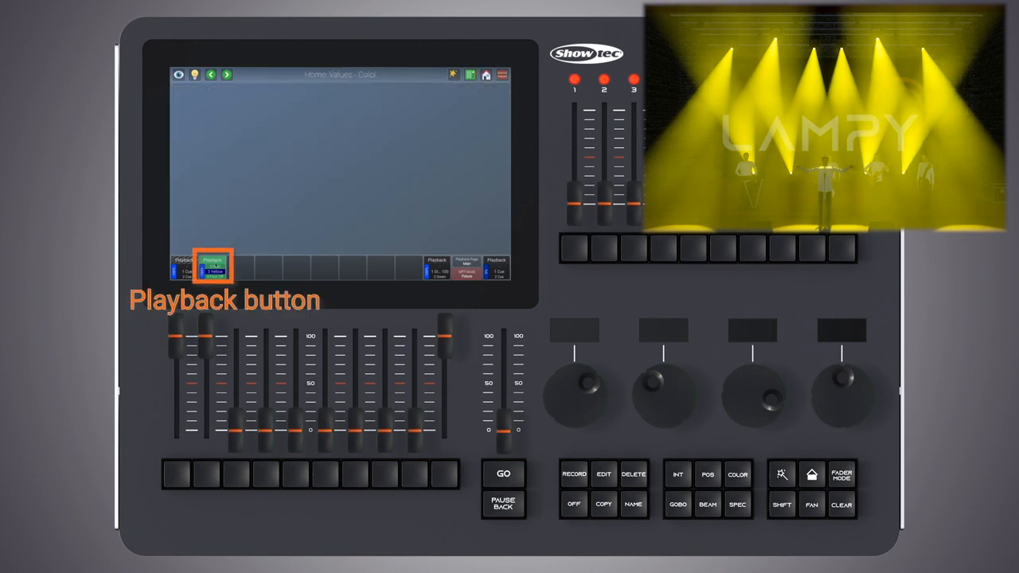
pyautogui.click(213, 268)
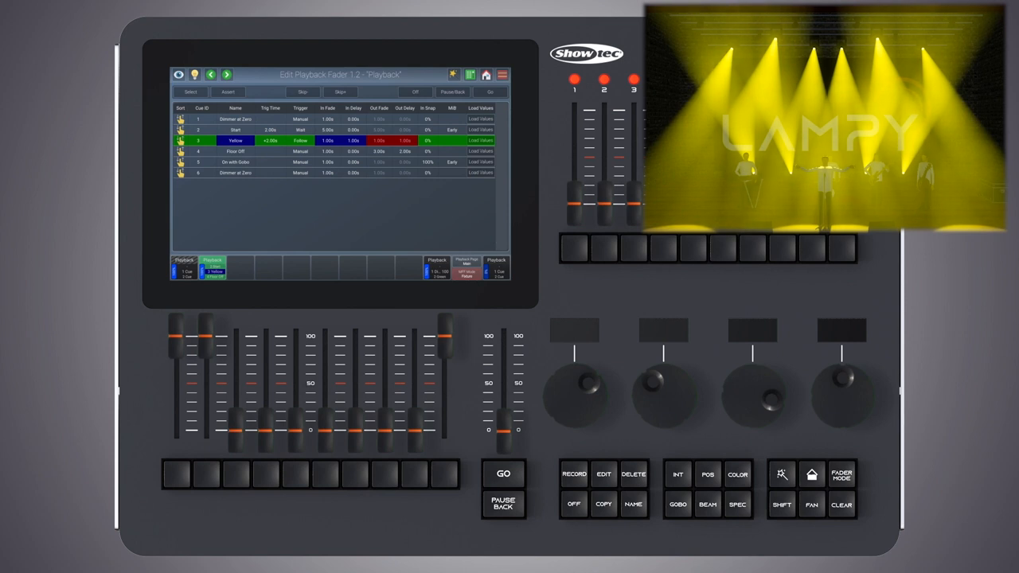
# Delete the last cue in the list and confirm.
pyautogui.click(633, 475)
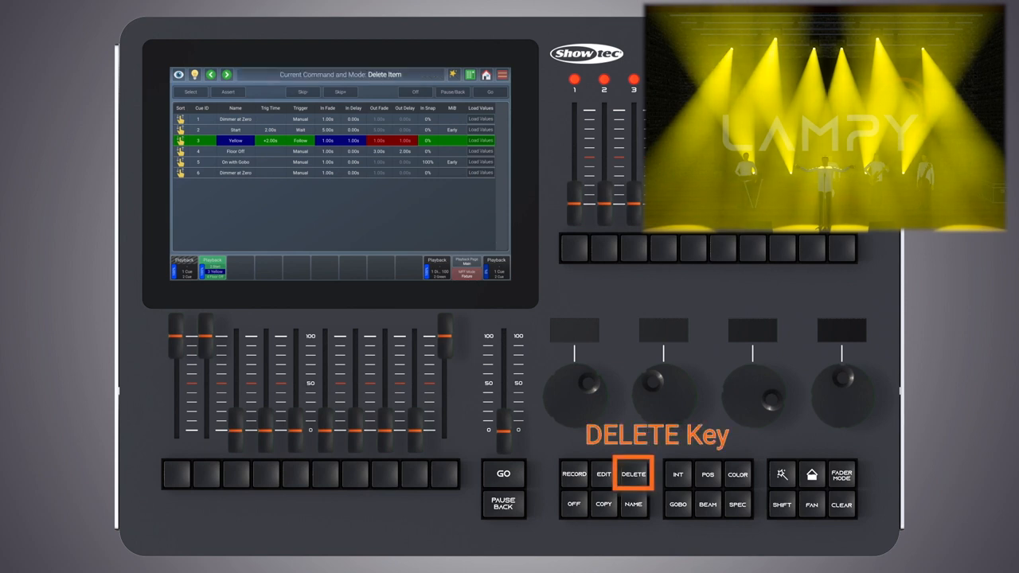
pyautogui.click(633, 474)
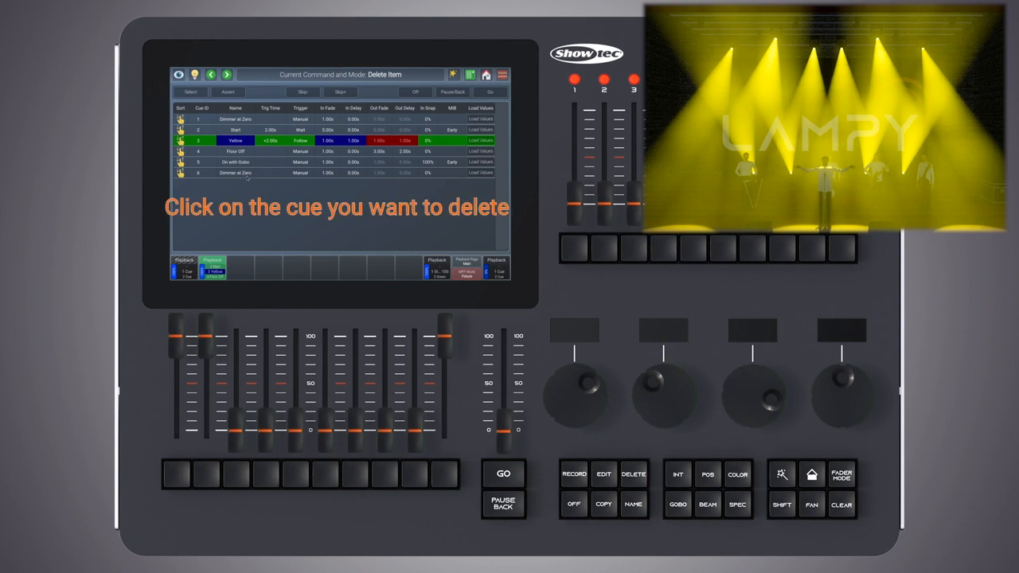
pyautogui.click(235, 172)
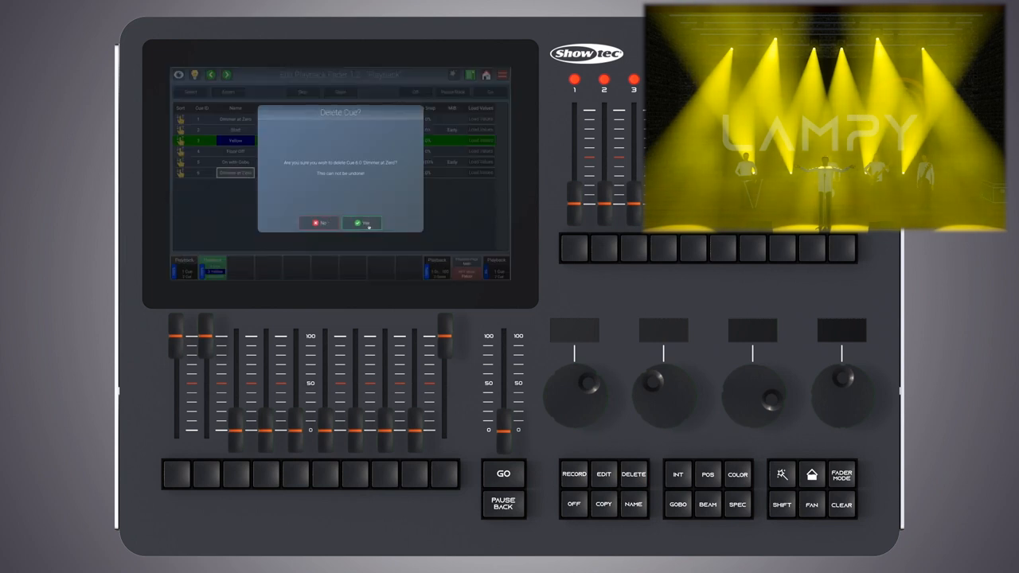
pyautogui.click(363, 223)
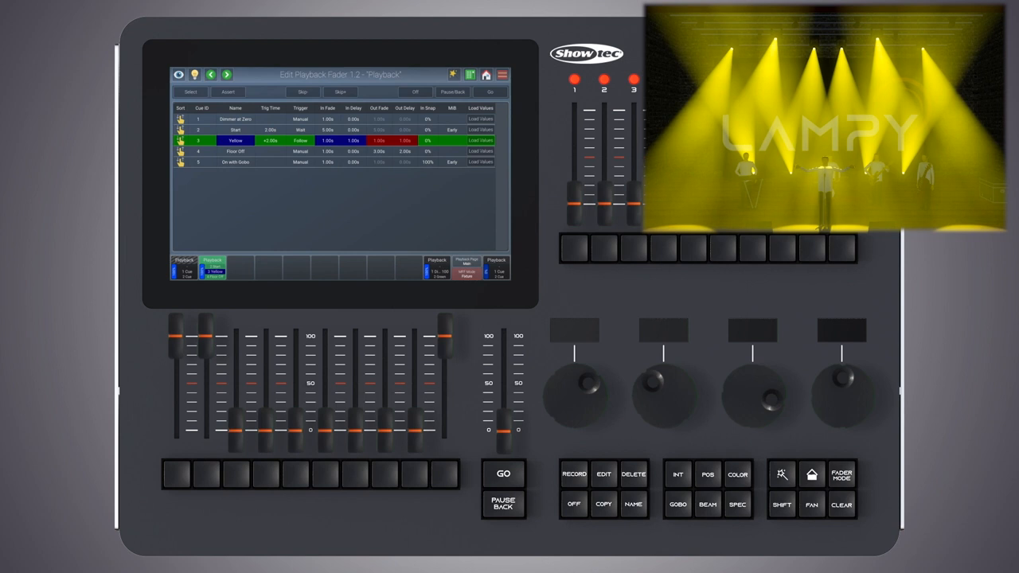
# Copy the Yellow cue to the end of the list and give the copy a new name.
pyautogui.click(602, 503)
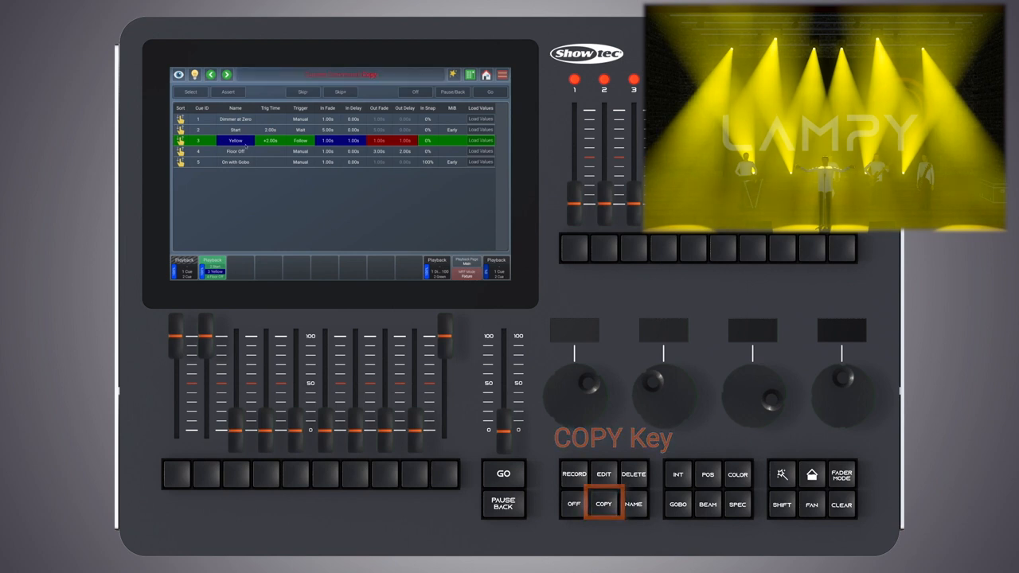
pyautogui.click(603, 503)
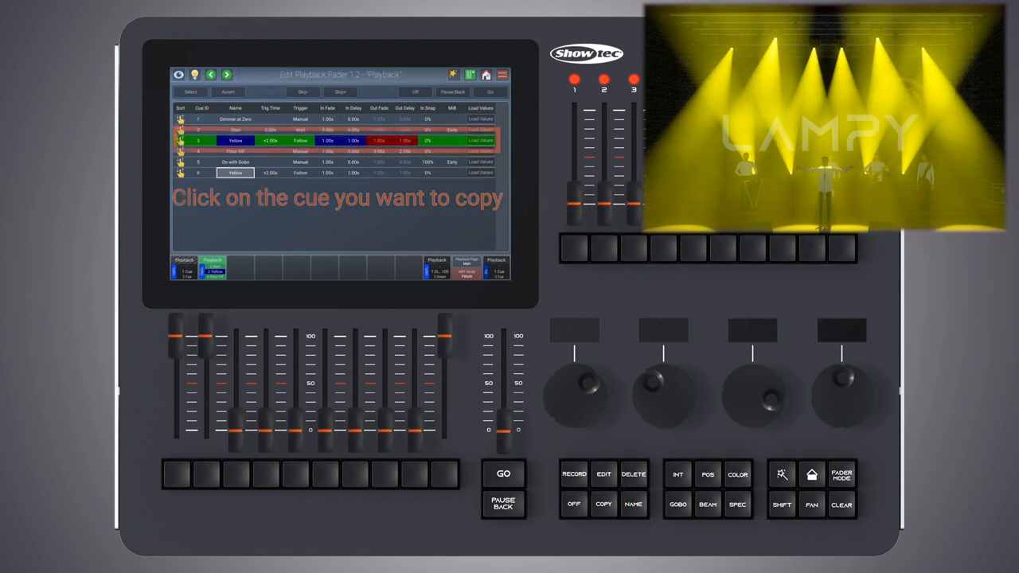
pyautogui.click(236, 140)
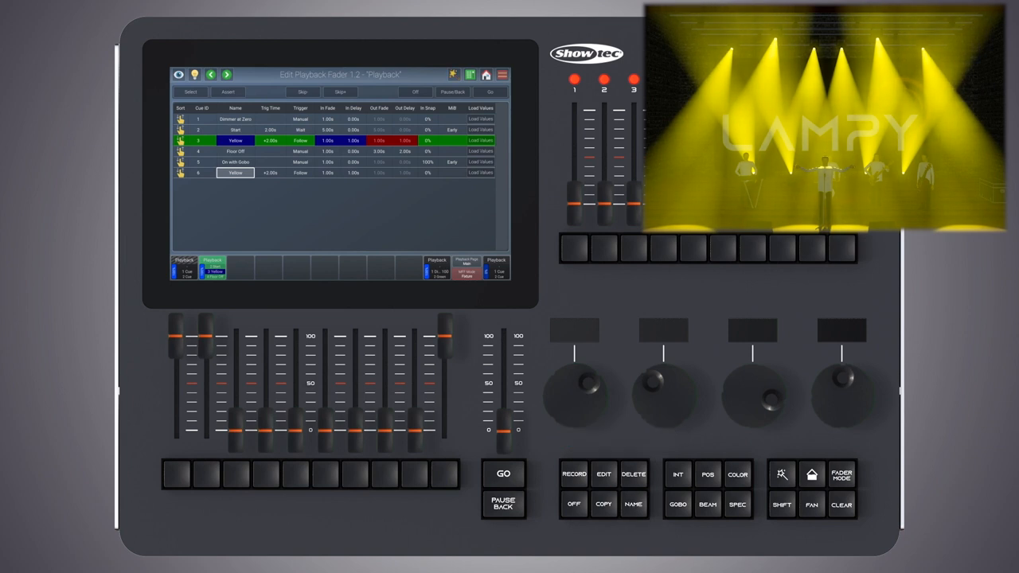
pyautogui.click(633, 505)
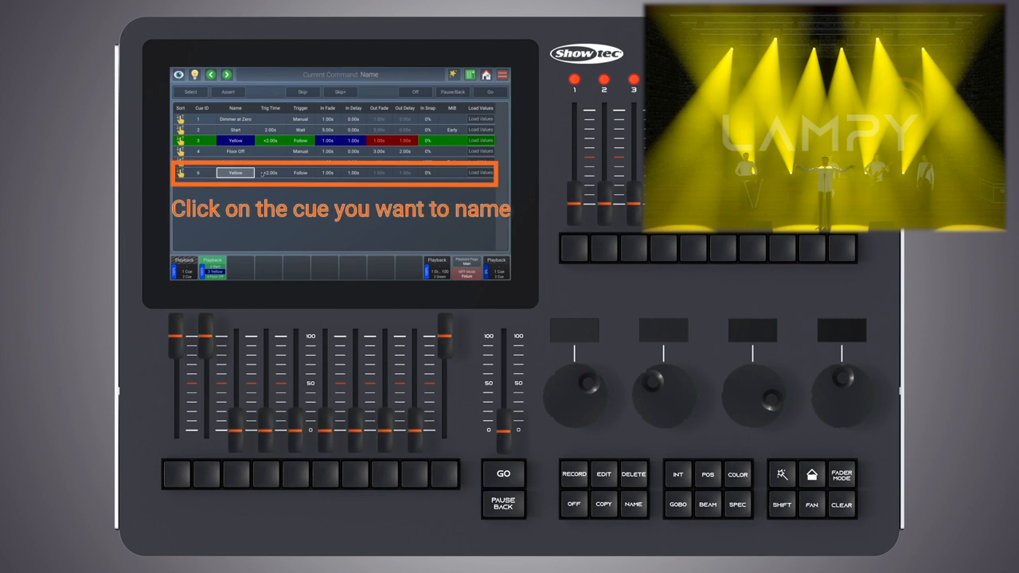
pyautogui.click(235, 172)
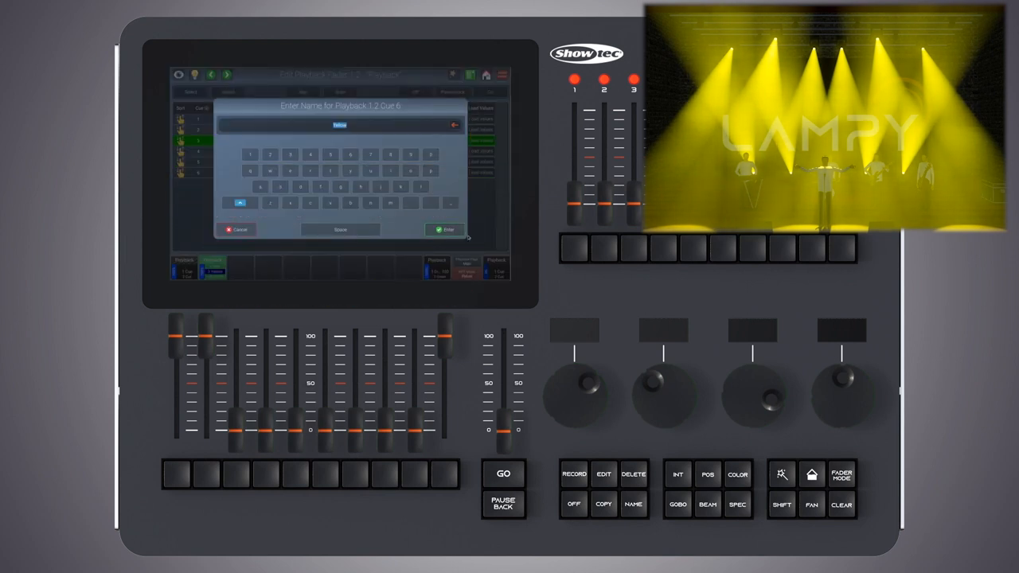
pyautogui.click(442, 229)
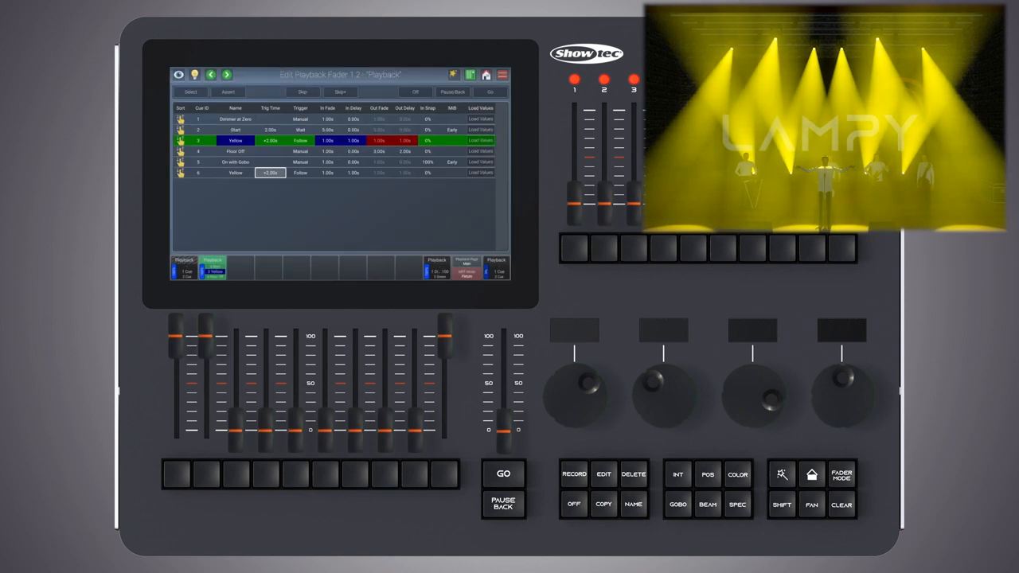
# Copy the cue-list playback to an empty fader, then start a second copy to another slot.
pyautogui.click(604, 503)
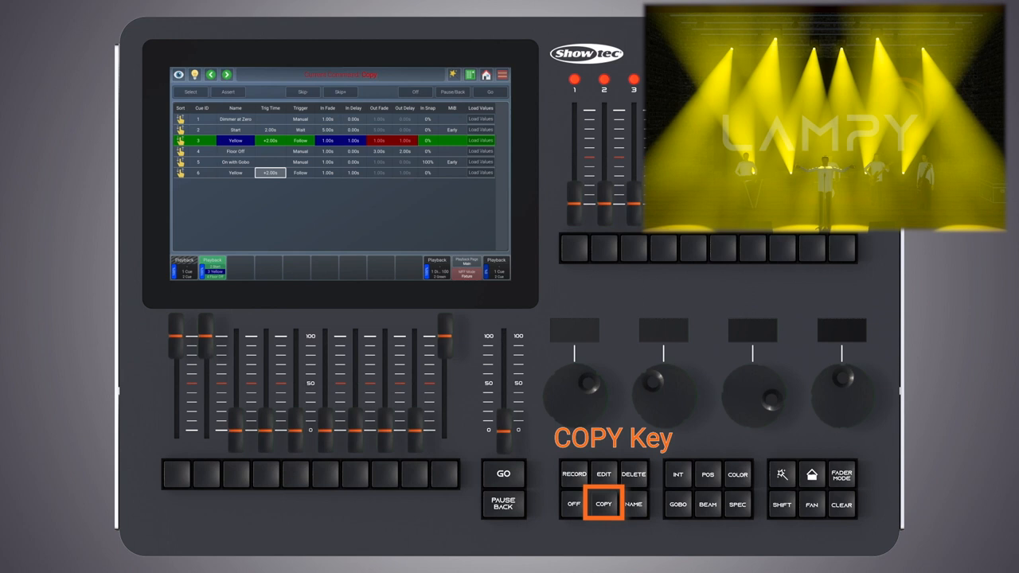
pyautogui.click(603, 503)
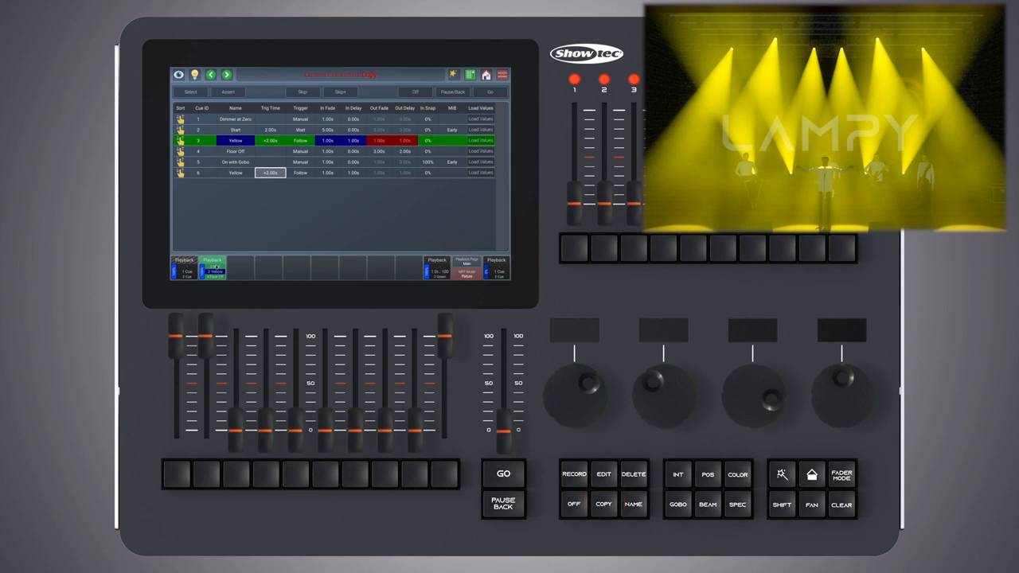
pyautogui.click(269, 268)
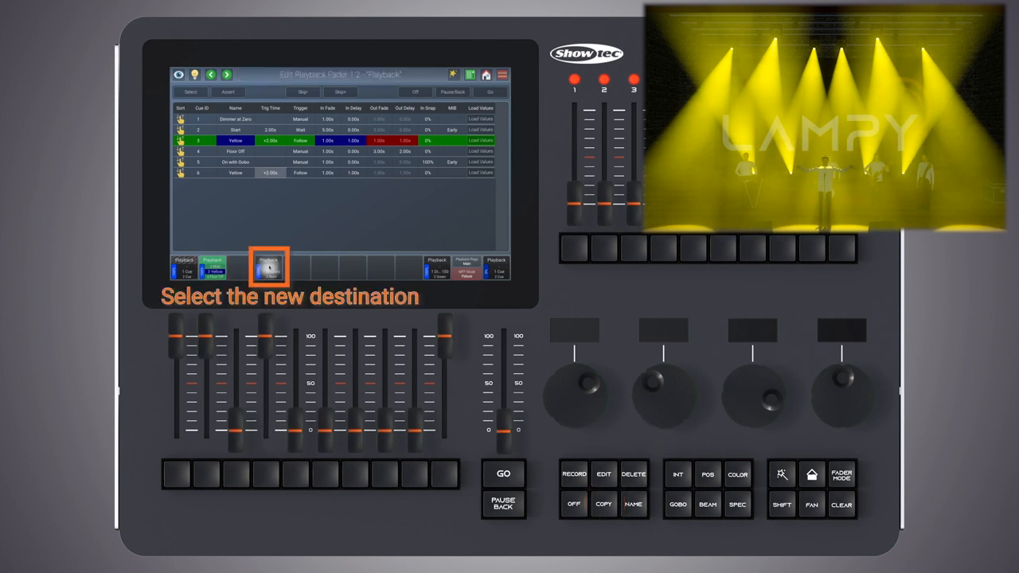
pyautogui.click(269, 268)
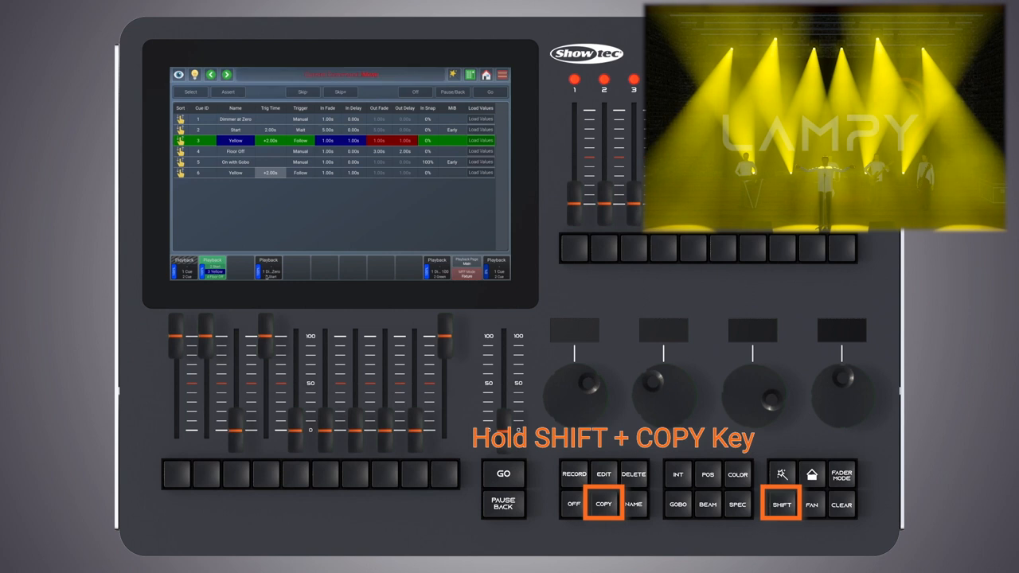
pyautogui.click(267, 267)
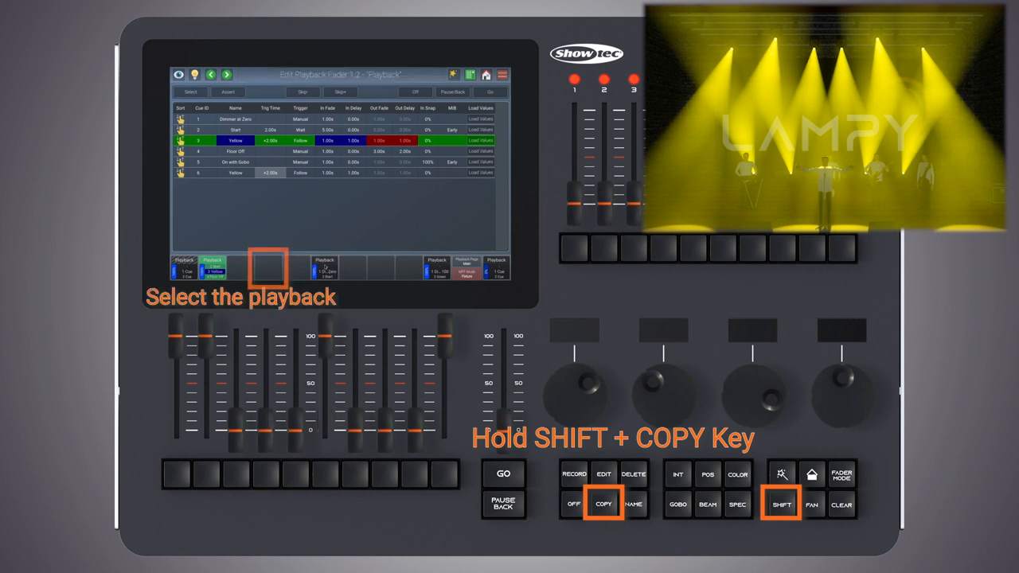
pyautogui.click(324, 268)
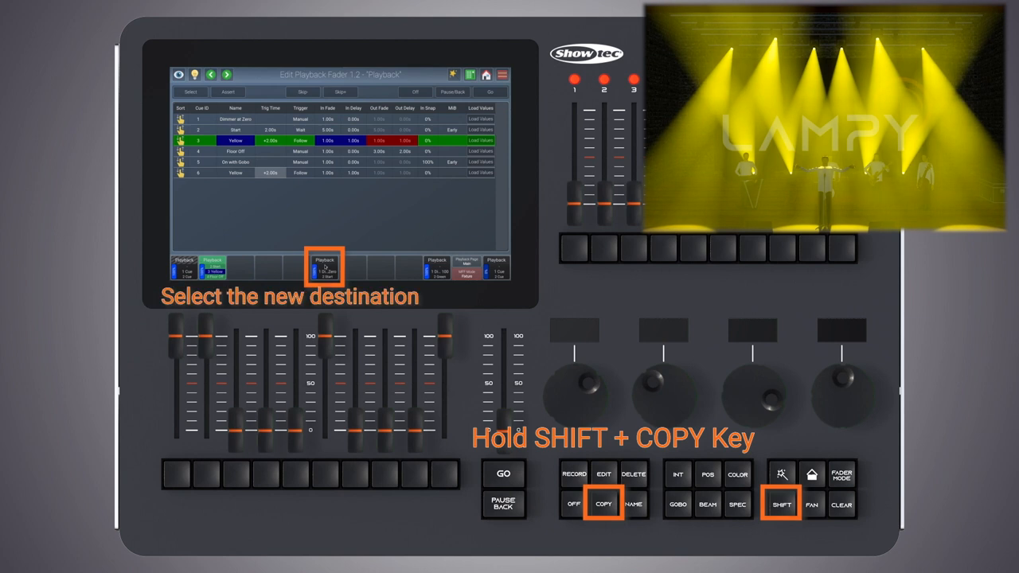